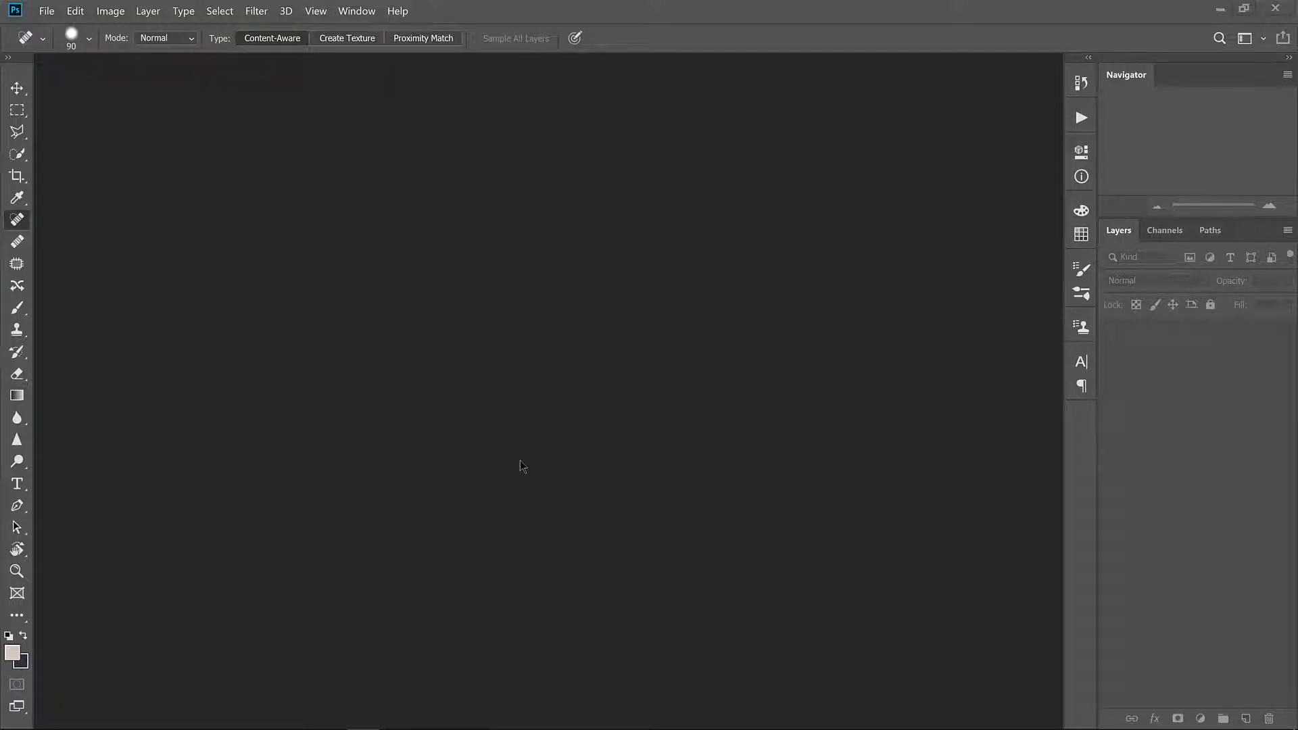
mouse_move(537, 458)
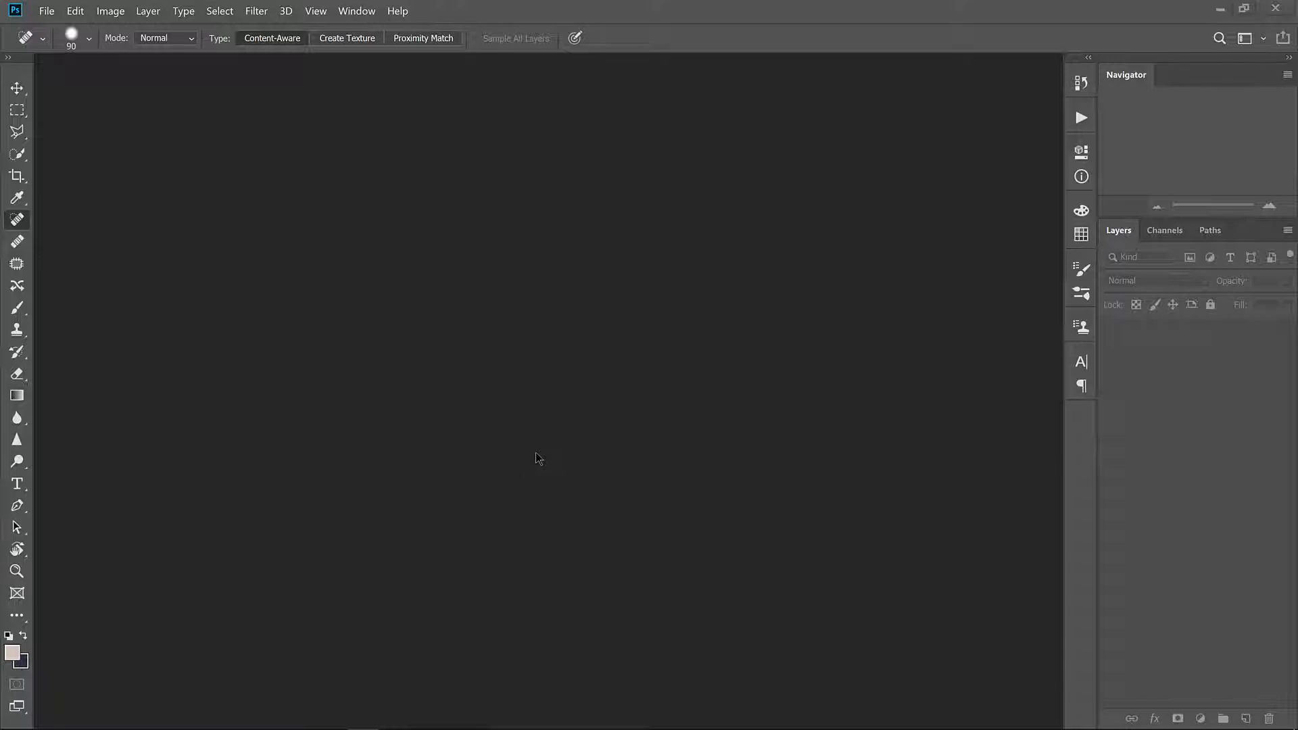
mouse_move(975, 218)
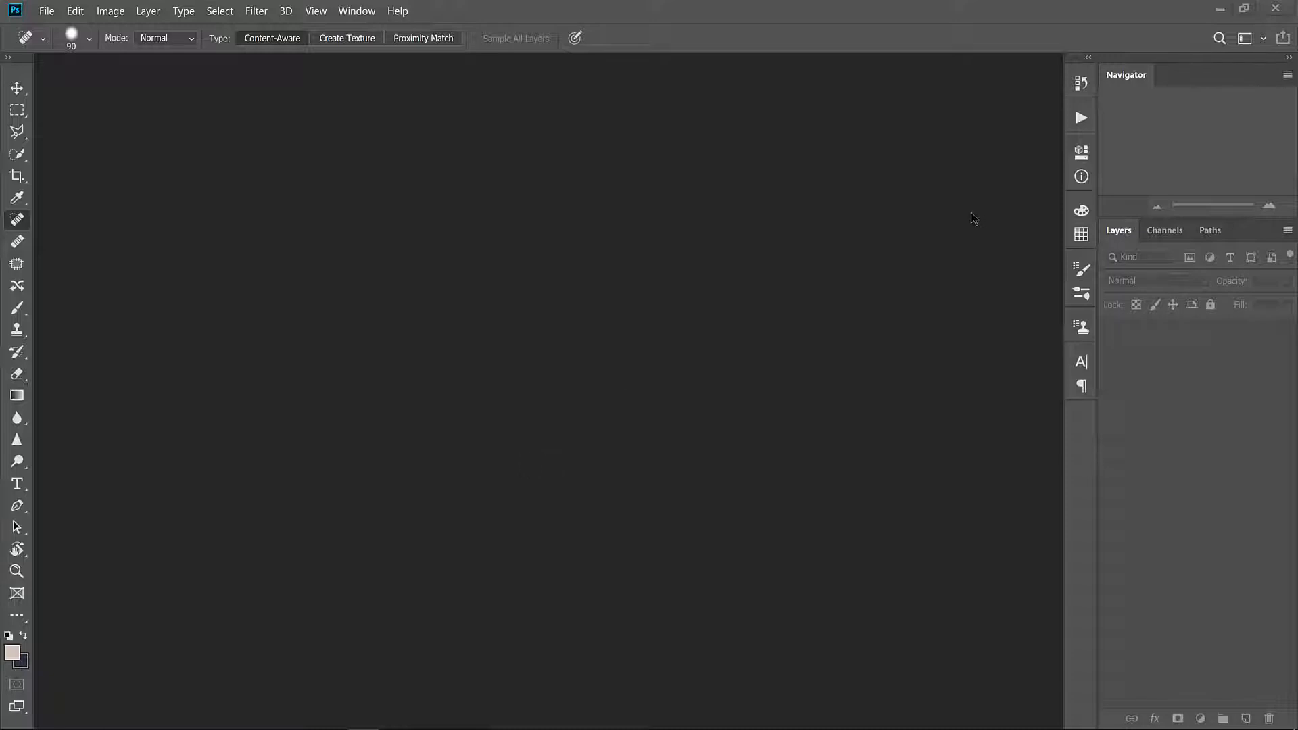
mouse_move(254, 121)
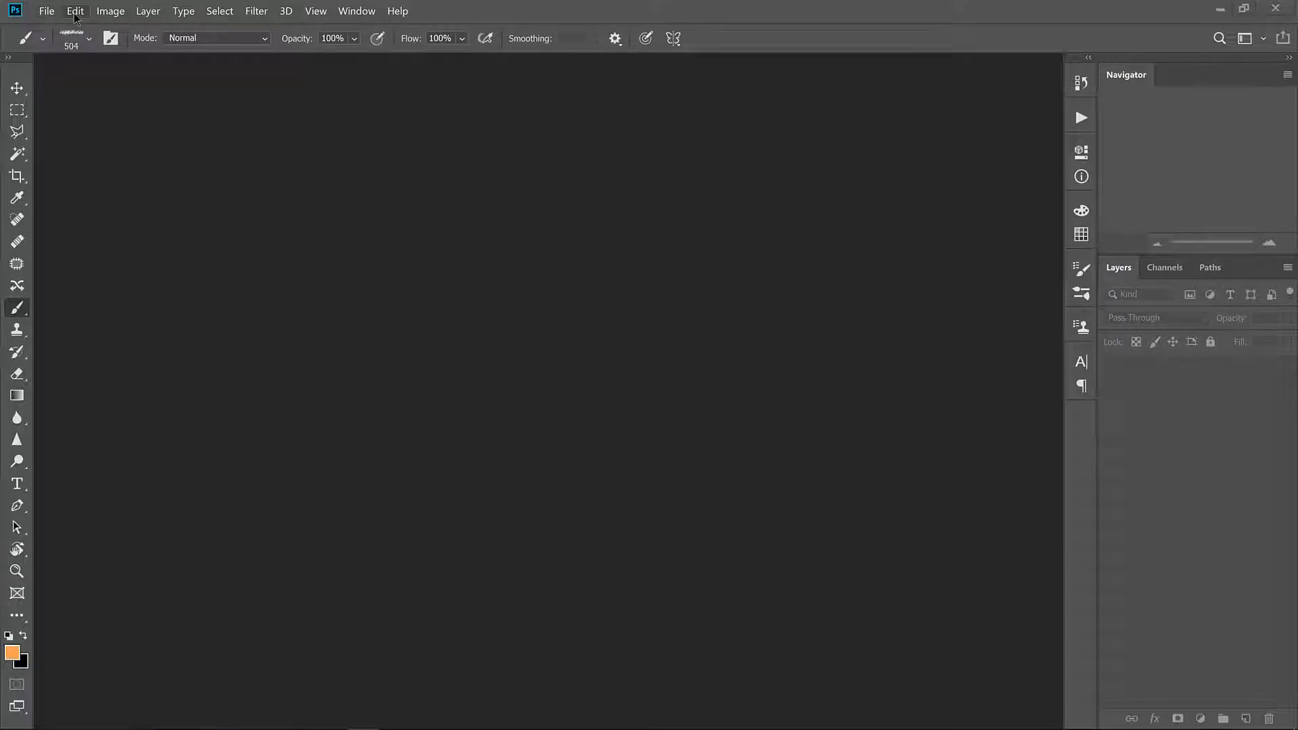
Step: Set Adobe RGB (1998) as the RGB working space in Color Settings and apply it
click(74, 11)
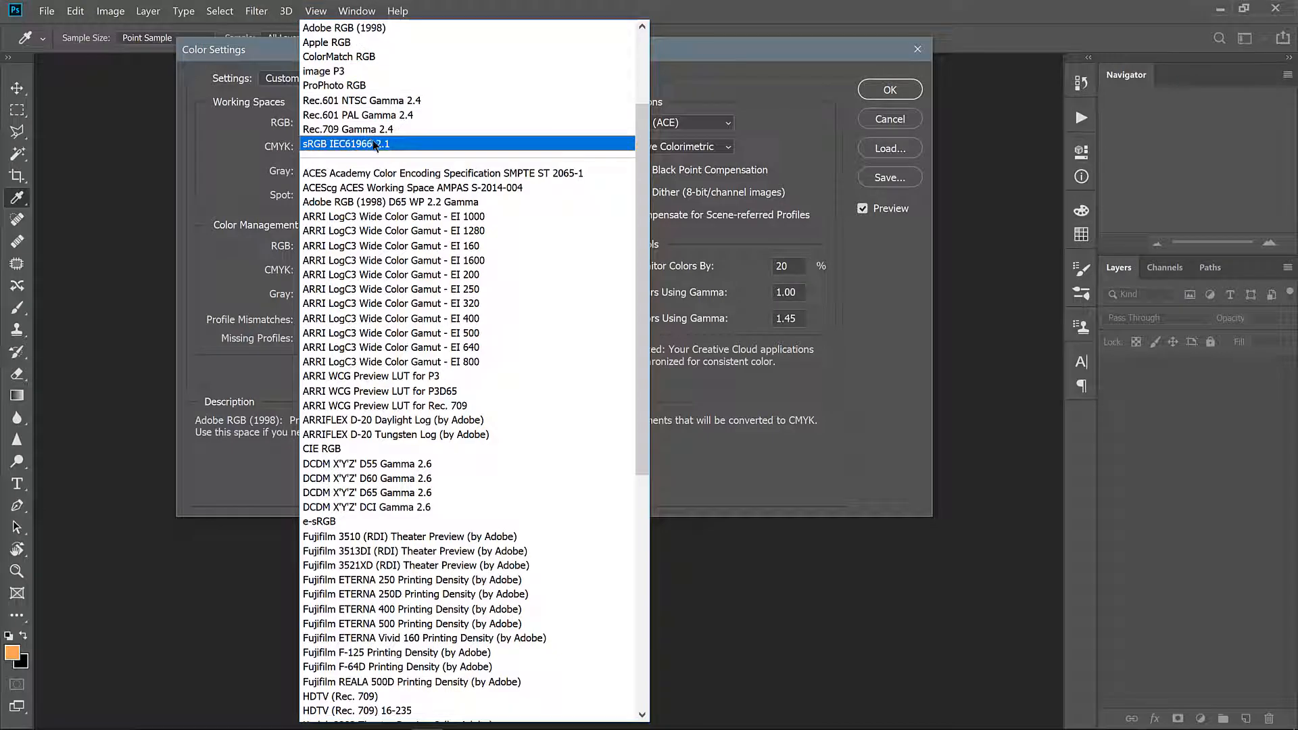
click(343, 27)
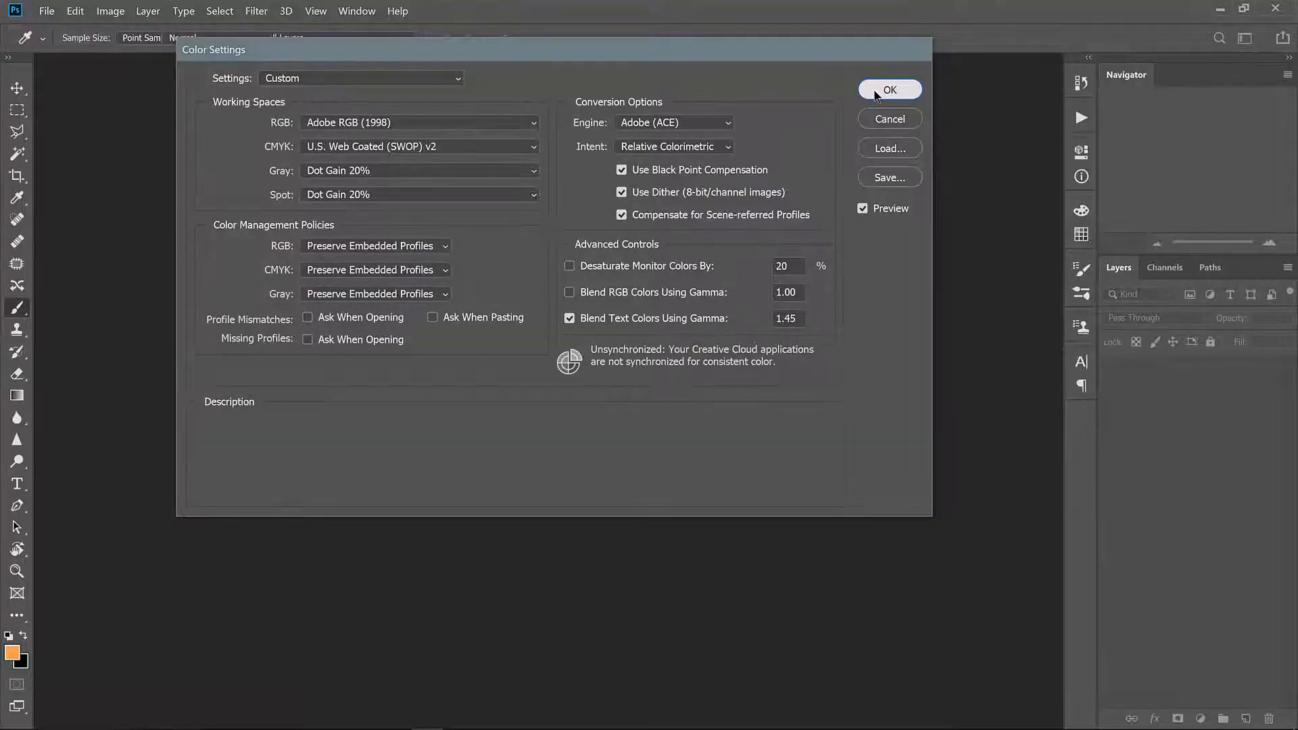
click(889, 90)
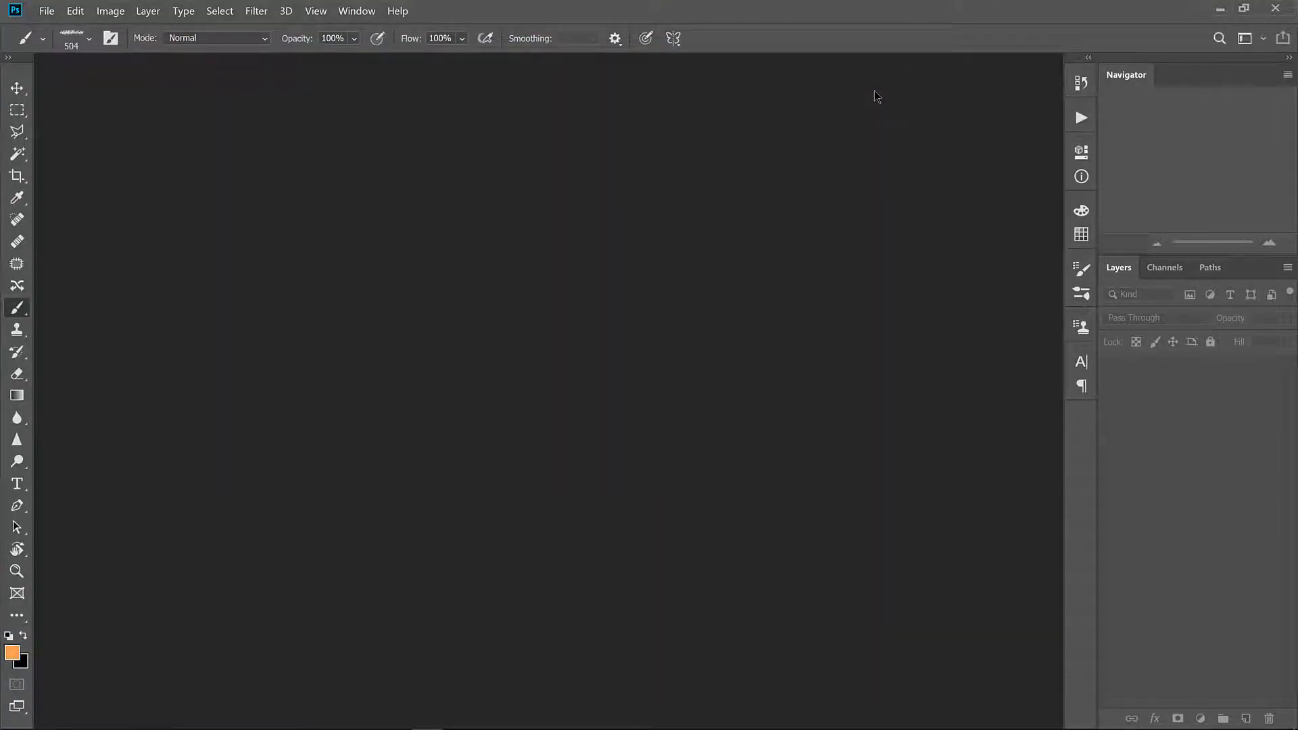
click(16, 219)
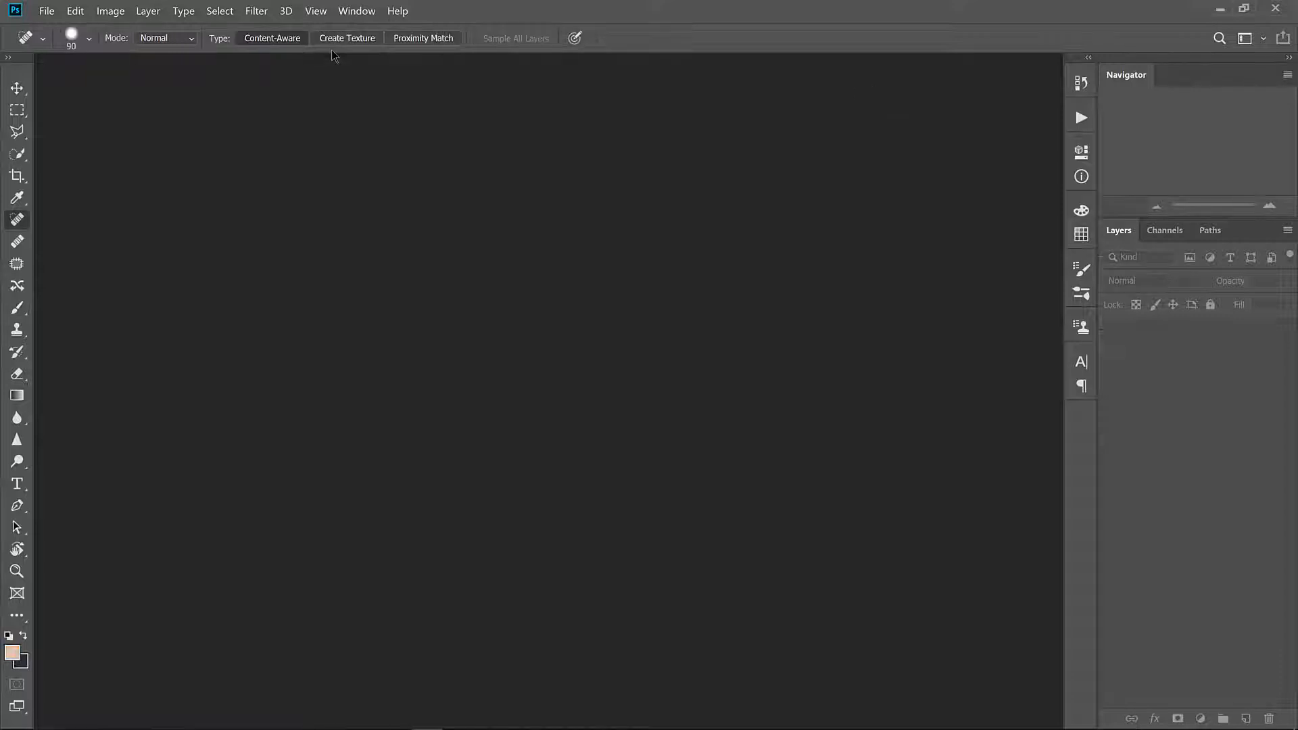
click(356, 11)
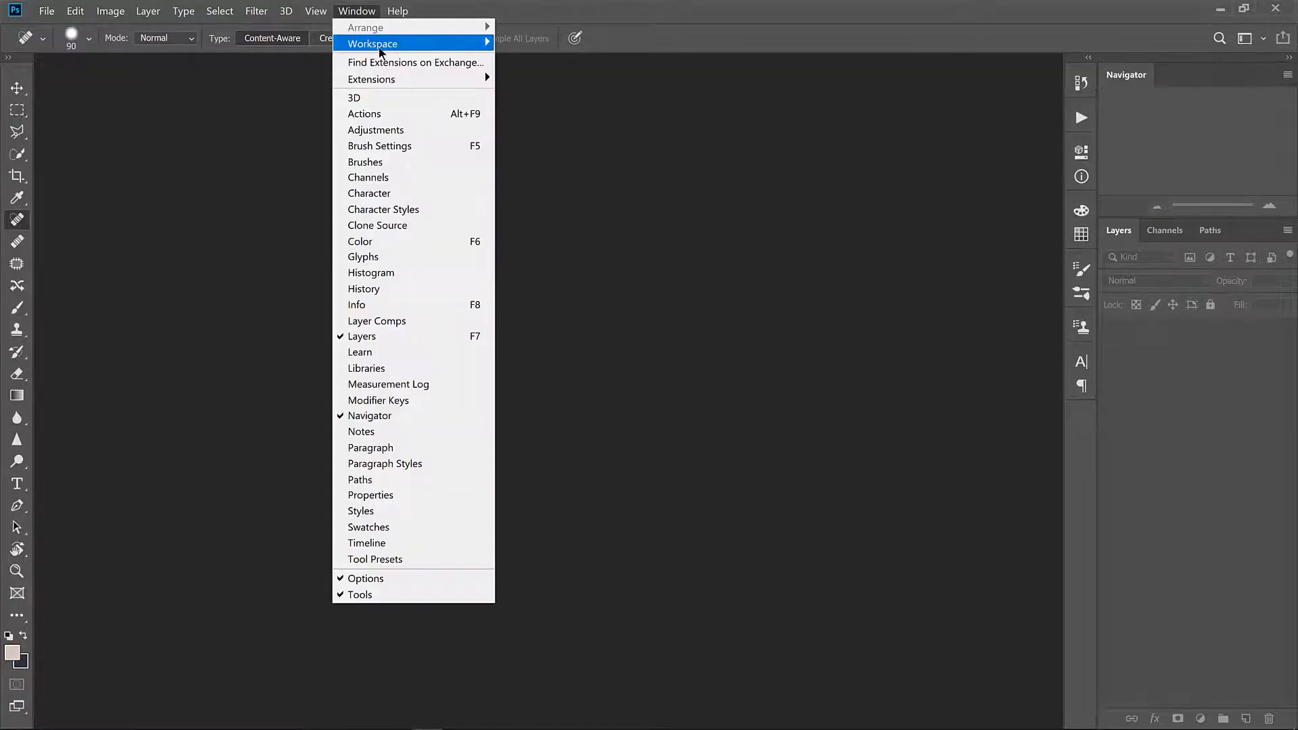
mouse_move(373, 44)
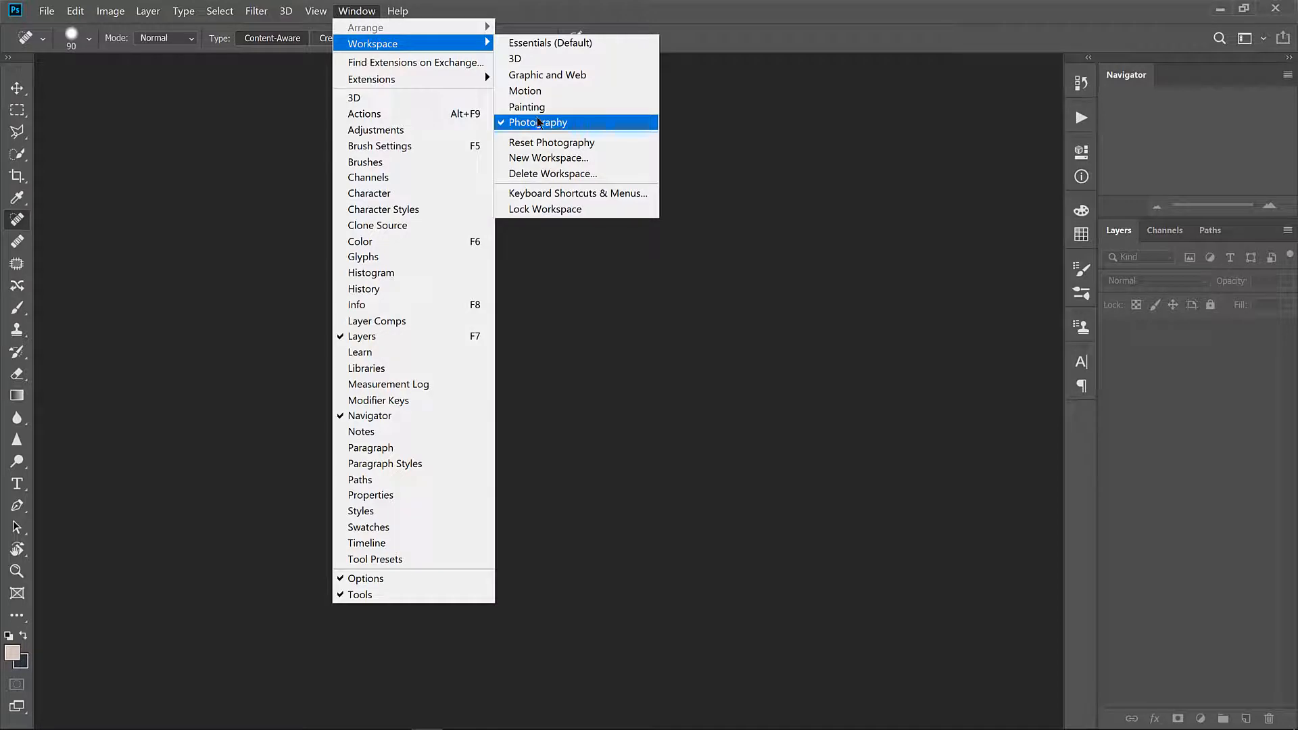
click(538, 122)
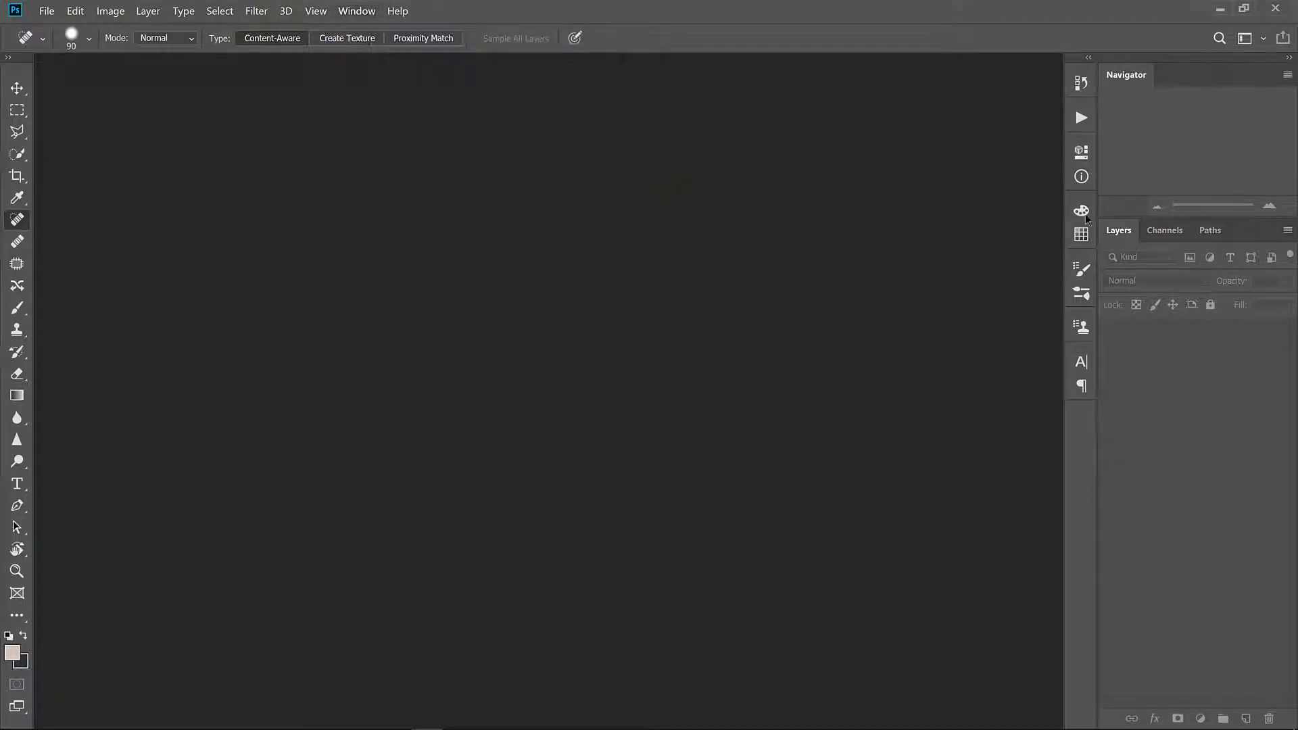
mouse_move(1085, 358)
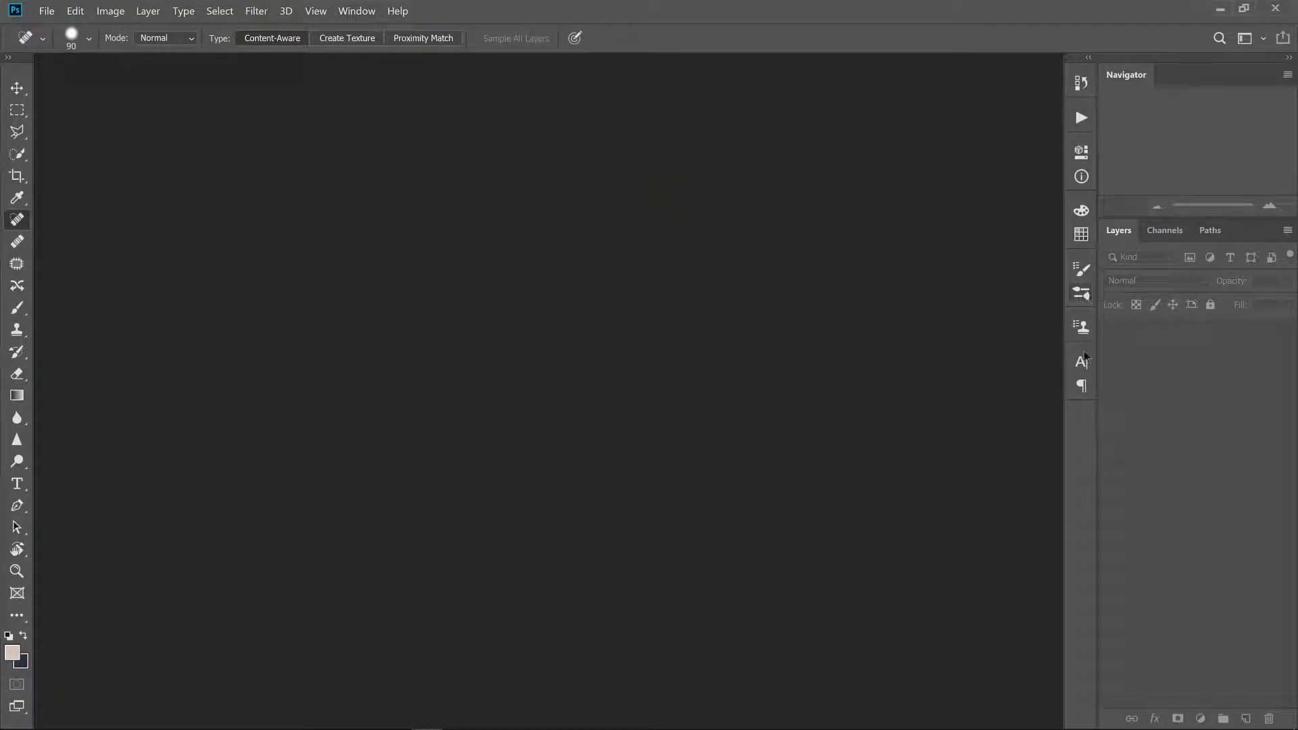
mouse_move(1088, 384)
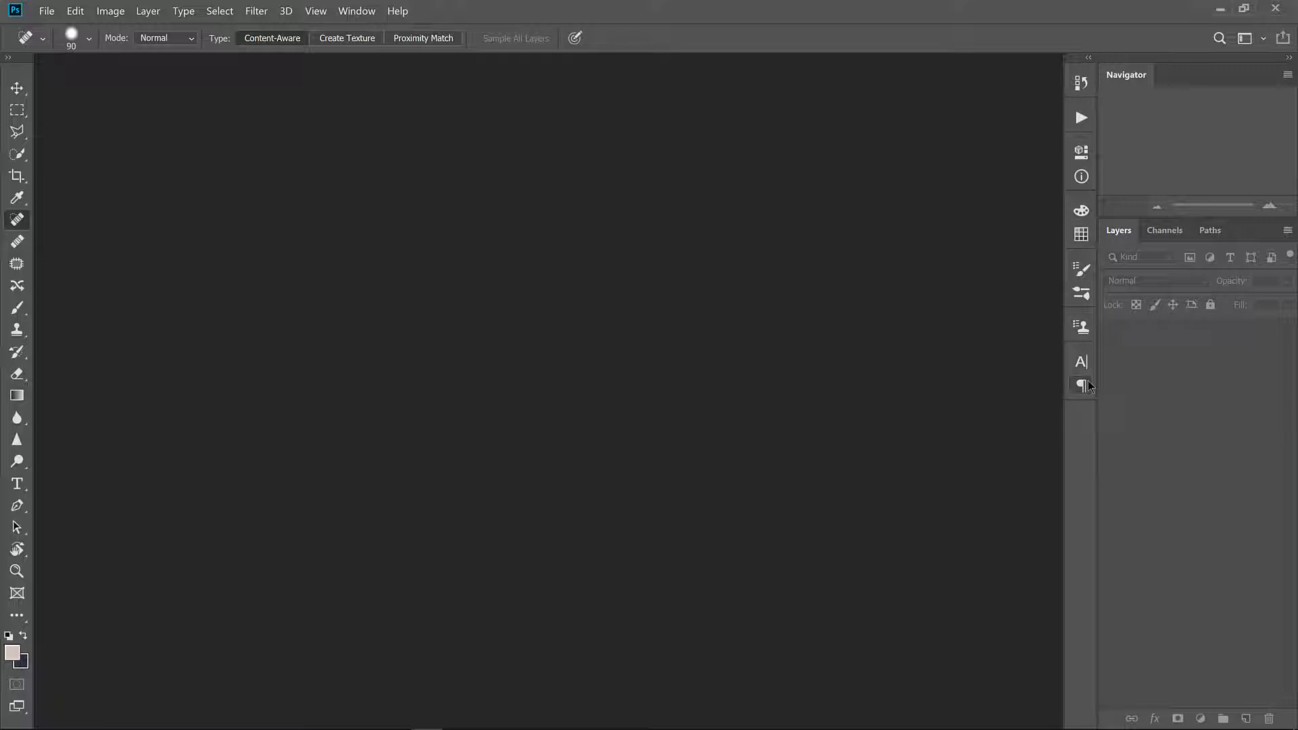
Step: Create a new 420 × 297 mm landscape document at 200 pixels/inch
click(47, 11)
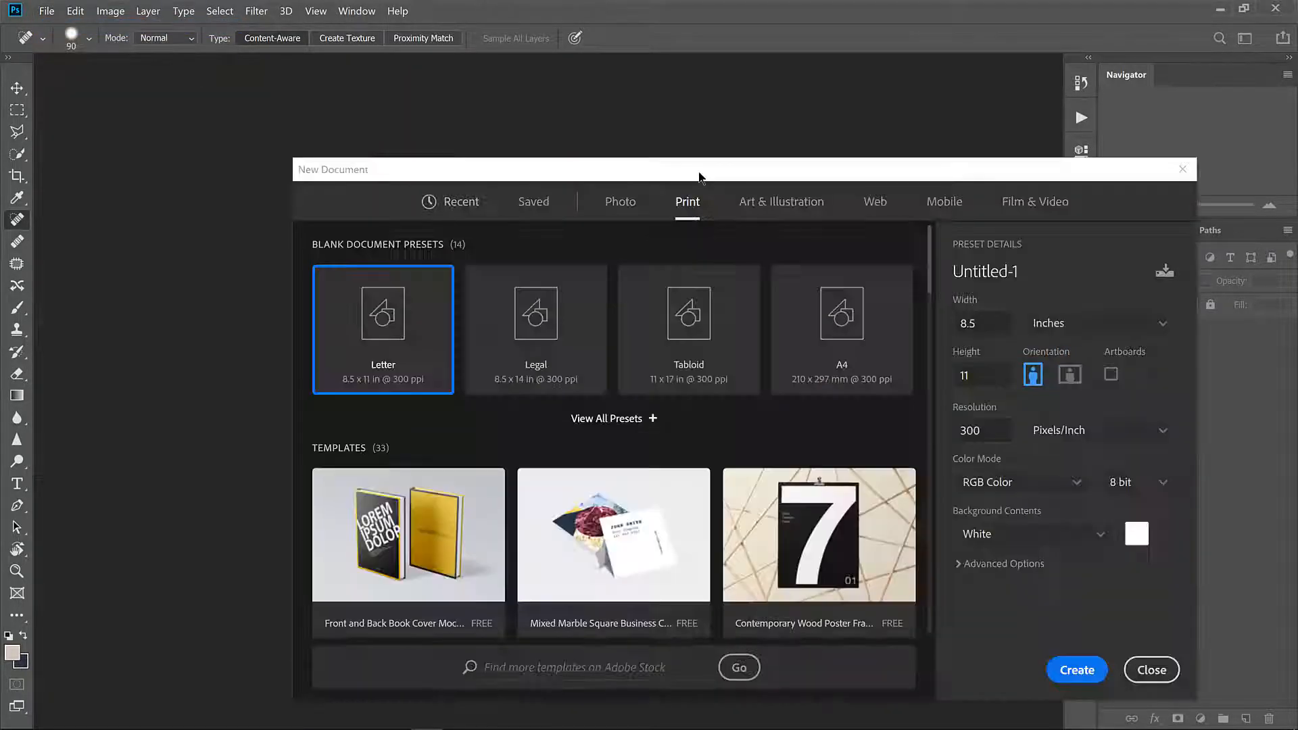
click(1097, 323)
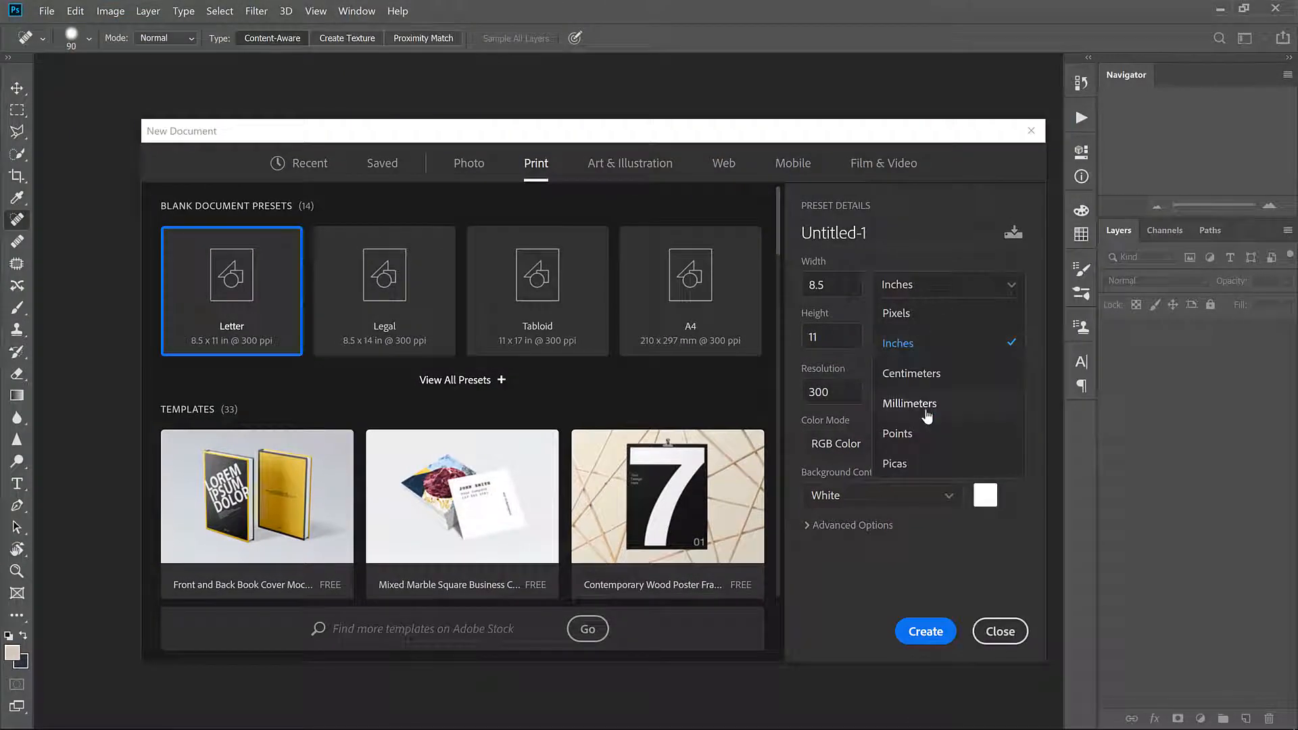
mouse_move(906, 314)
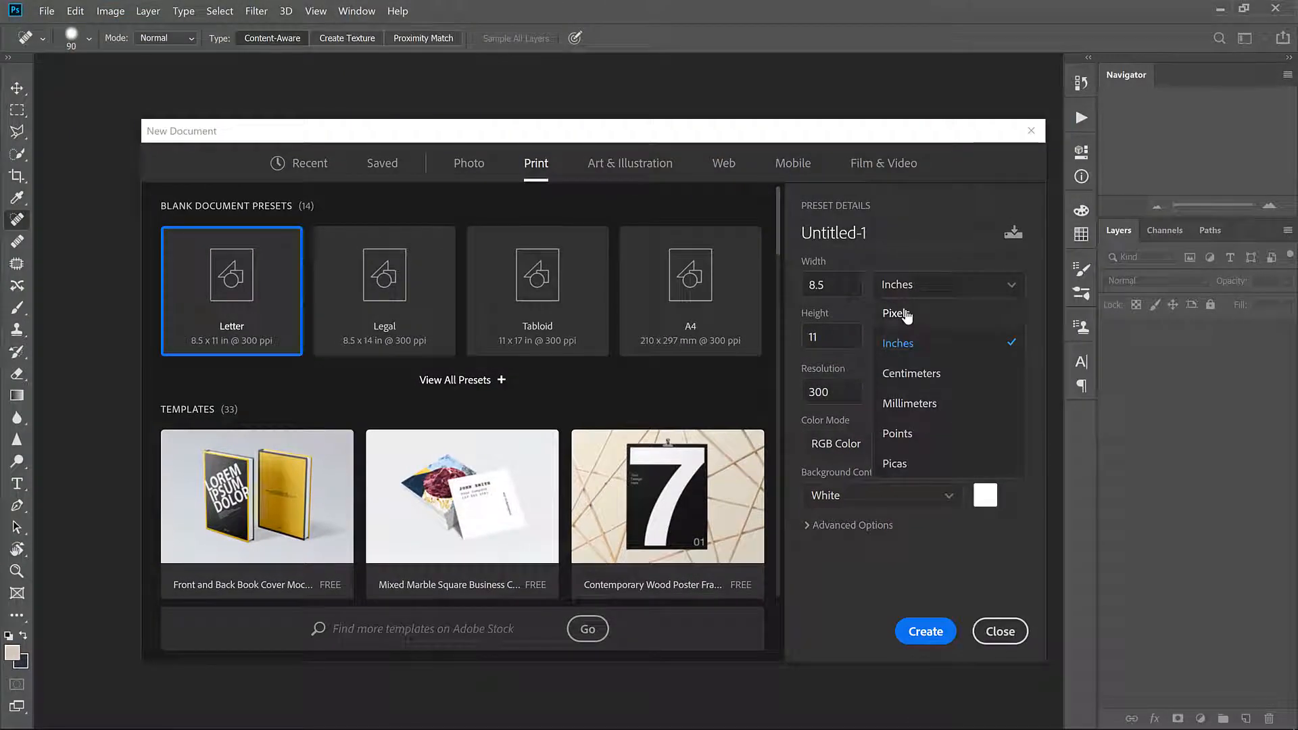
click(909, 403)
text(297)
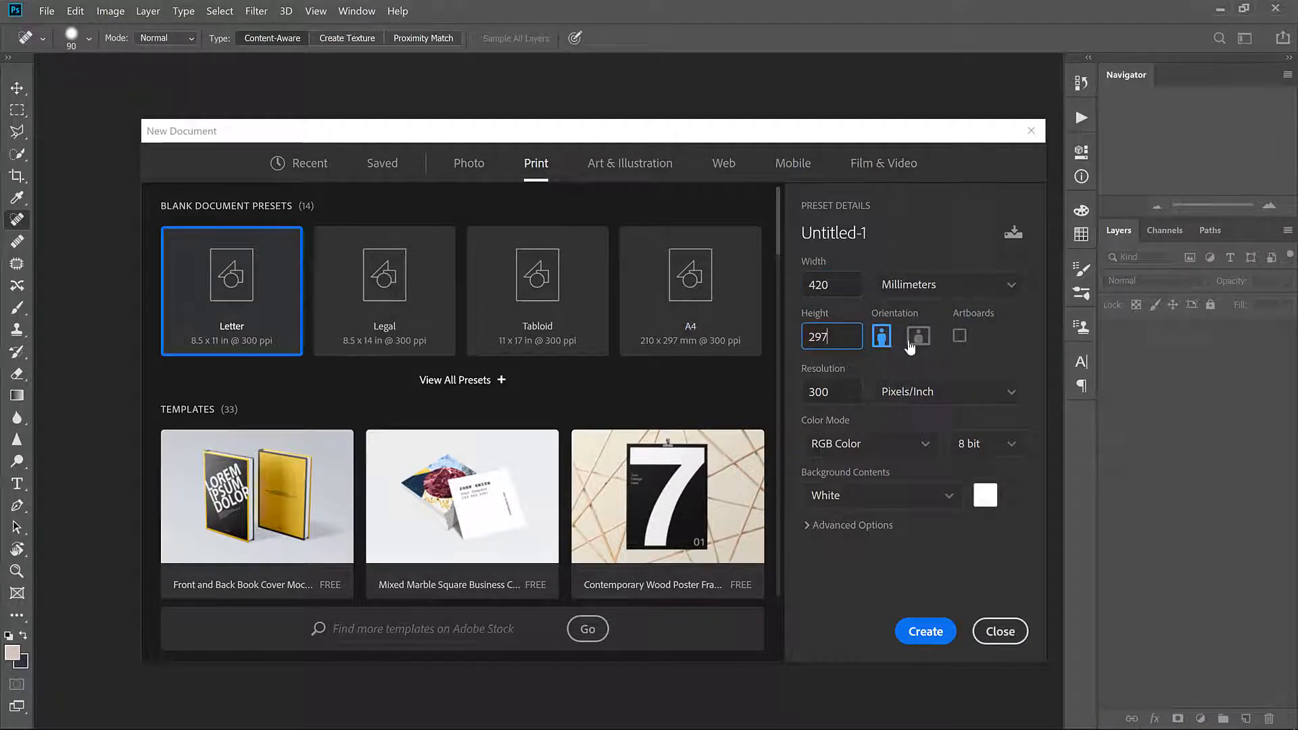
click(918, 336)
text(200)
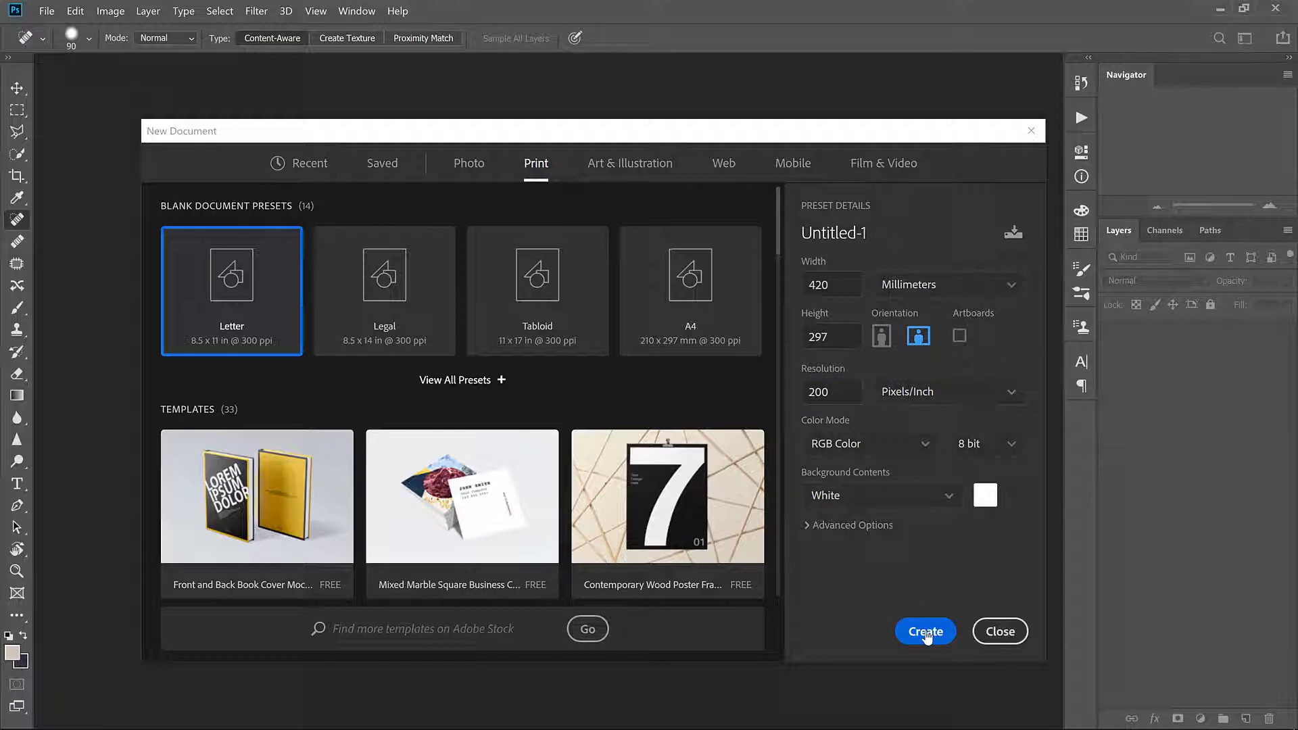
click(925, 631)
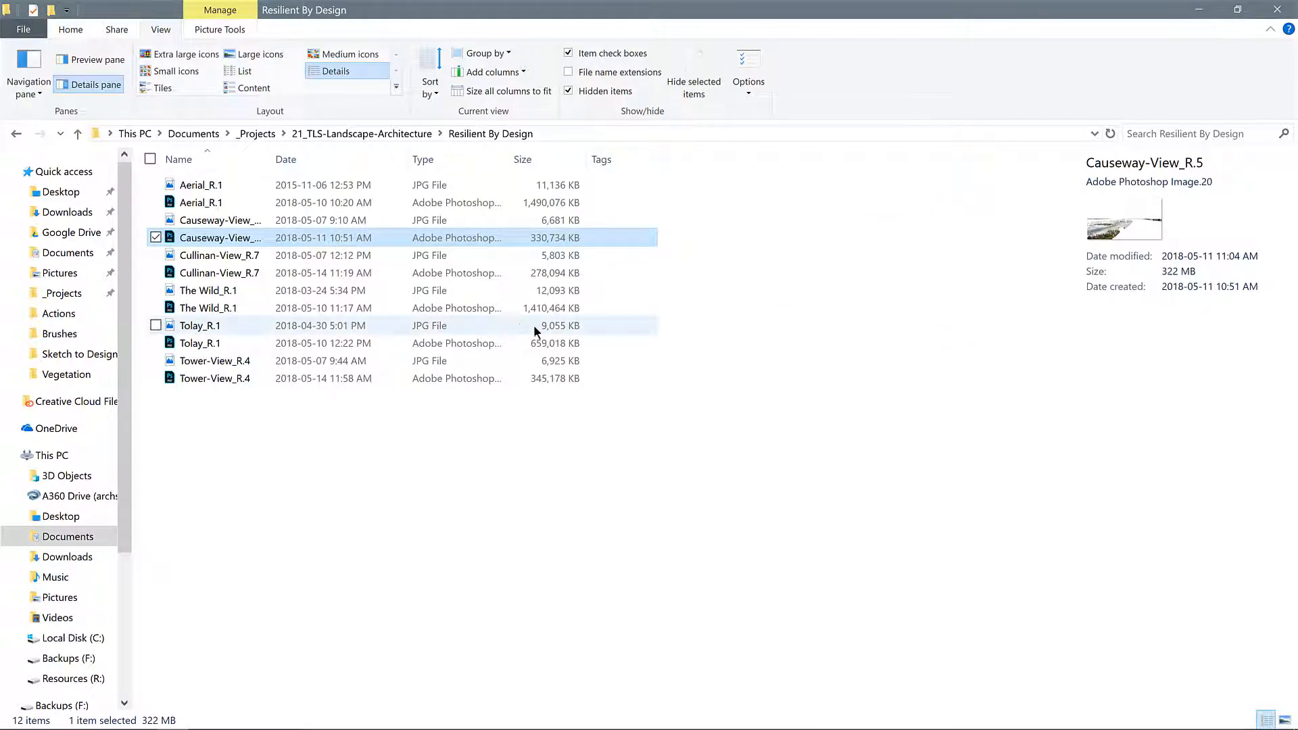
click(208, 308)
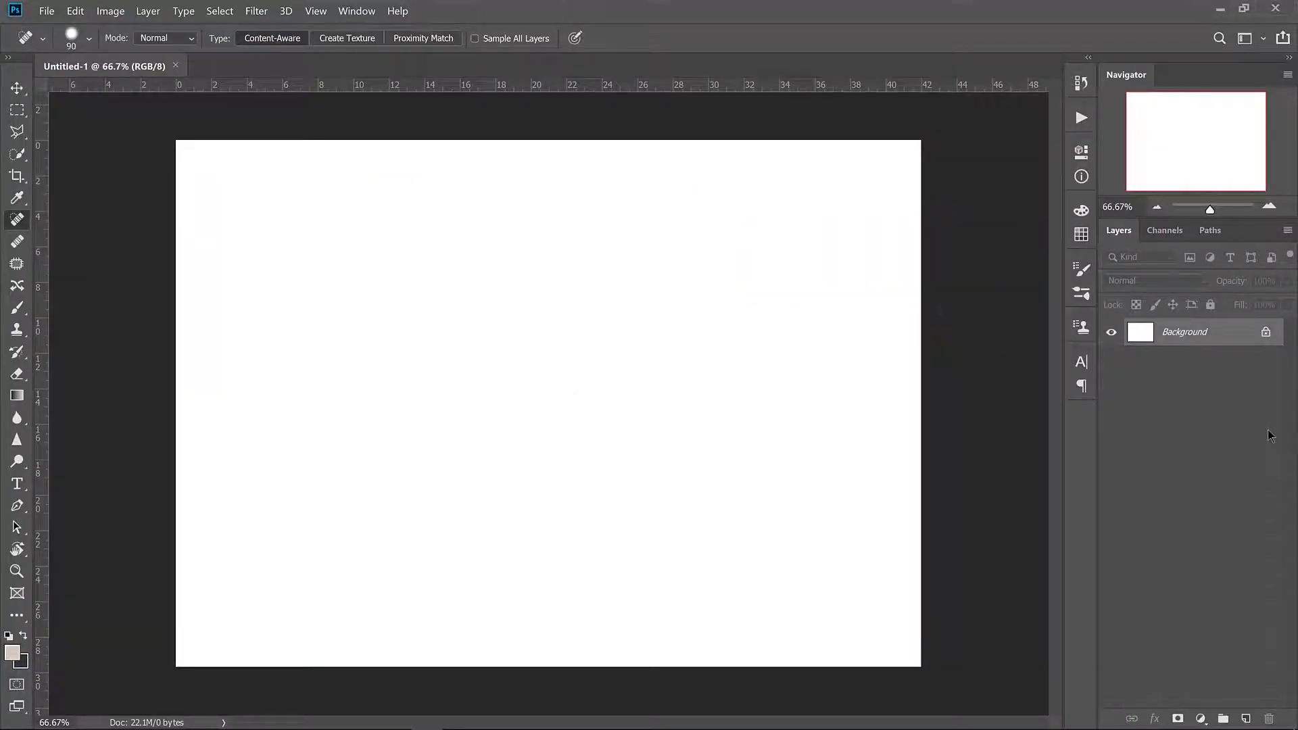
mouse_move(1224, 703)
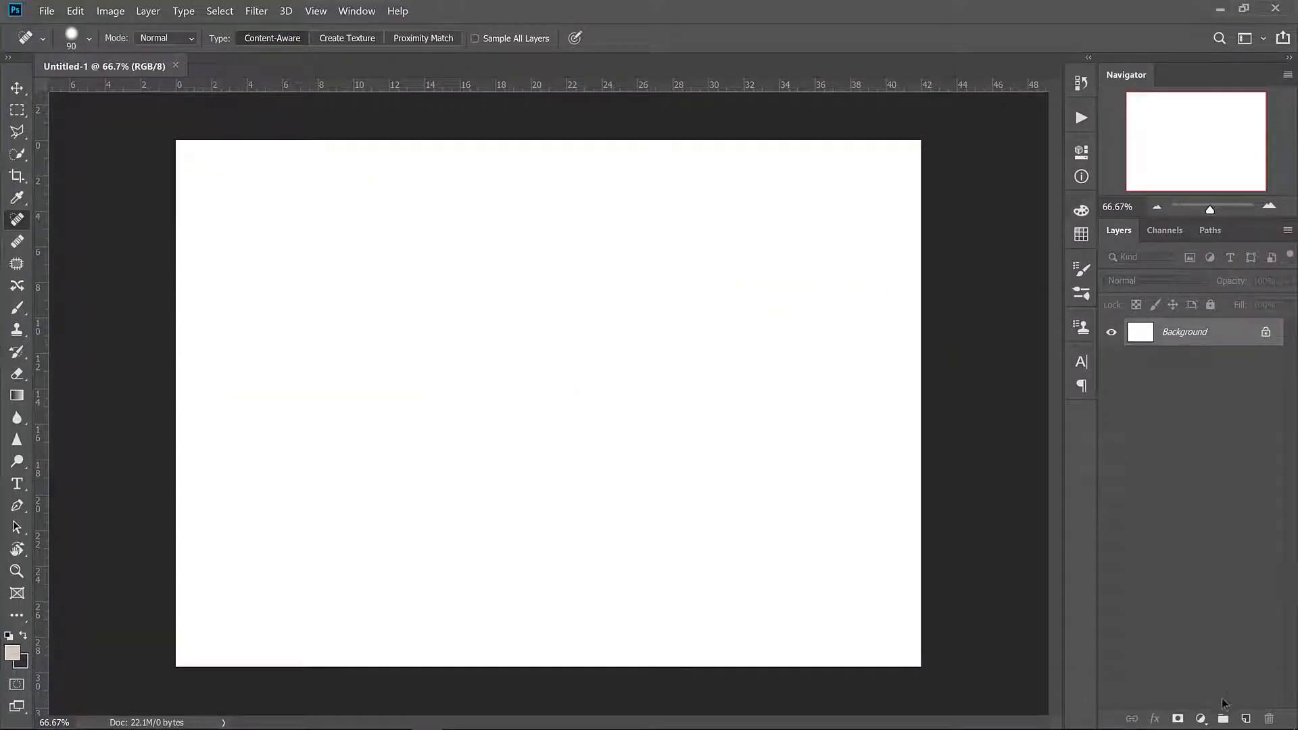
mouse_move(1270, 436)
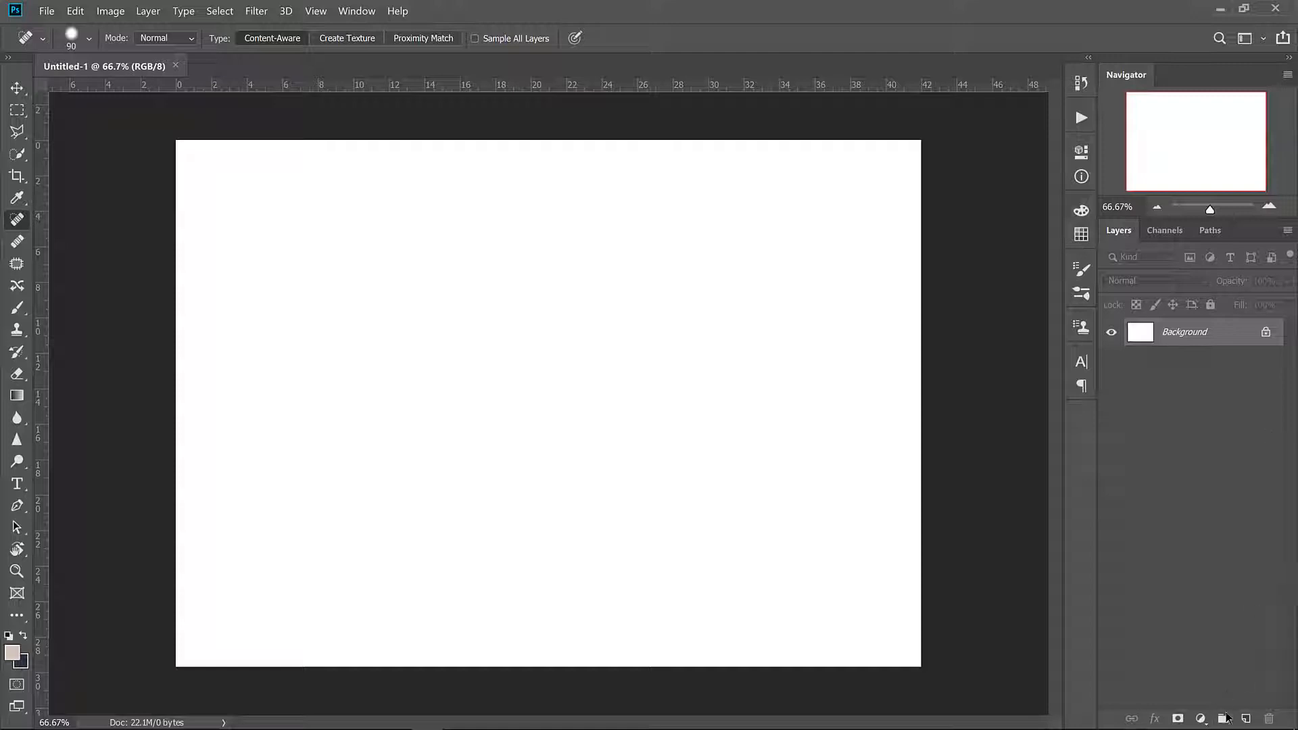
Step: Add three more layer groups and rename them, including Trees / Accessories and the fifth group
click(1223, 719)
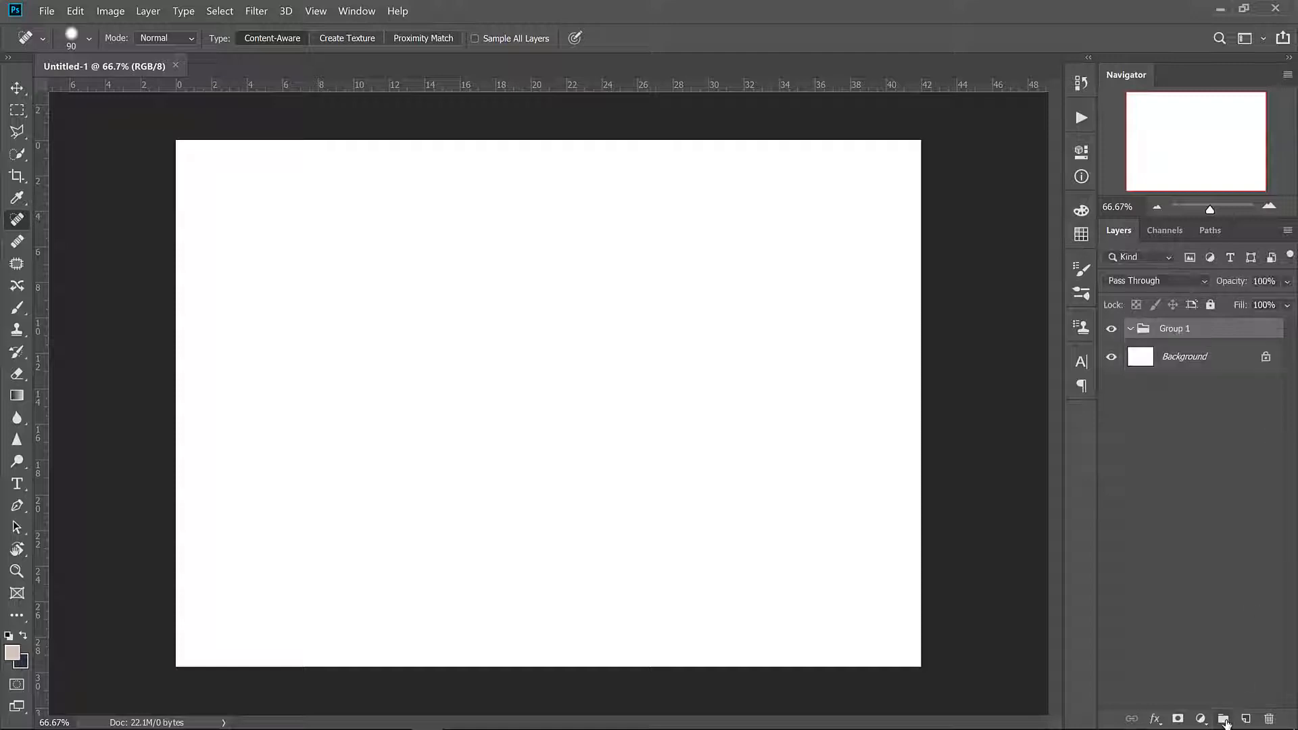
click(1223, 719)
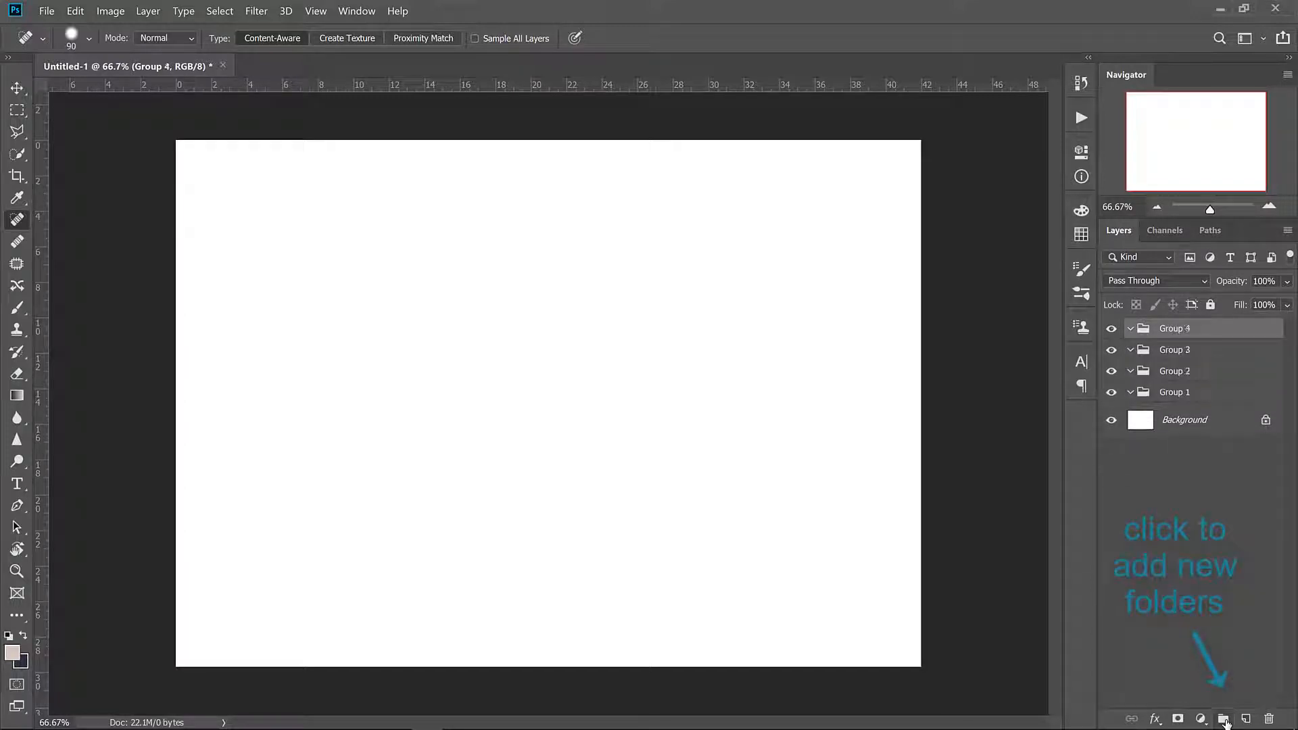
click(1223, 718)
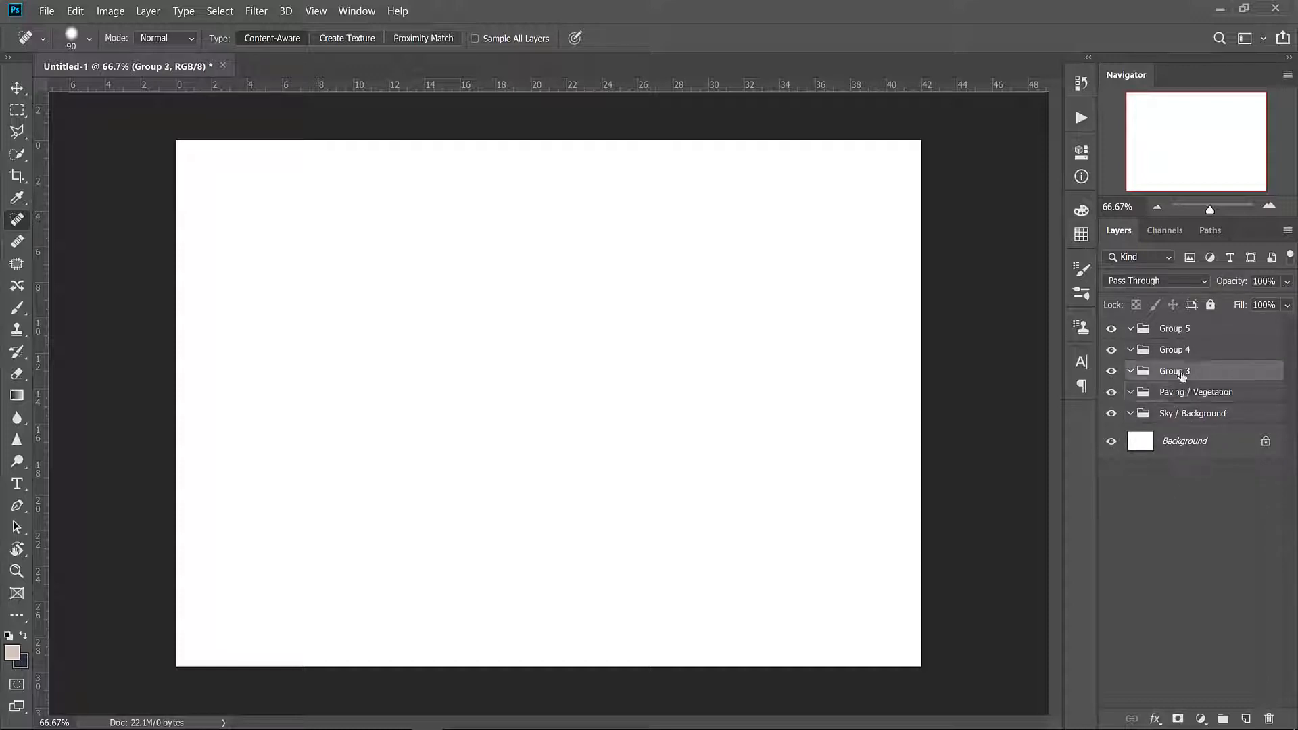
double_click(1173, 371)
text(Trees / Accessories)
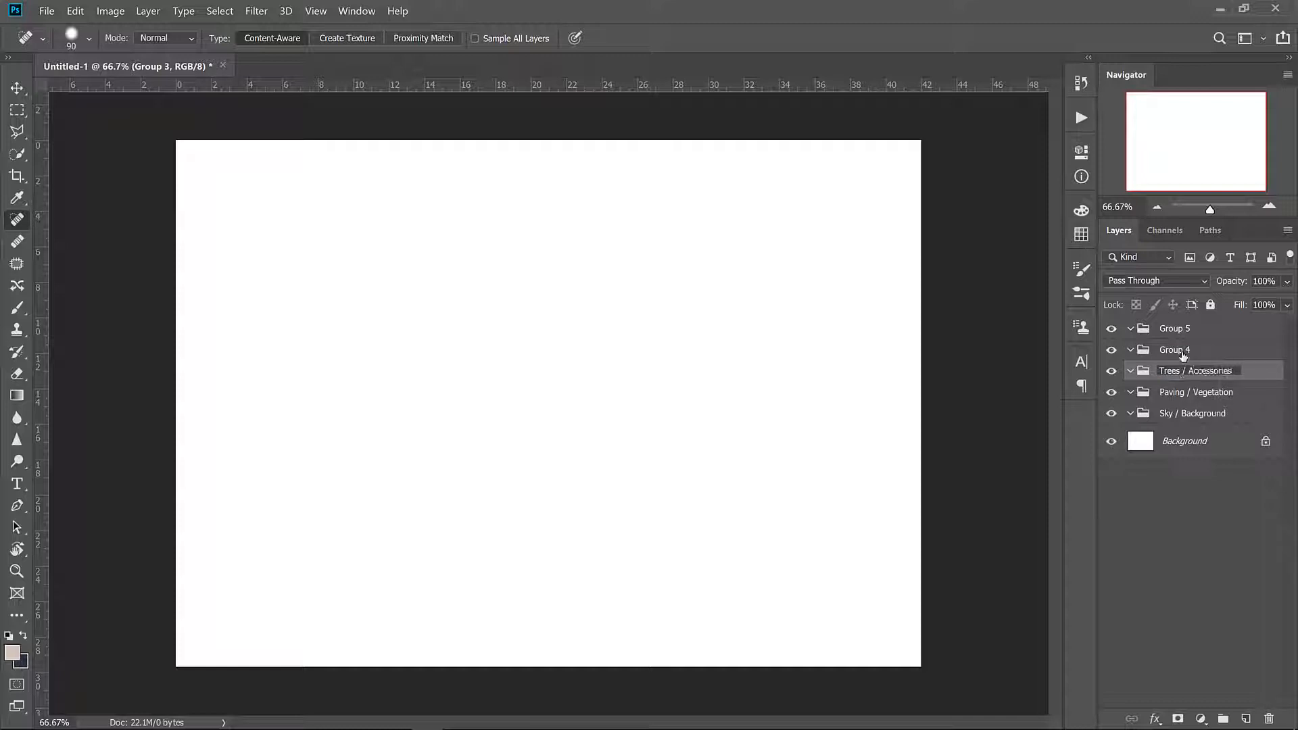
double_click(1174, 327)
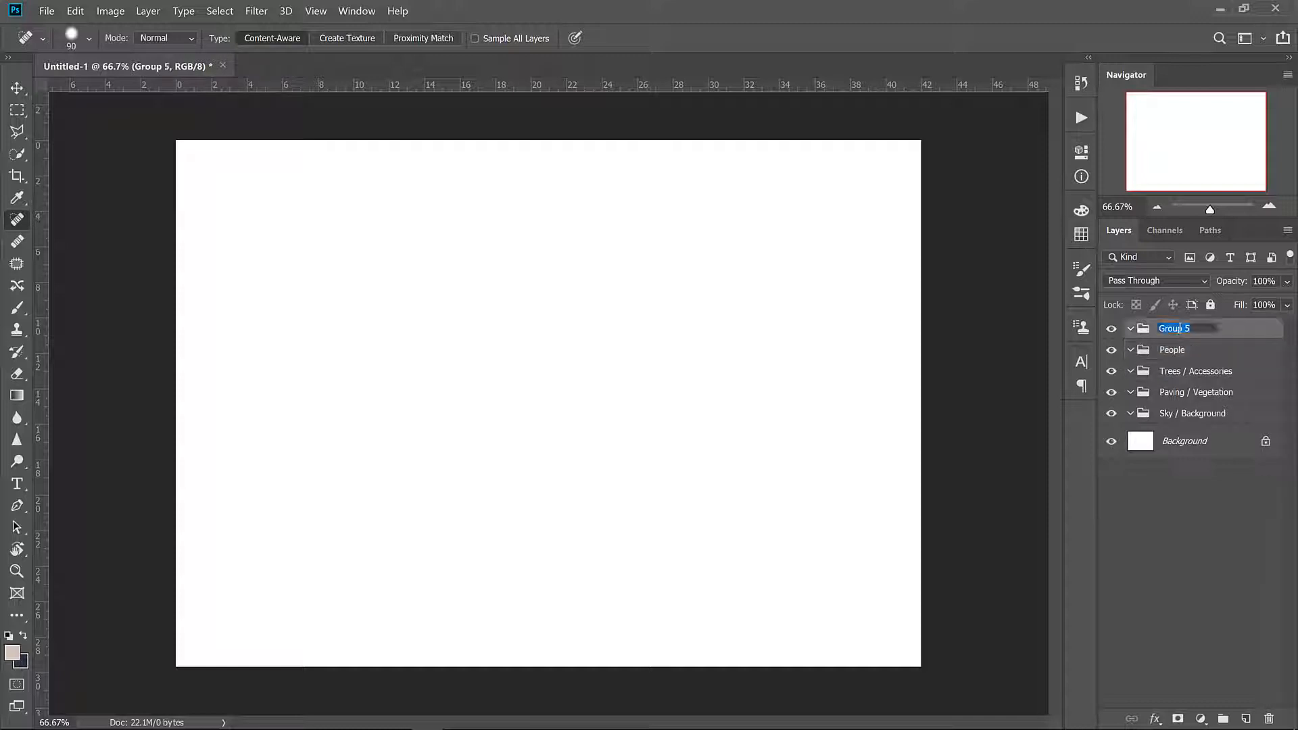
Step: Save the document as Sketch-To-Design_v1.psd with maximum compatibility
click(47, 11)
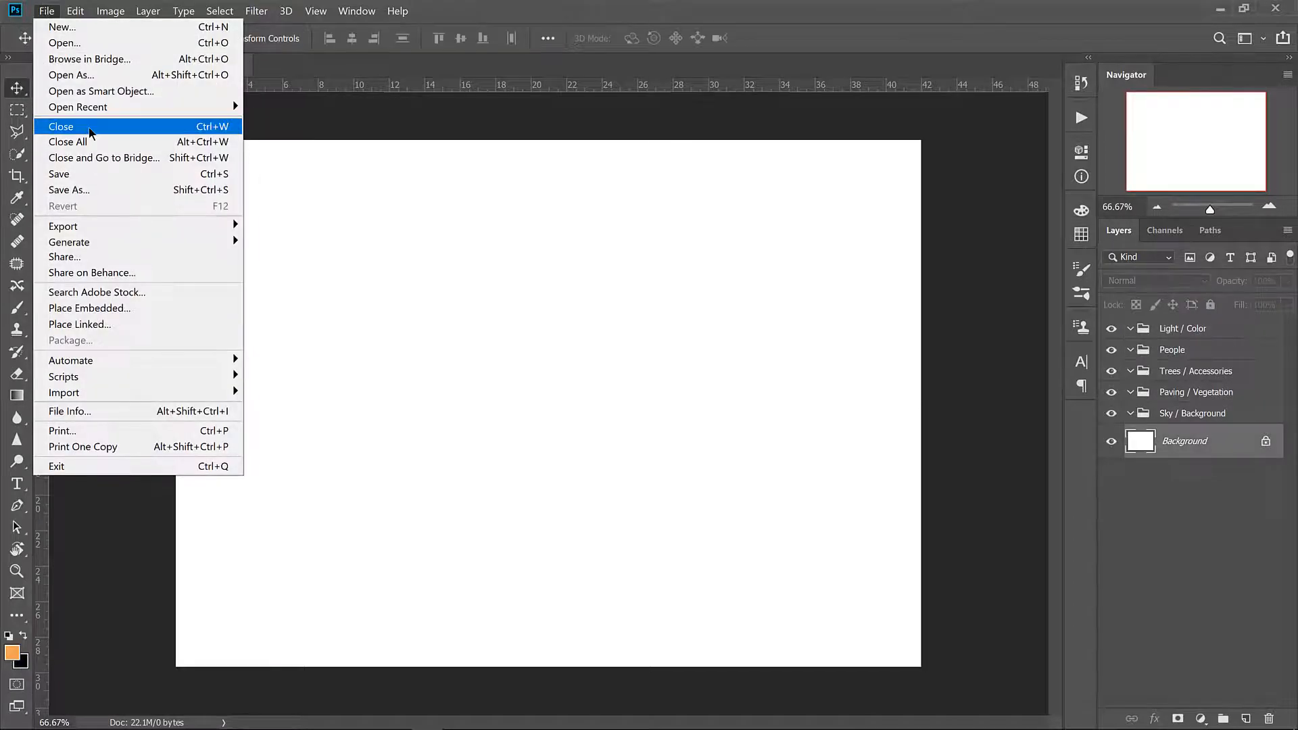
click(60, 125)
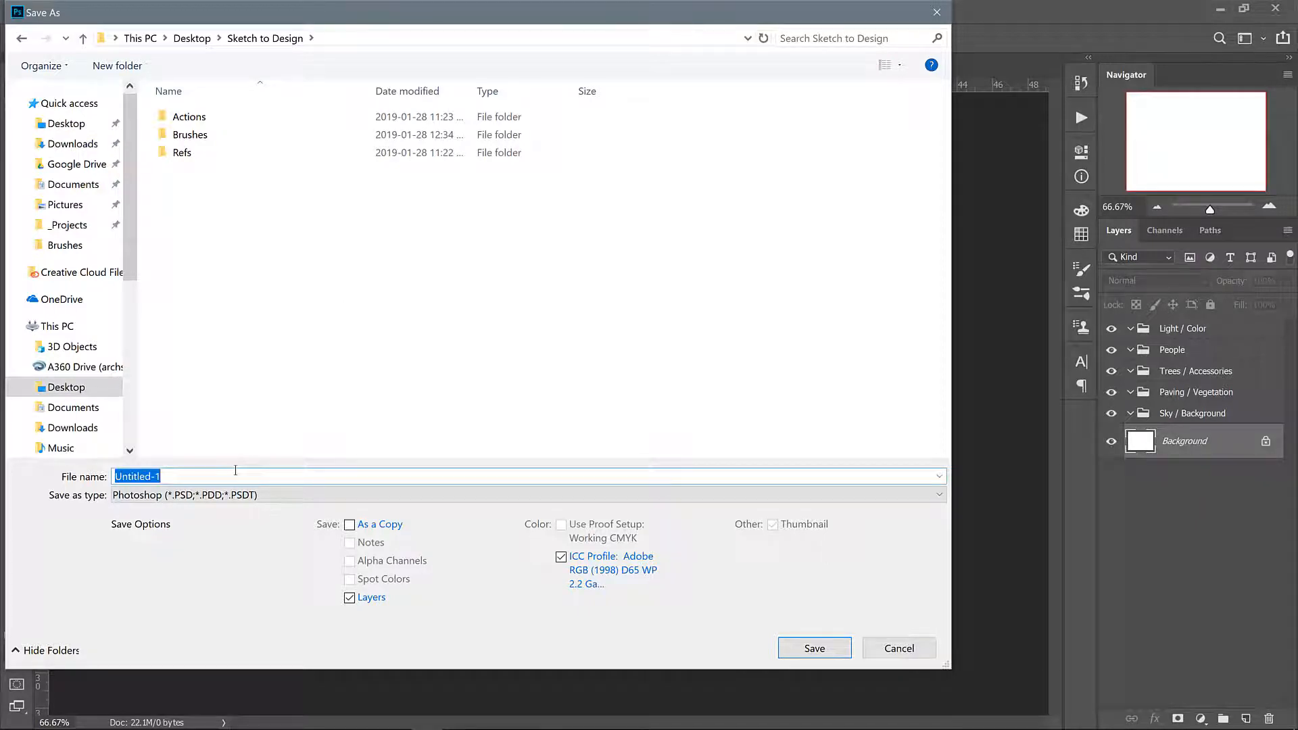
text(Sketch-To)
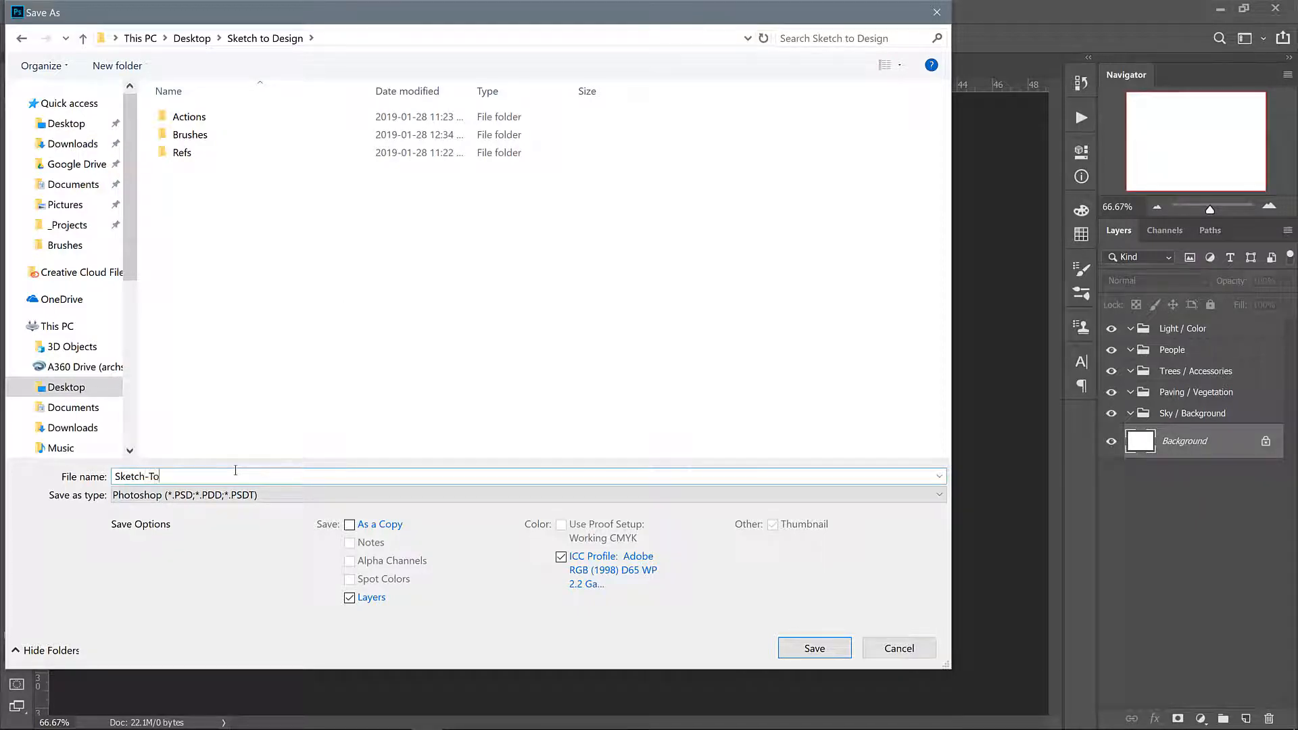
text(-Design_v)
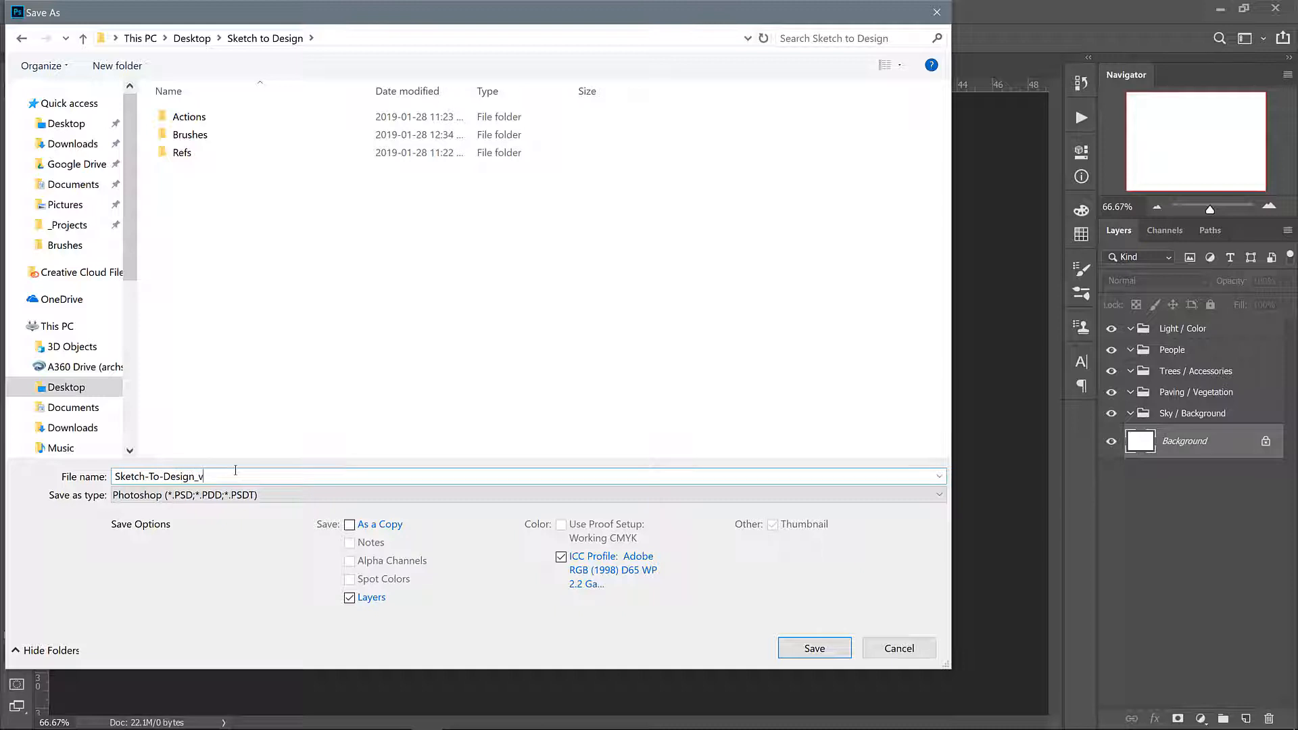
text(1)
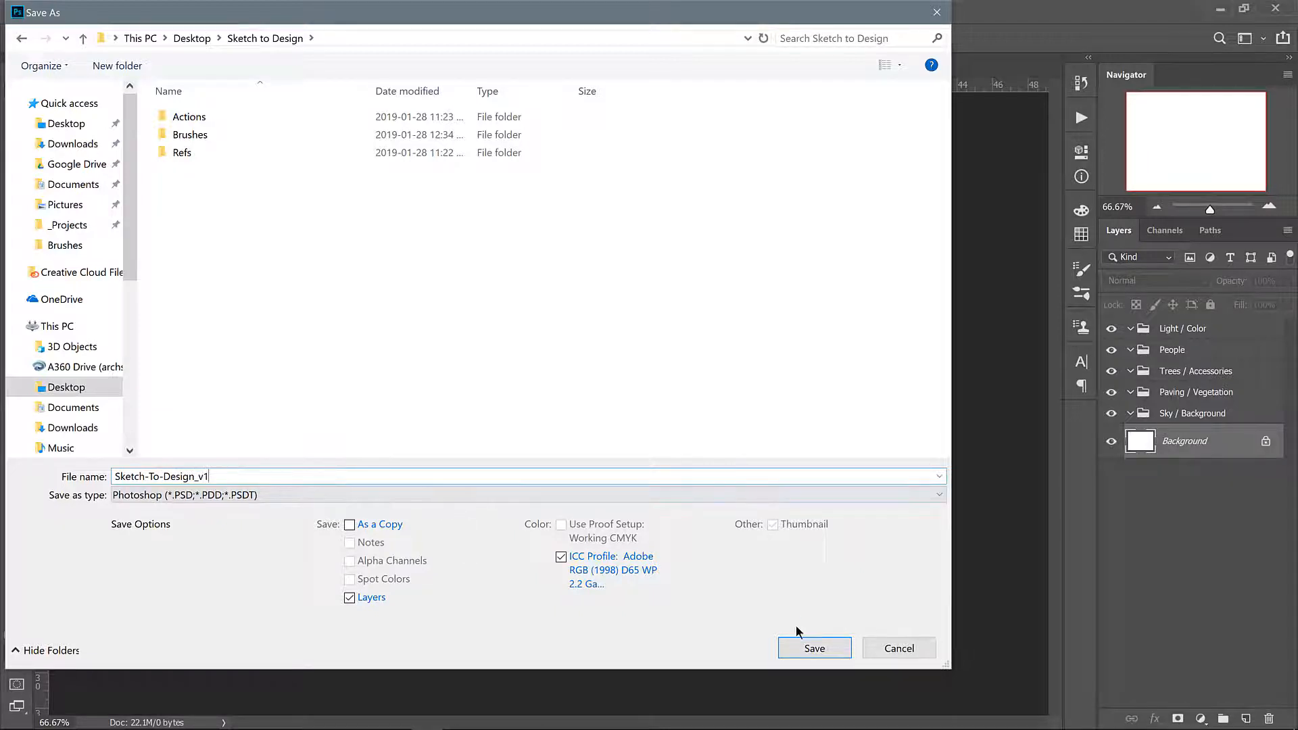
click(814, 648)
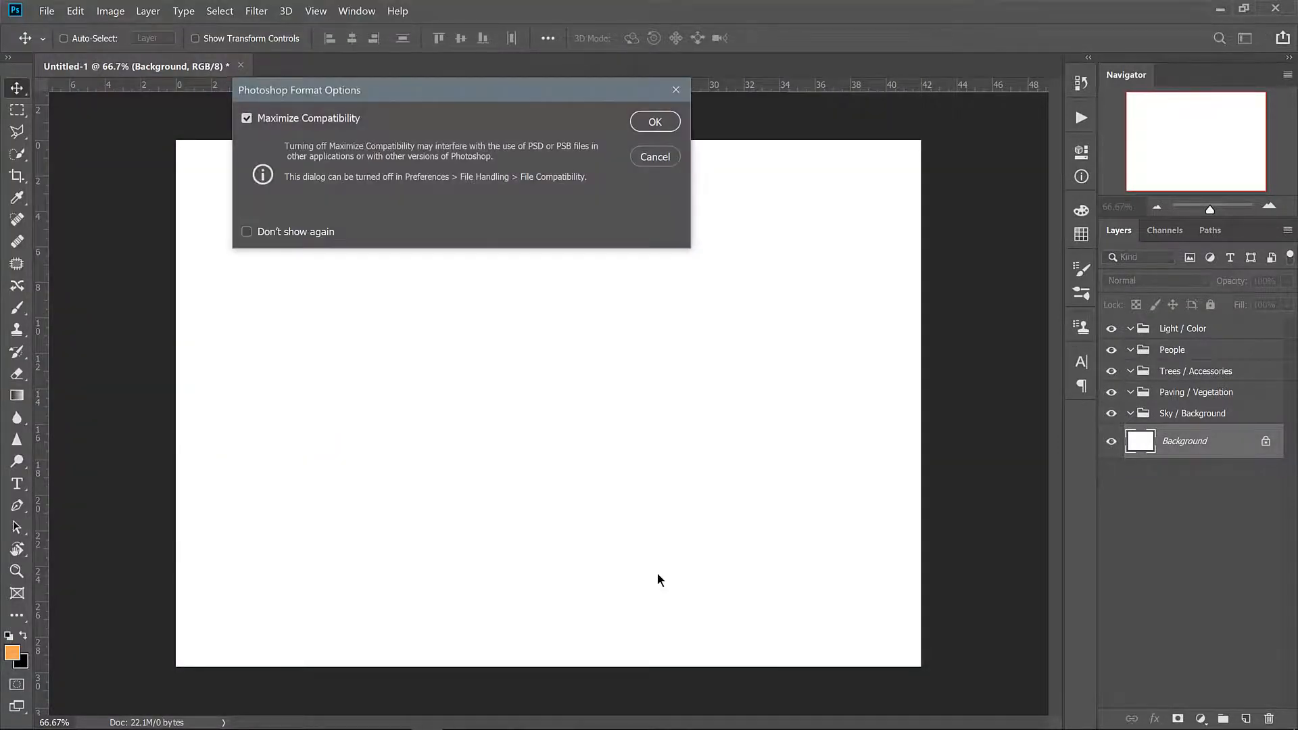
click(654, 122)
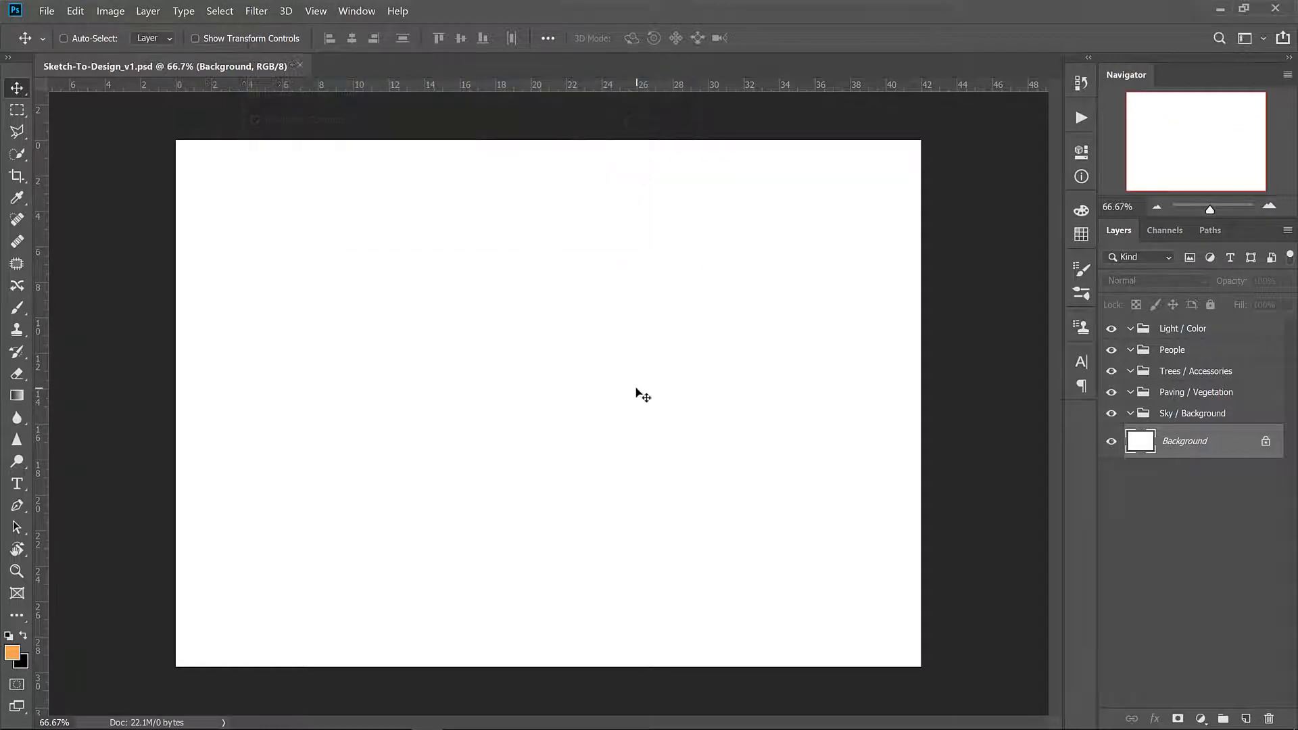
mouse_move(569, 319)
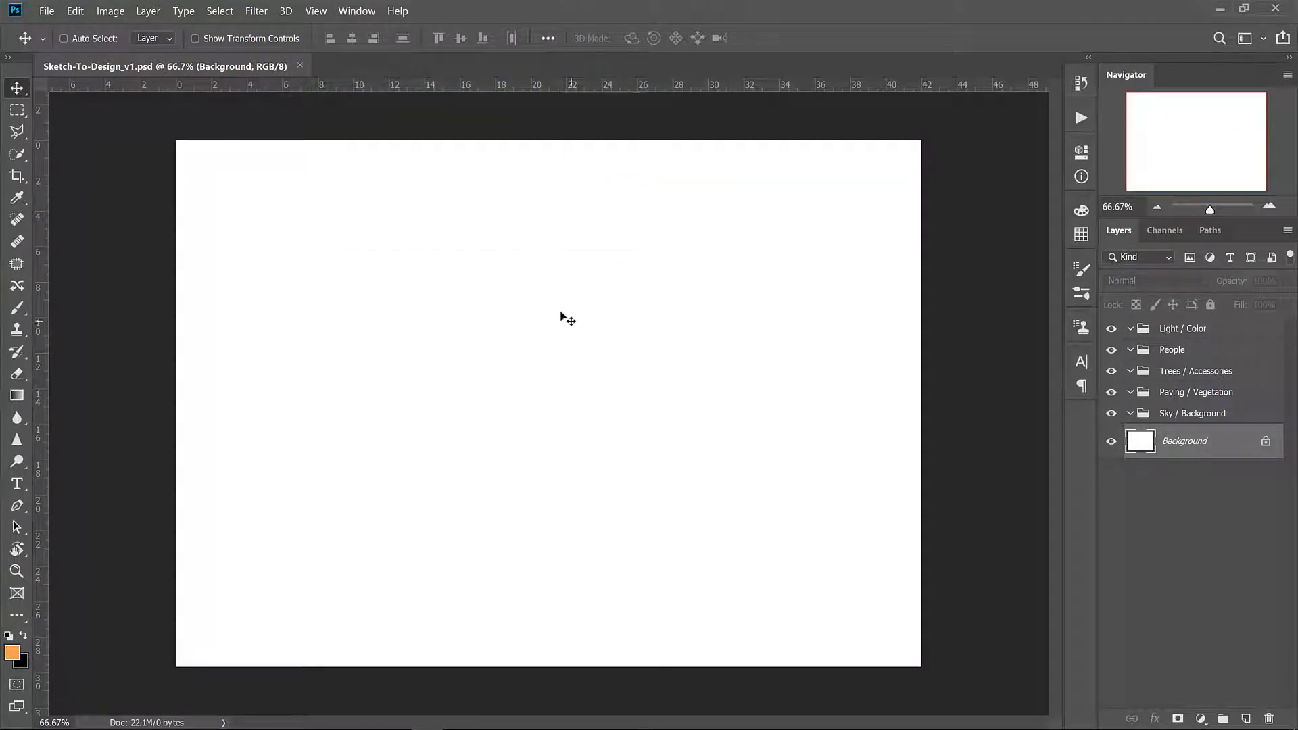
mouse_move(548, 389)
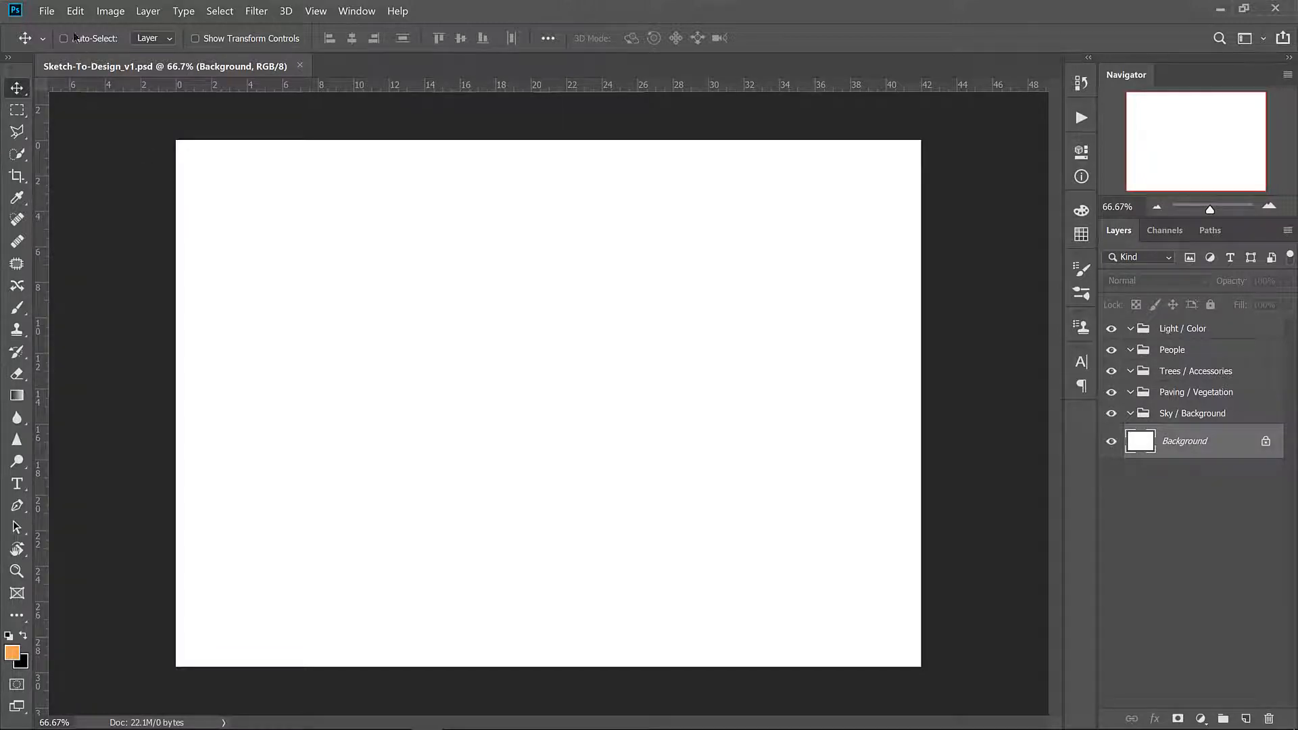
Step: Load Visualization Basics Brushes.abr from the Brushes folder via the Preset Manager
click(74, 11)
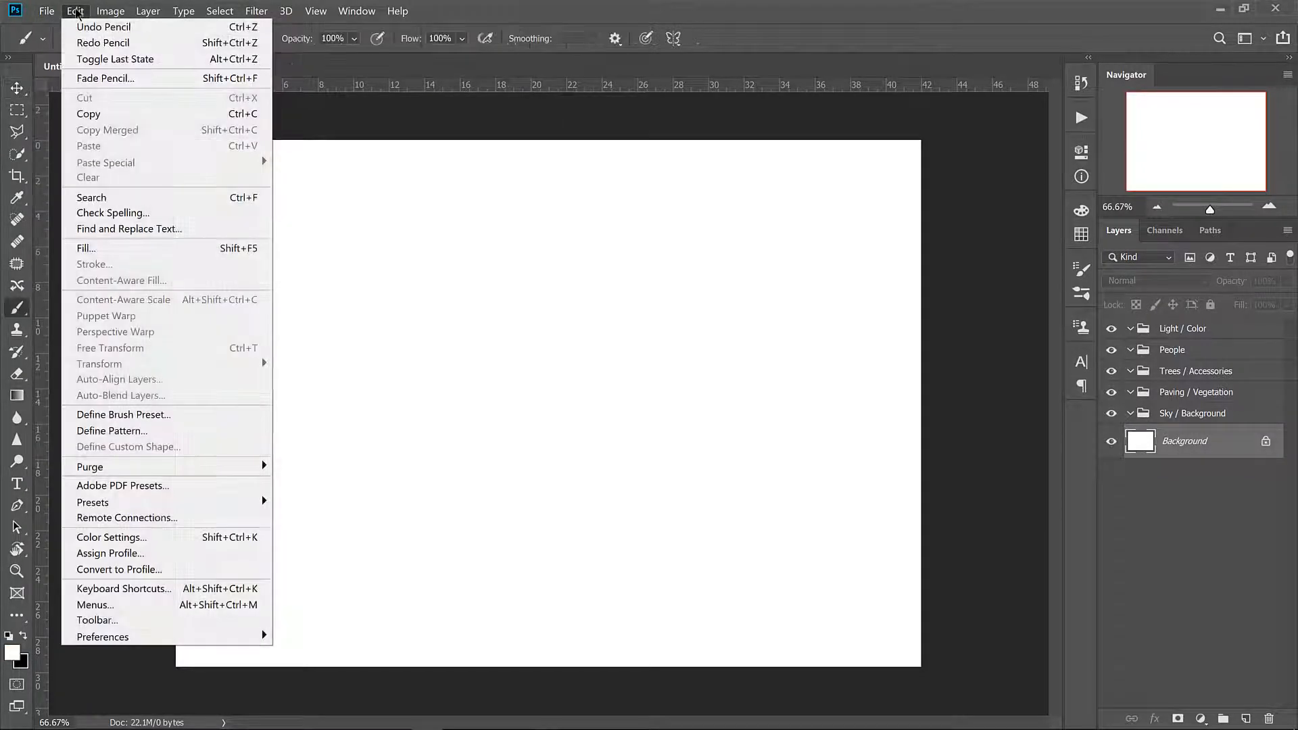
mouse_move(92, 502)
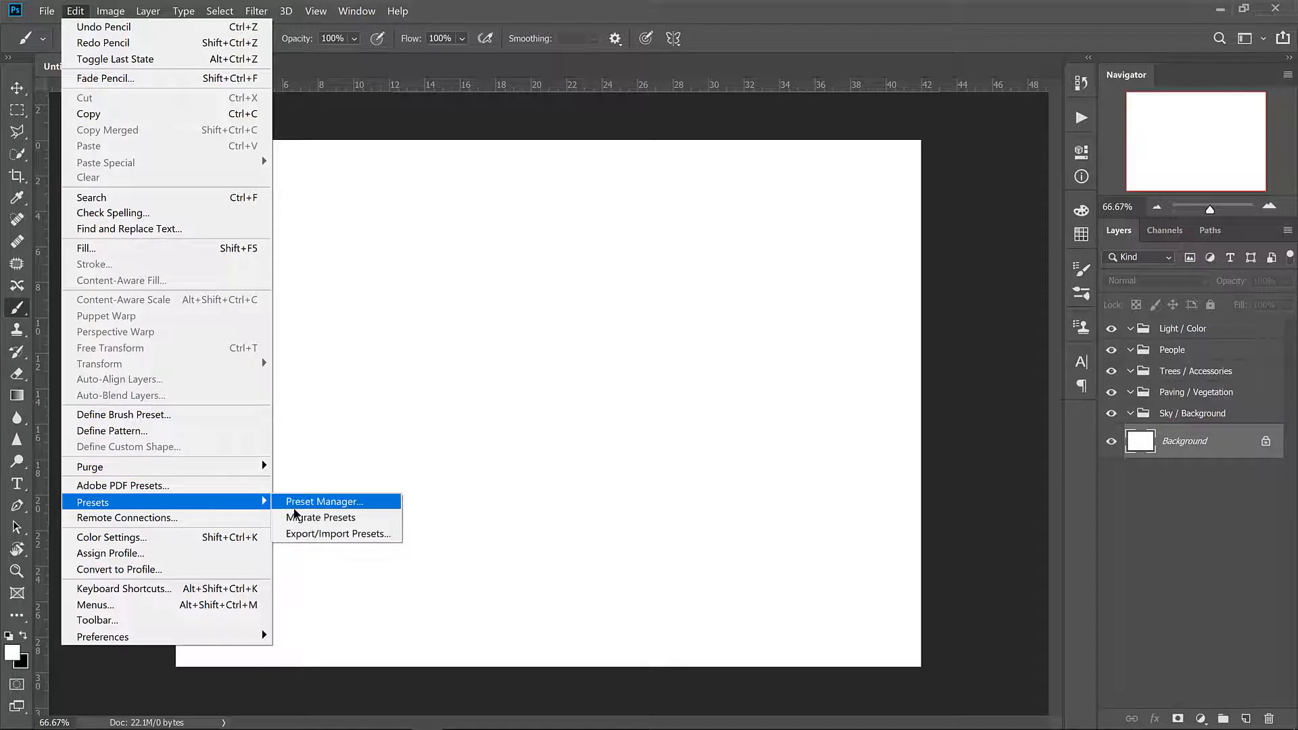
click(324, 502)
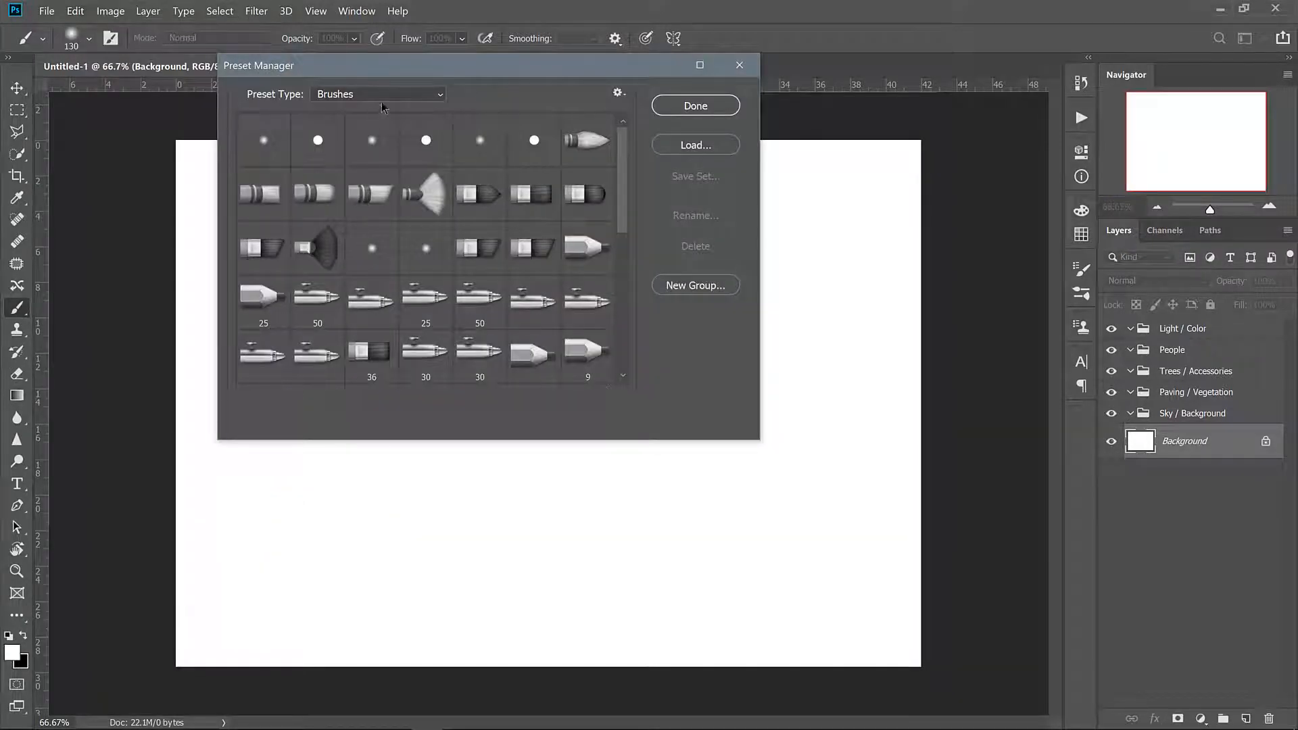
mouse_move(835, 462)
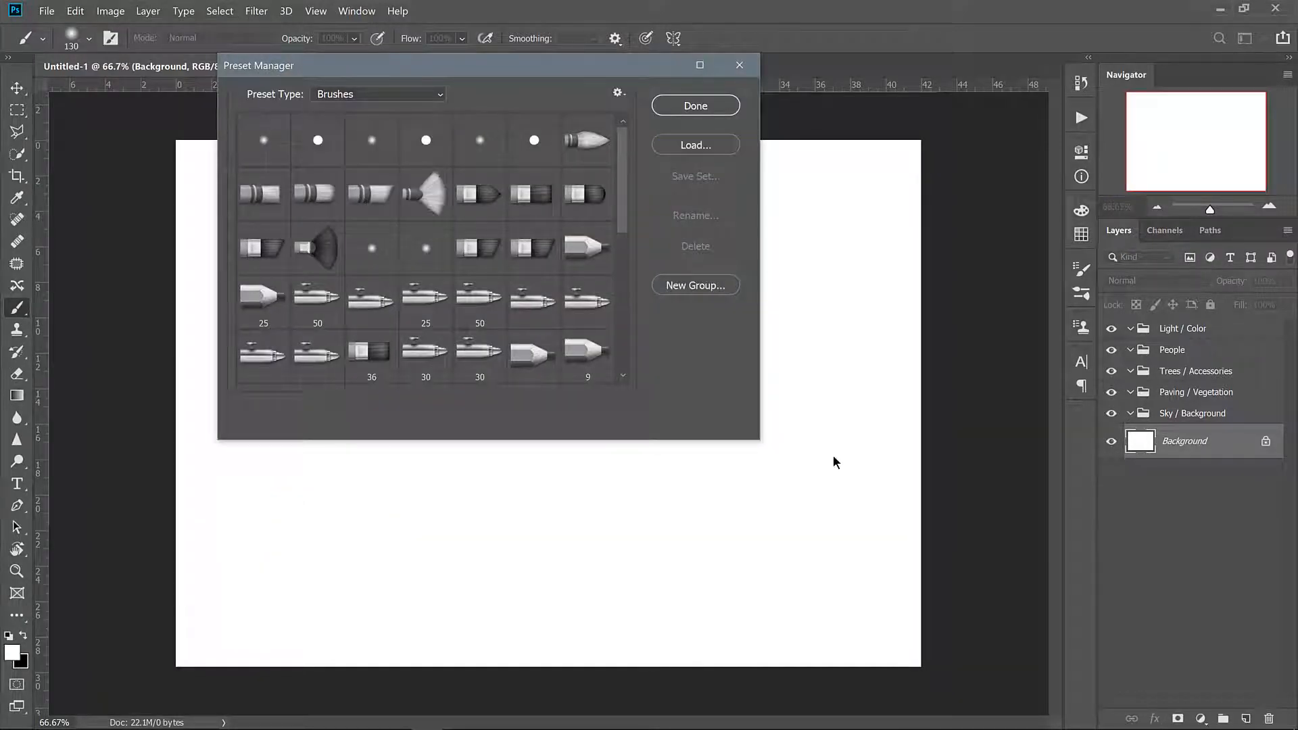
click(695, 144)
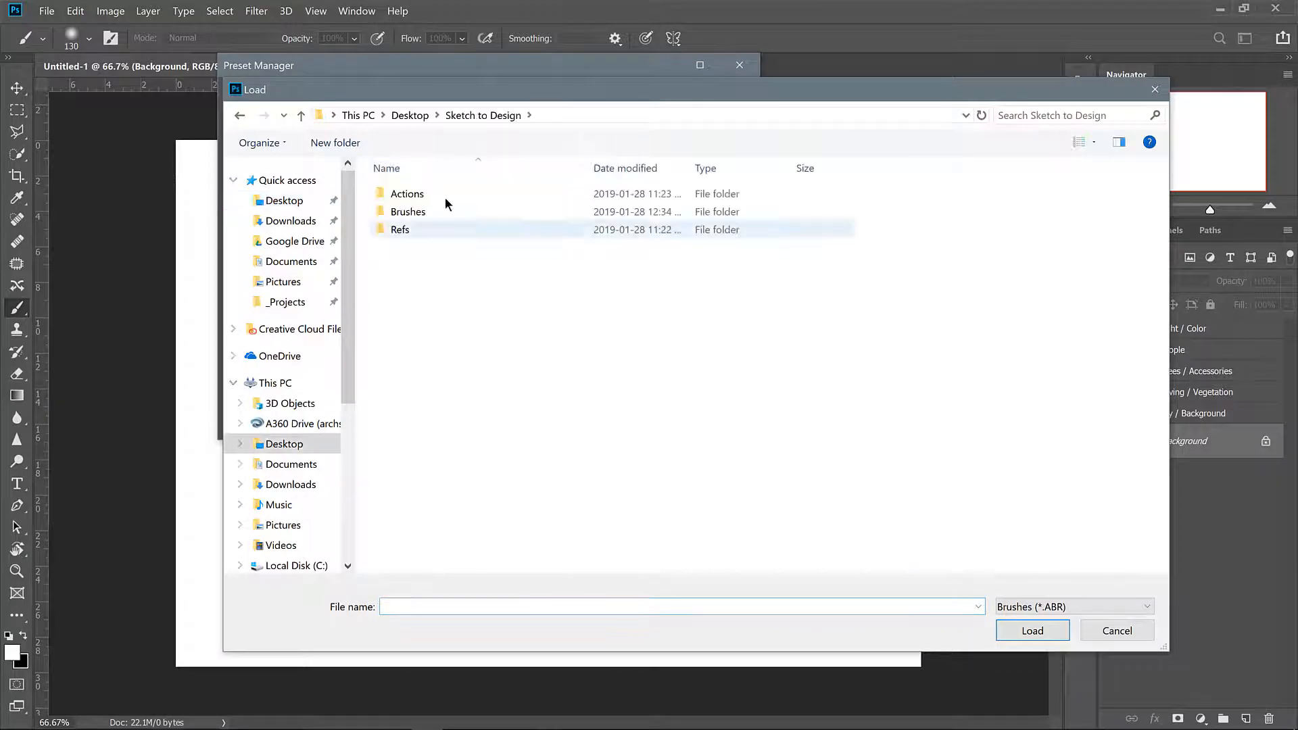
double_click(408, 211)
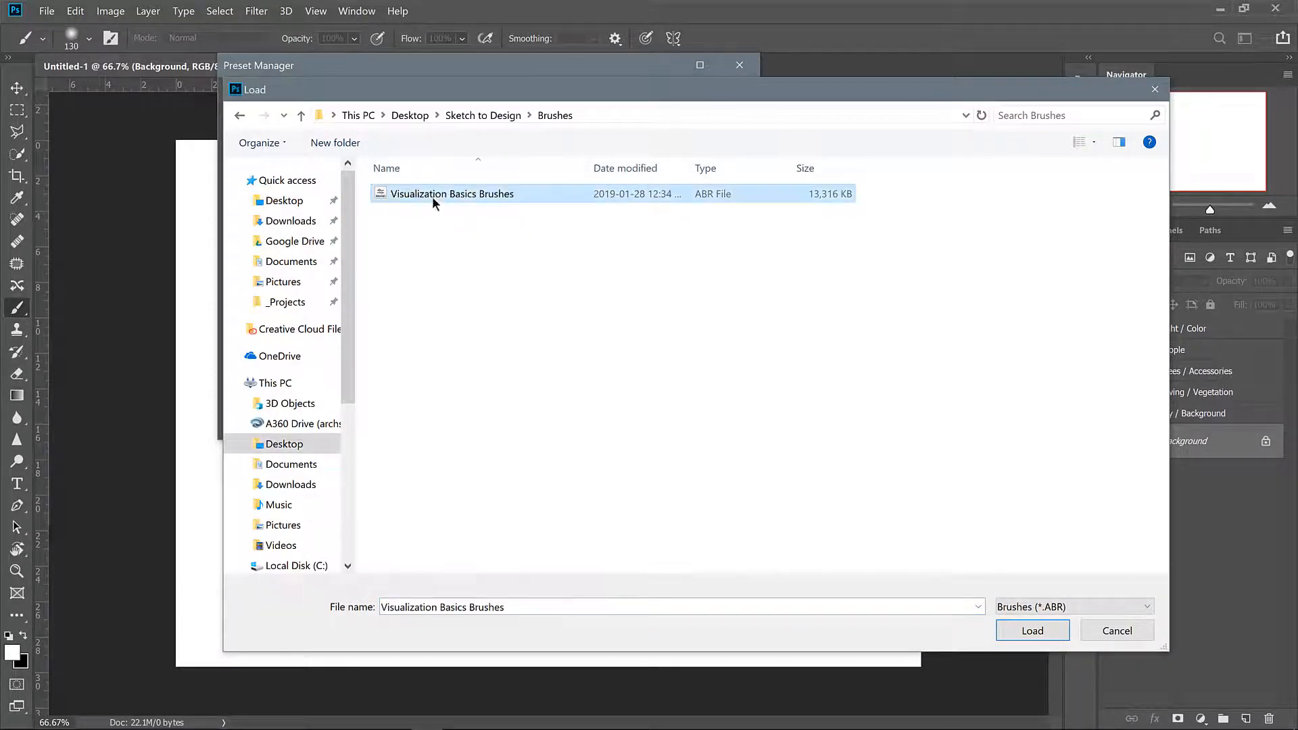
click(1031, 631)
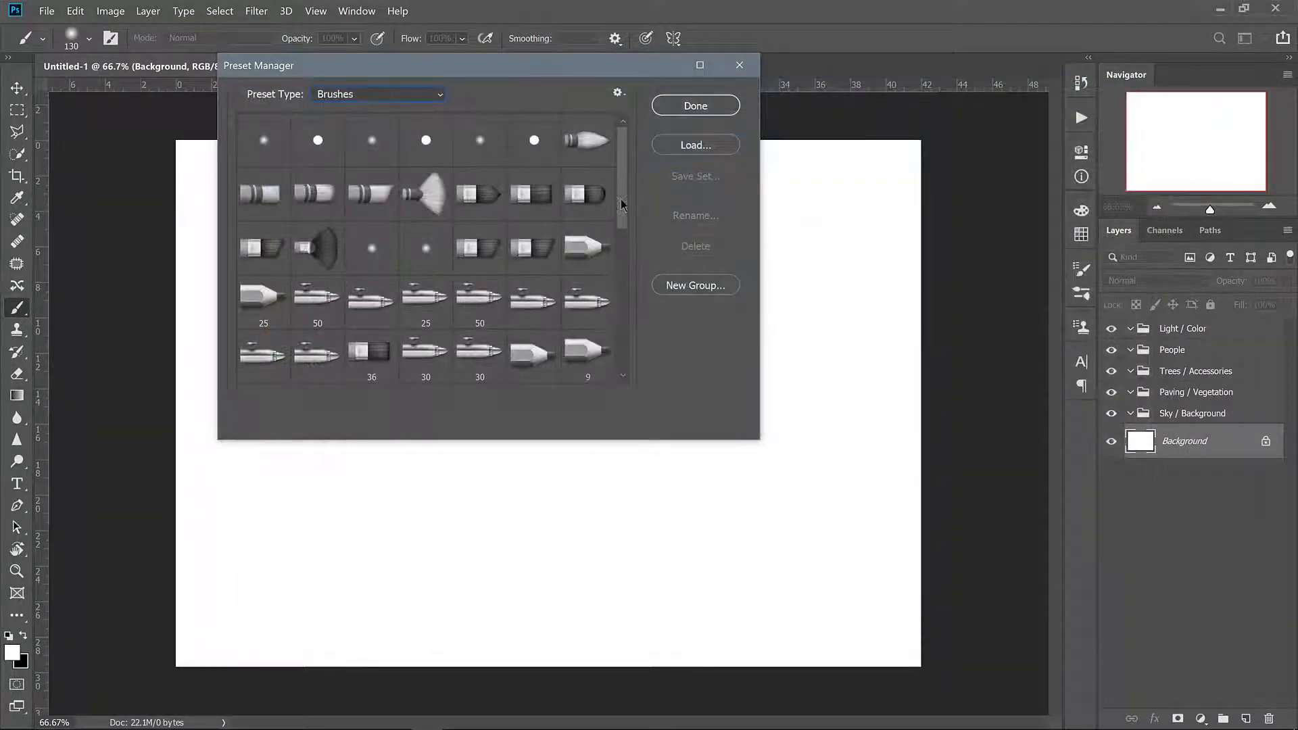
Step: Select and expand the Visualization Basics Brushes set to check its brushes, then finish
scroll(down, 3)
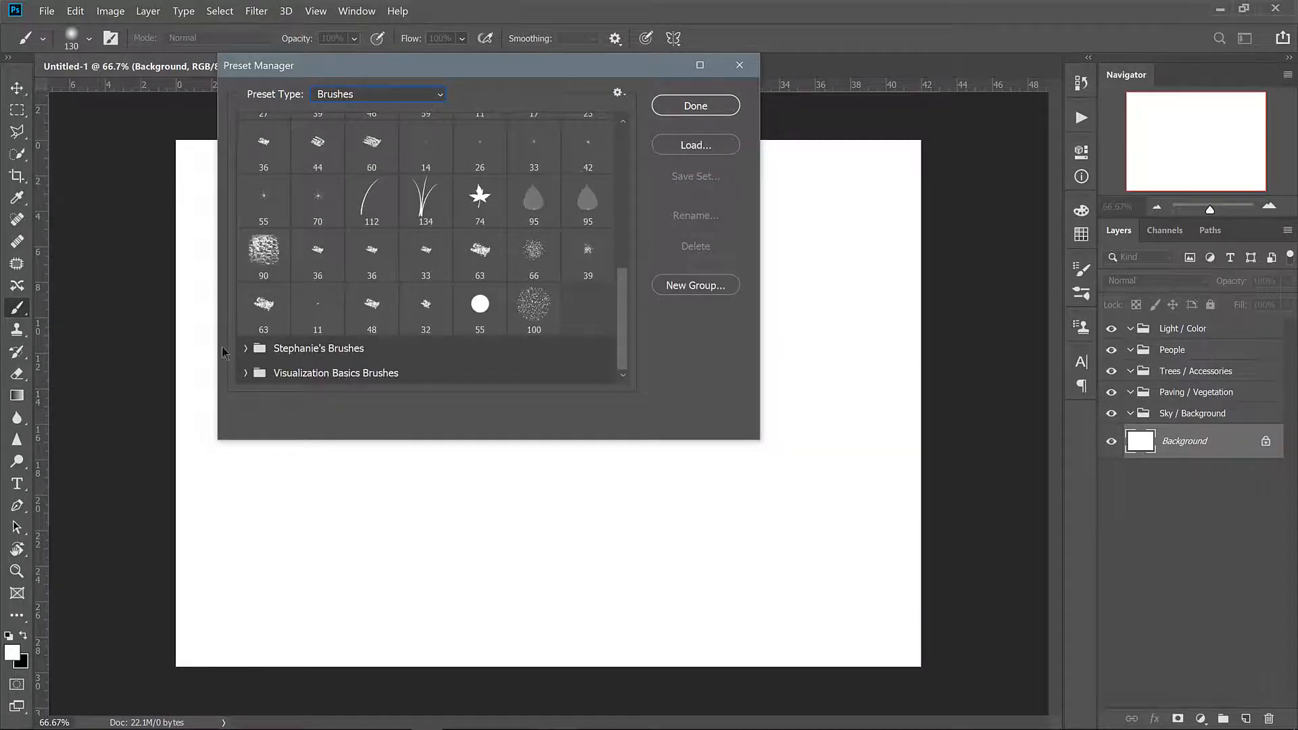
click(335, 372)
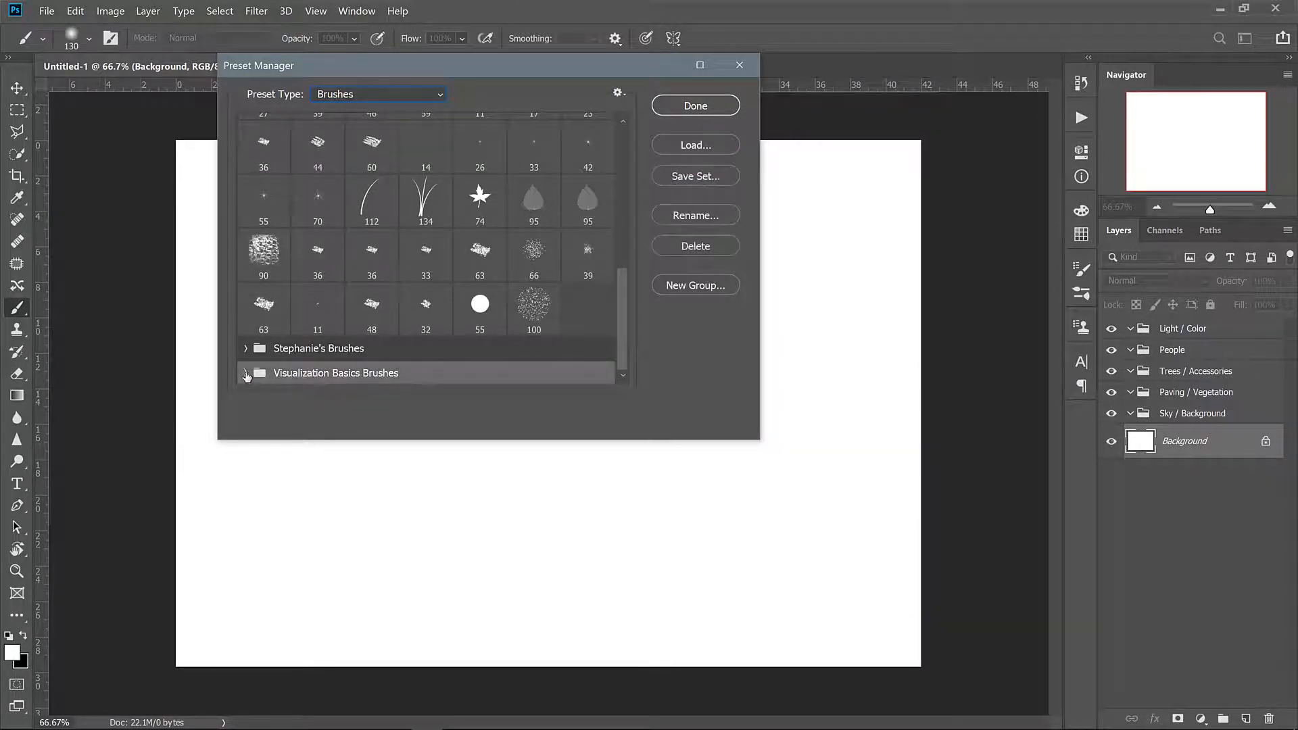
click(246, 372)
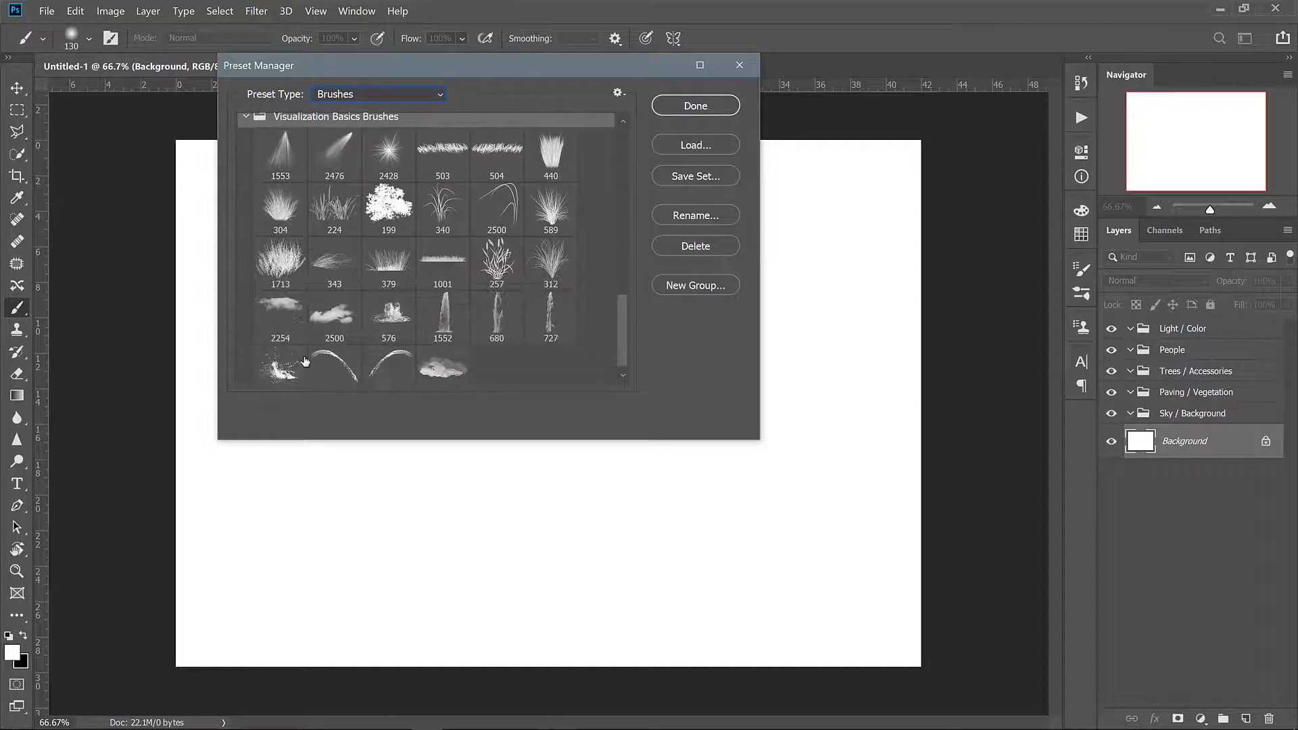
click(694, 105)
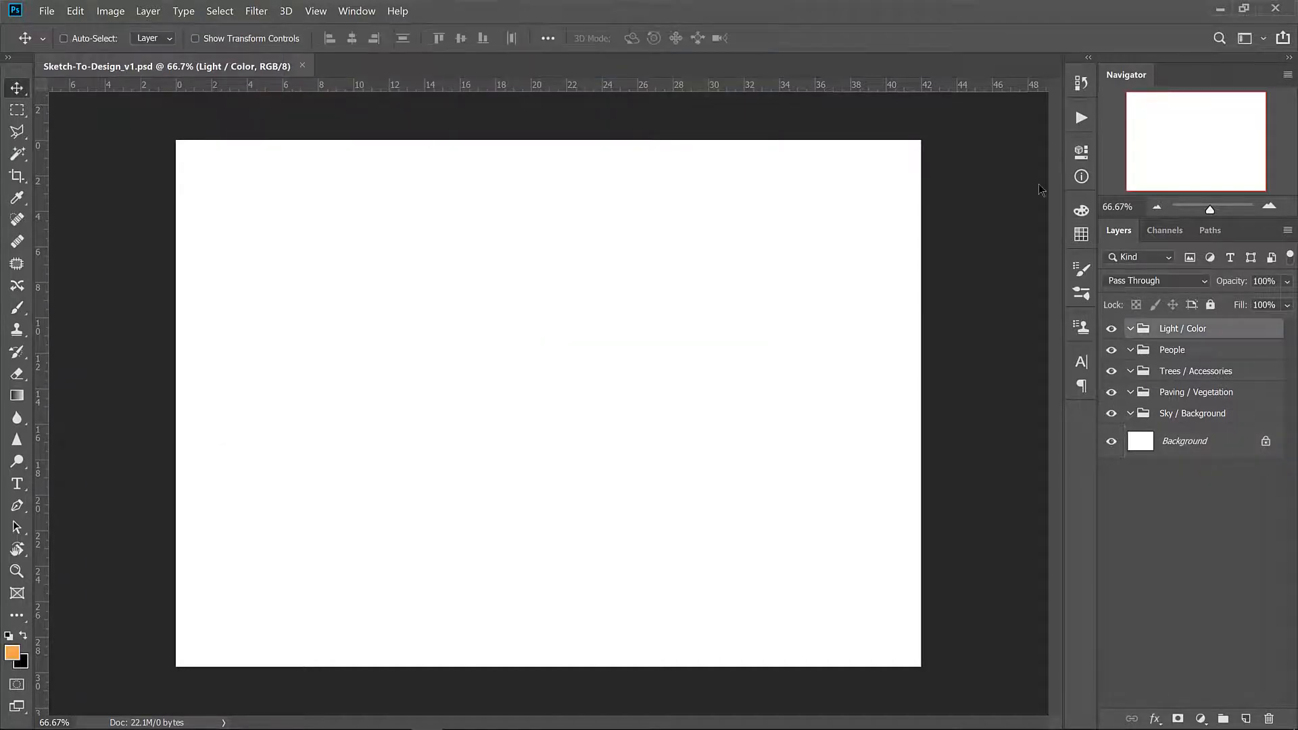
mouse_move(1004, 276)
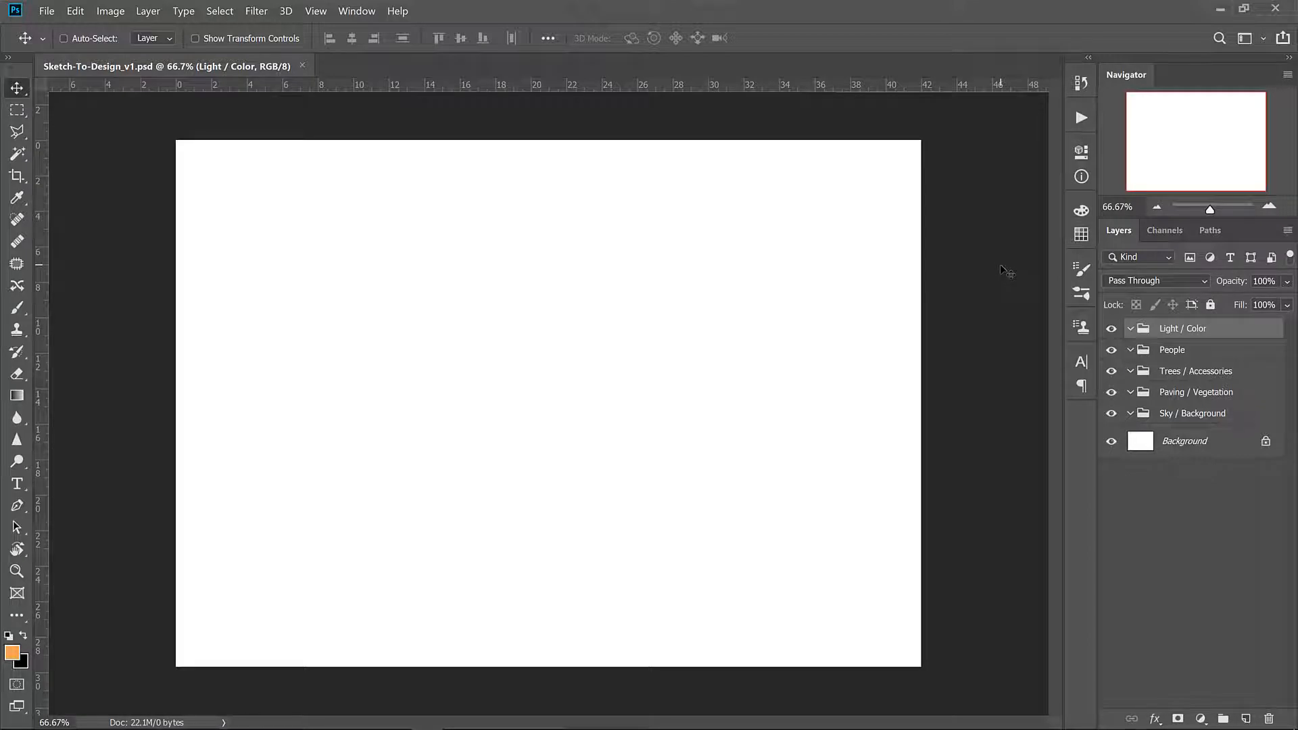
mouse_move(1080, 118)
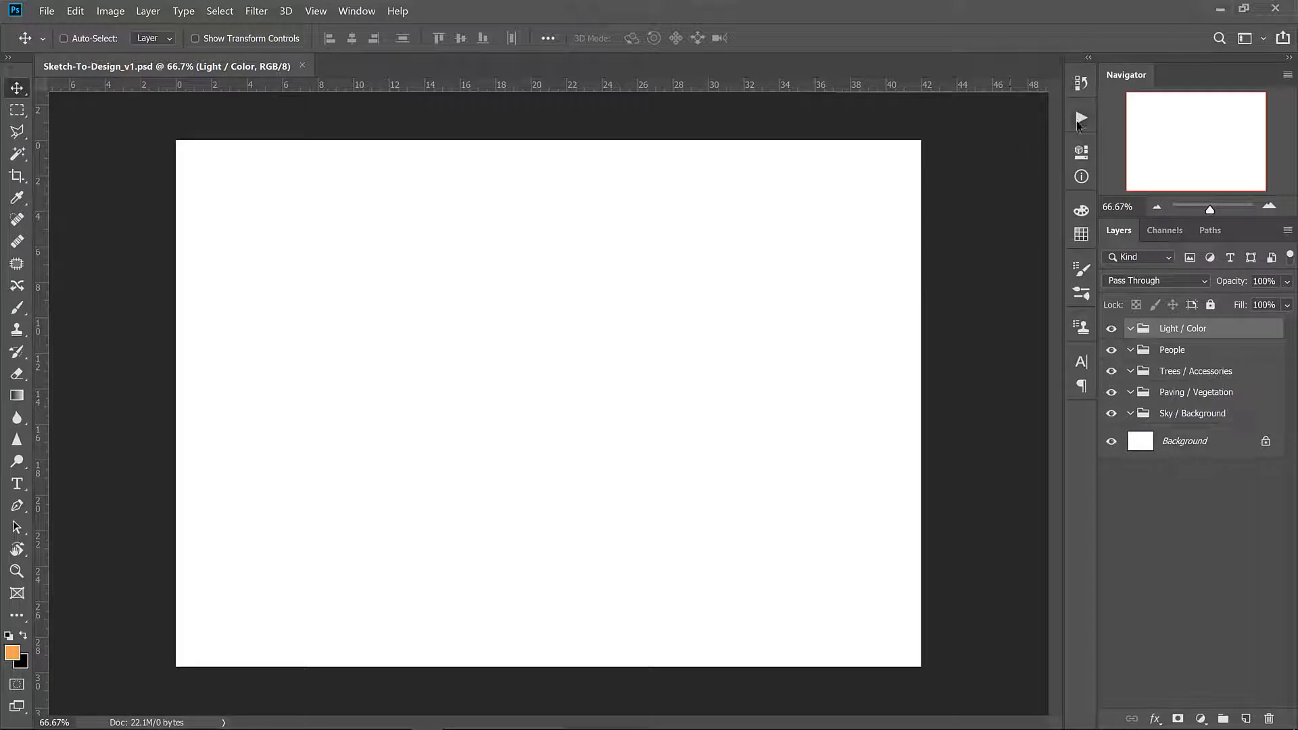
Step: Load the Fallout75_Actions.atn set through the Actions panel menu
click(1081, 118)
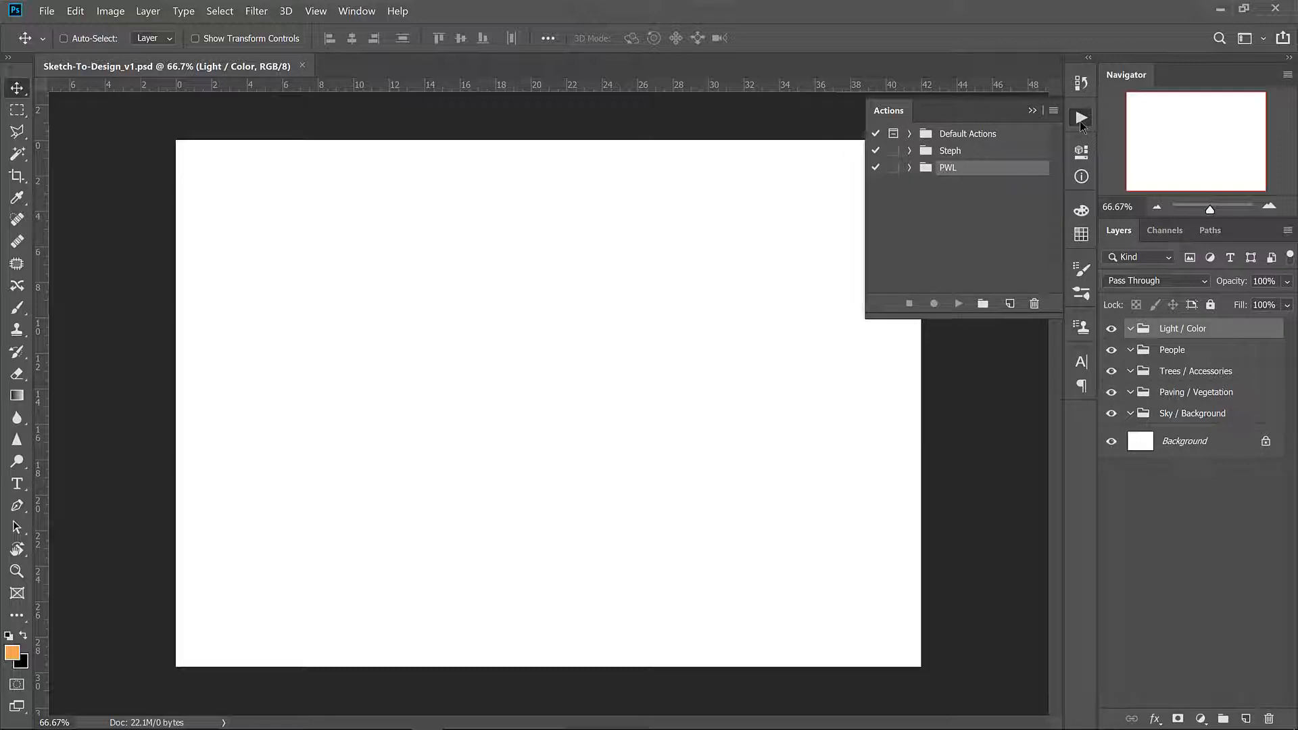
click(1080, 117)
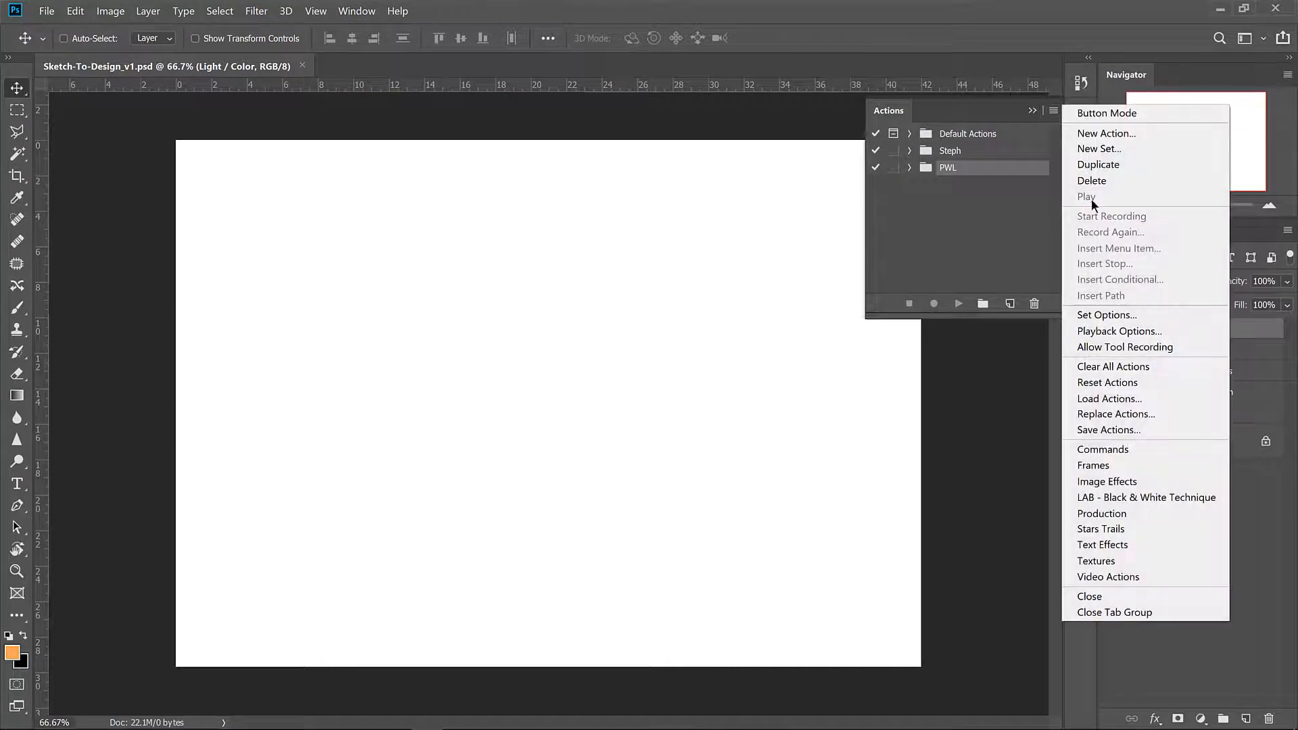
click(1108, 398)
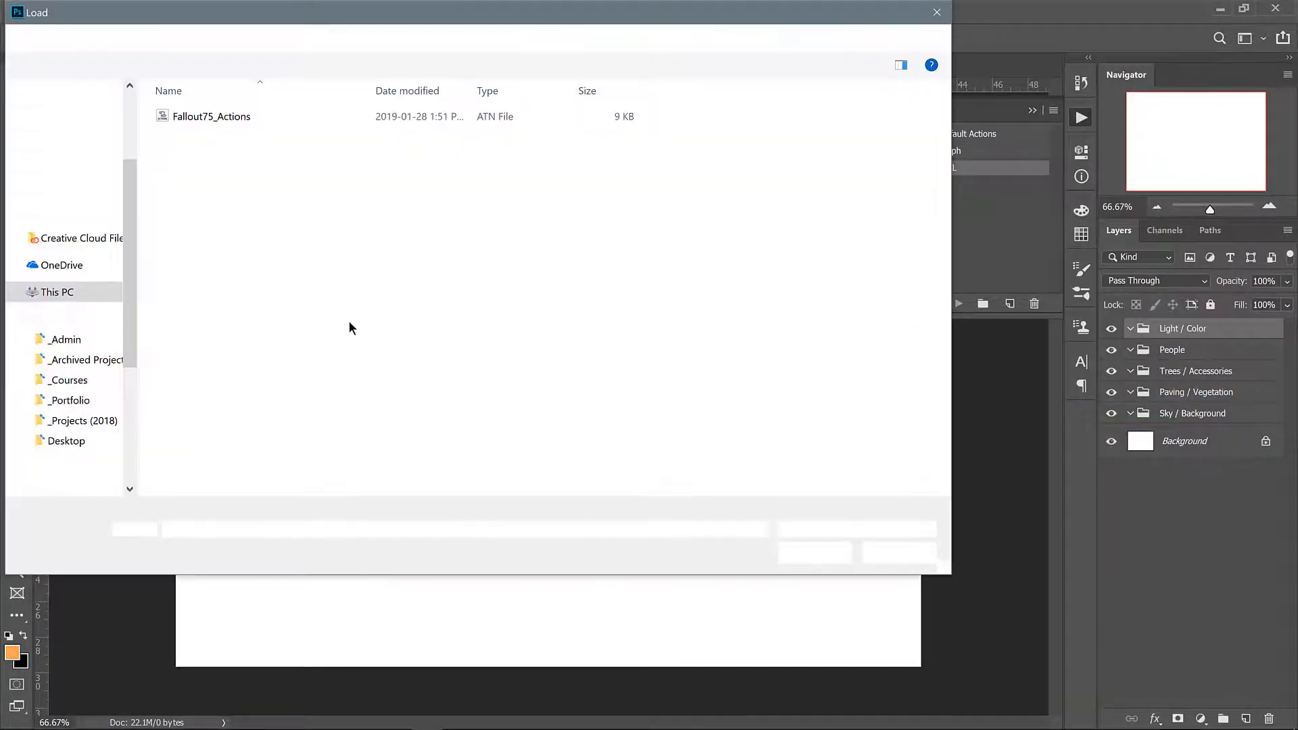
click(211, 115)
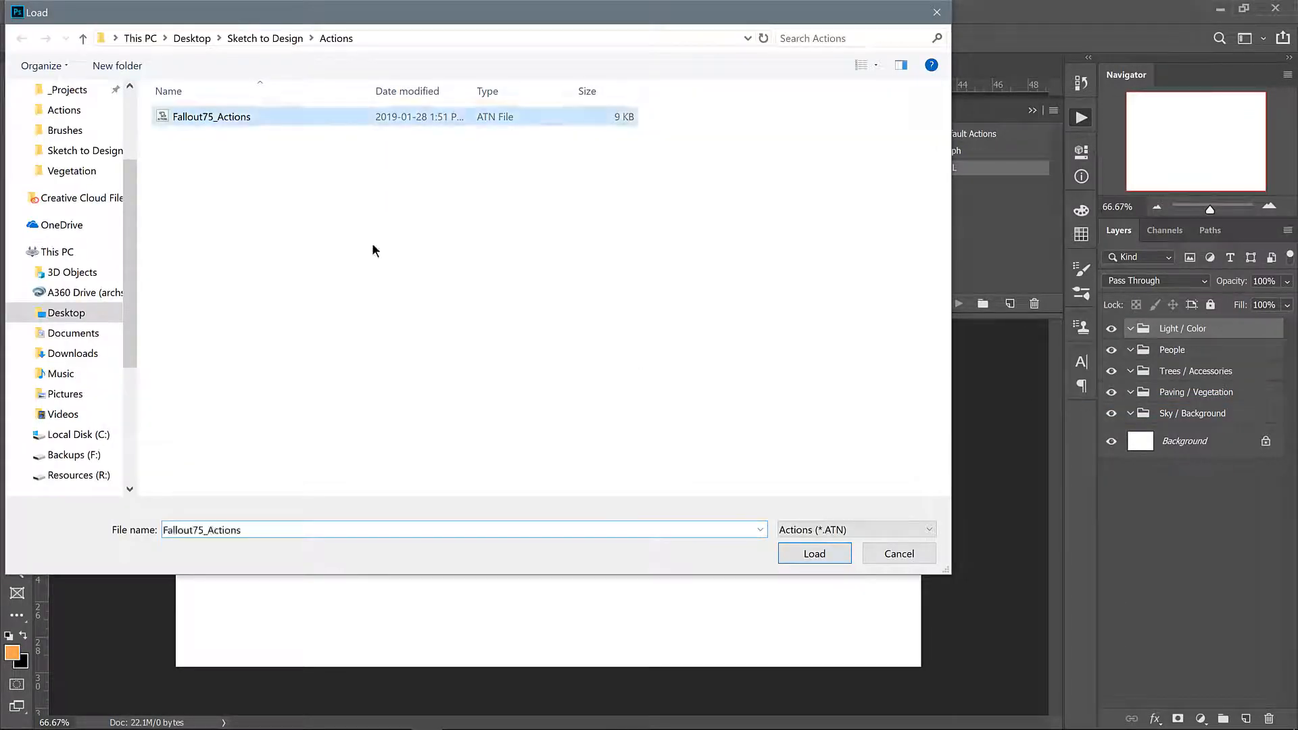
click(813, 553)
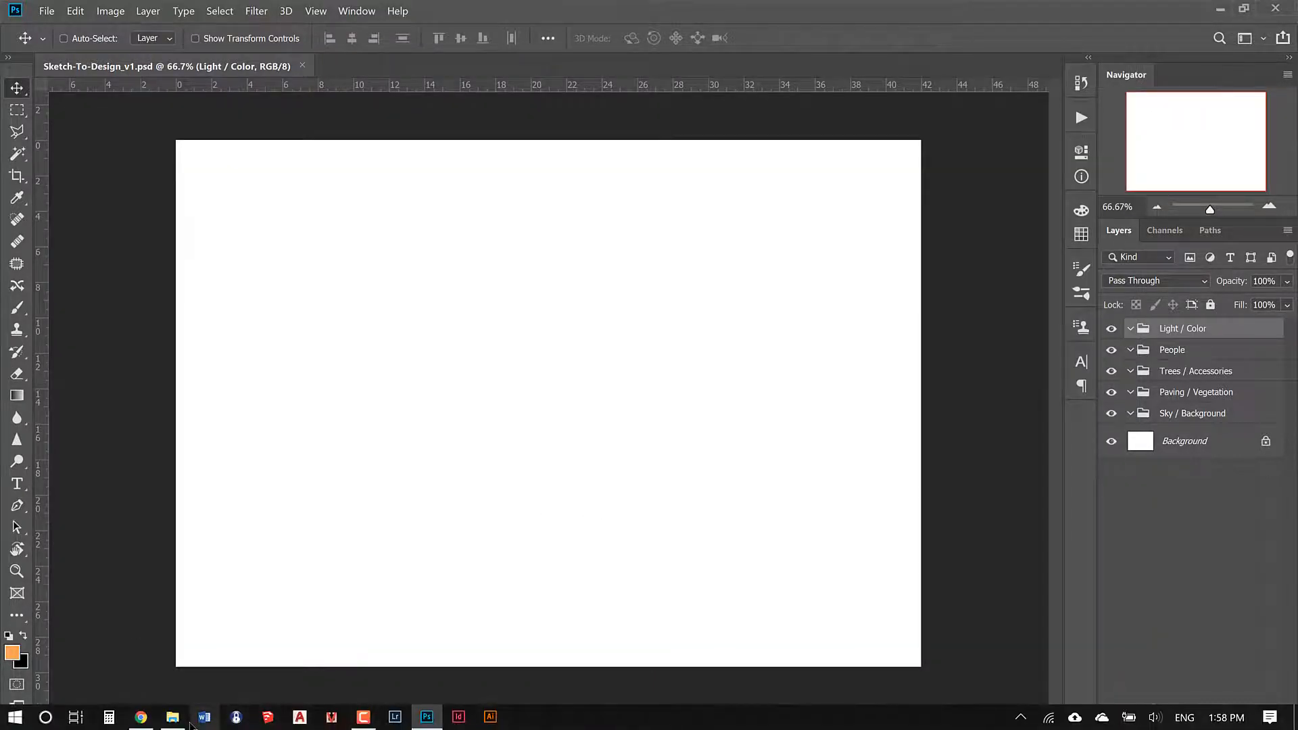
Step: Browse from Sketch to Design > Refs into the Photoshop resources and look in the People folder
click(172, 717)
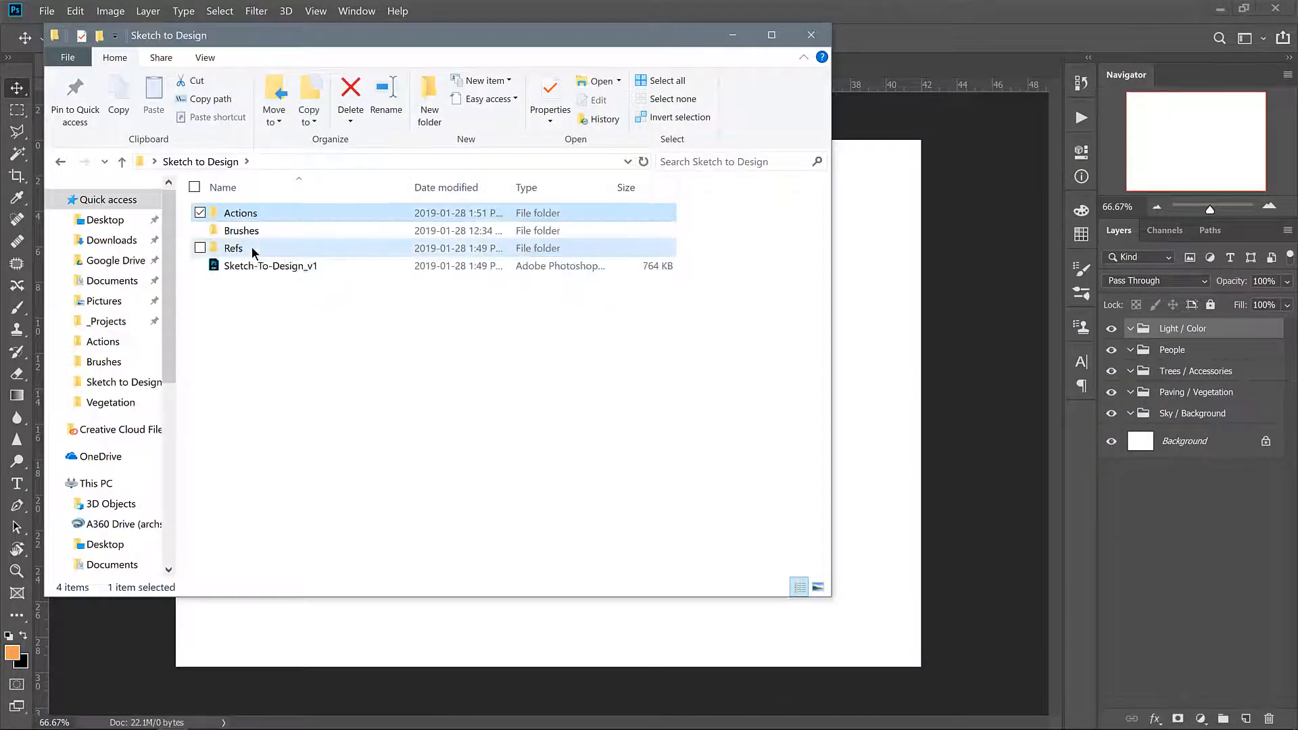
double_click(233, 247)
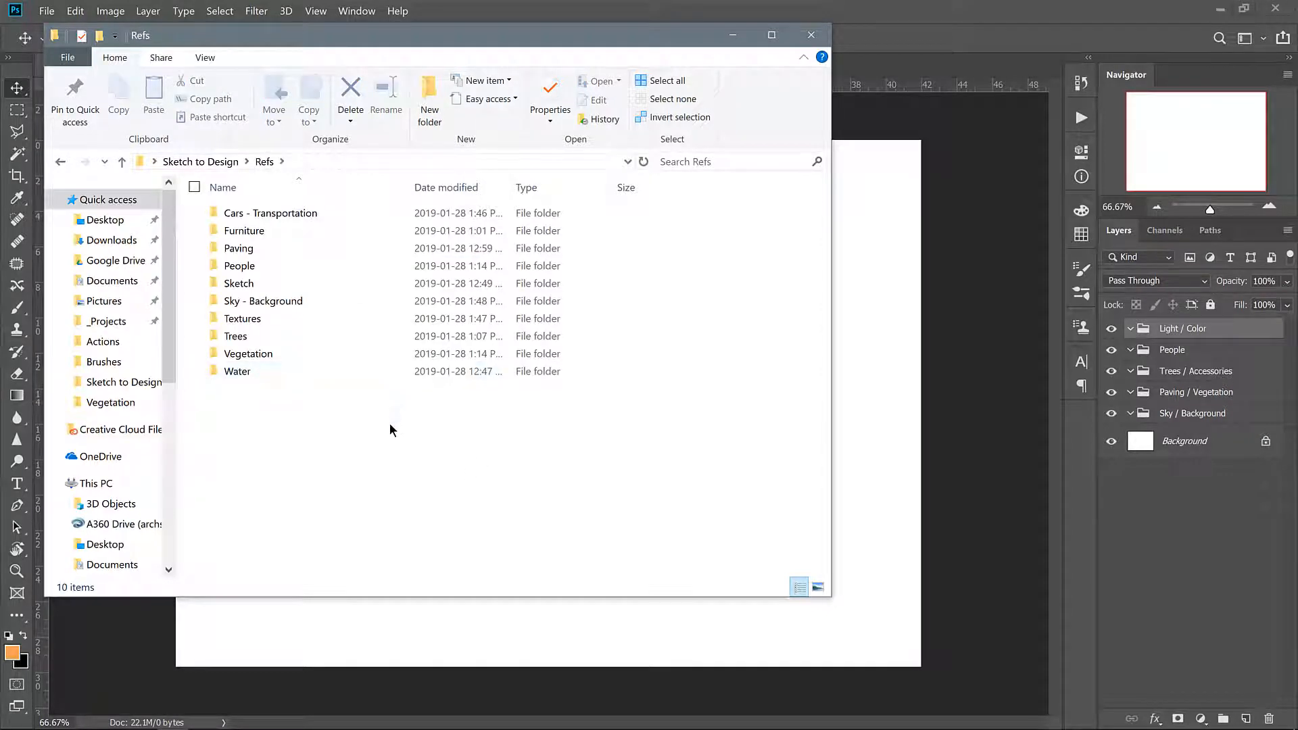
mouse_move(314, 421)
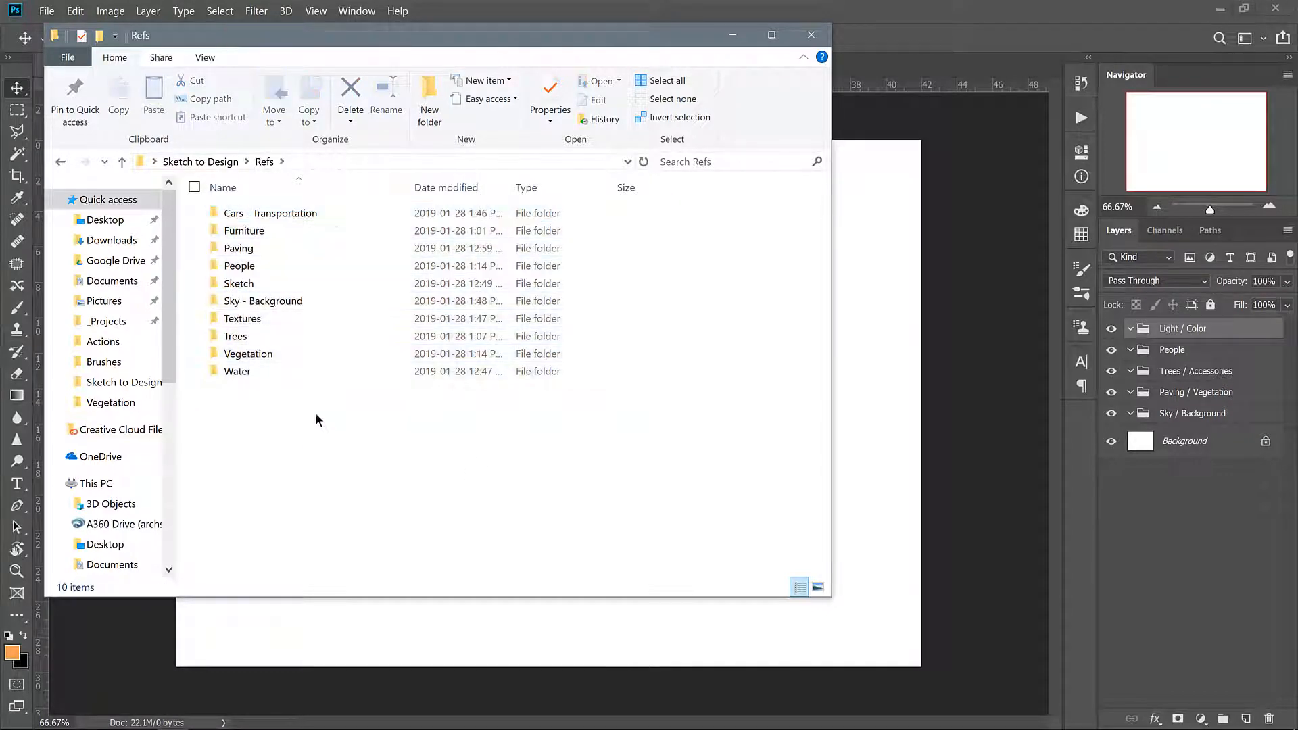
mouse_move(331, 447)
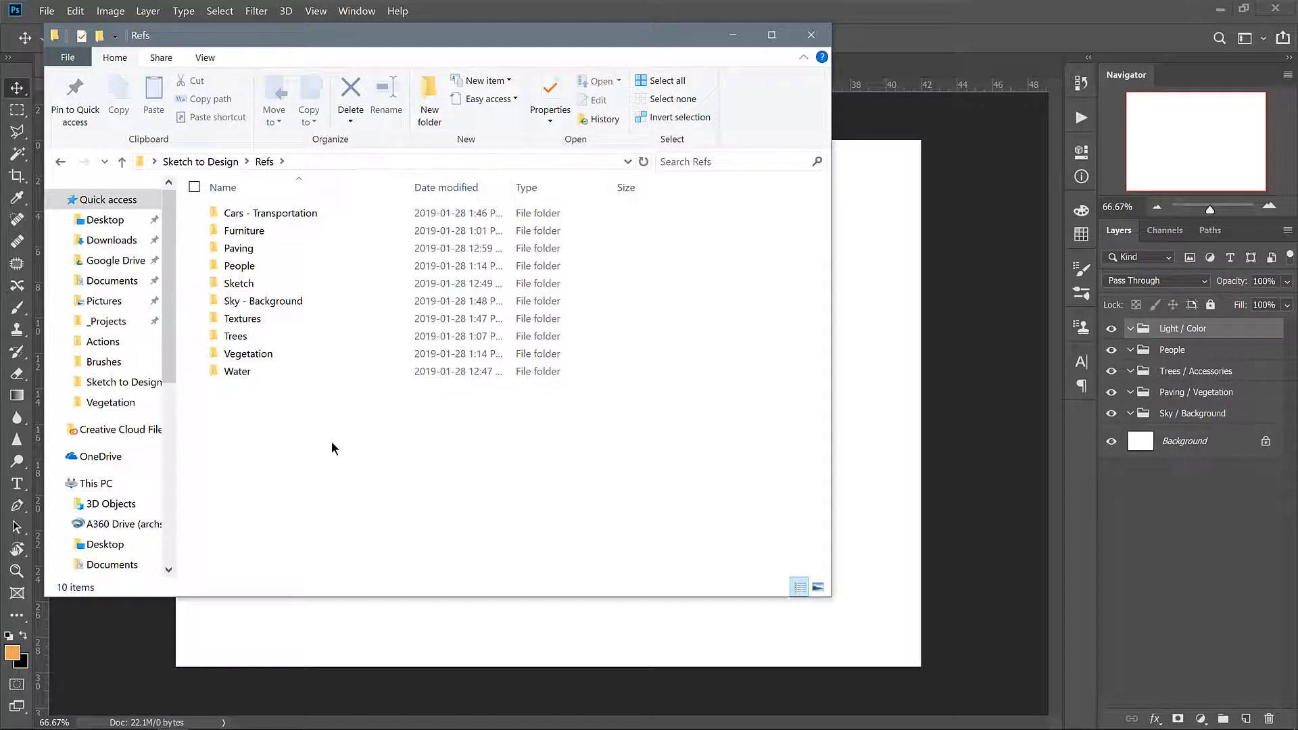
mouse_move(336, 421)
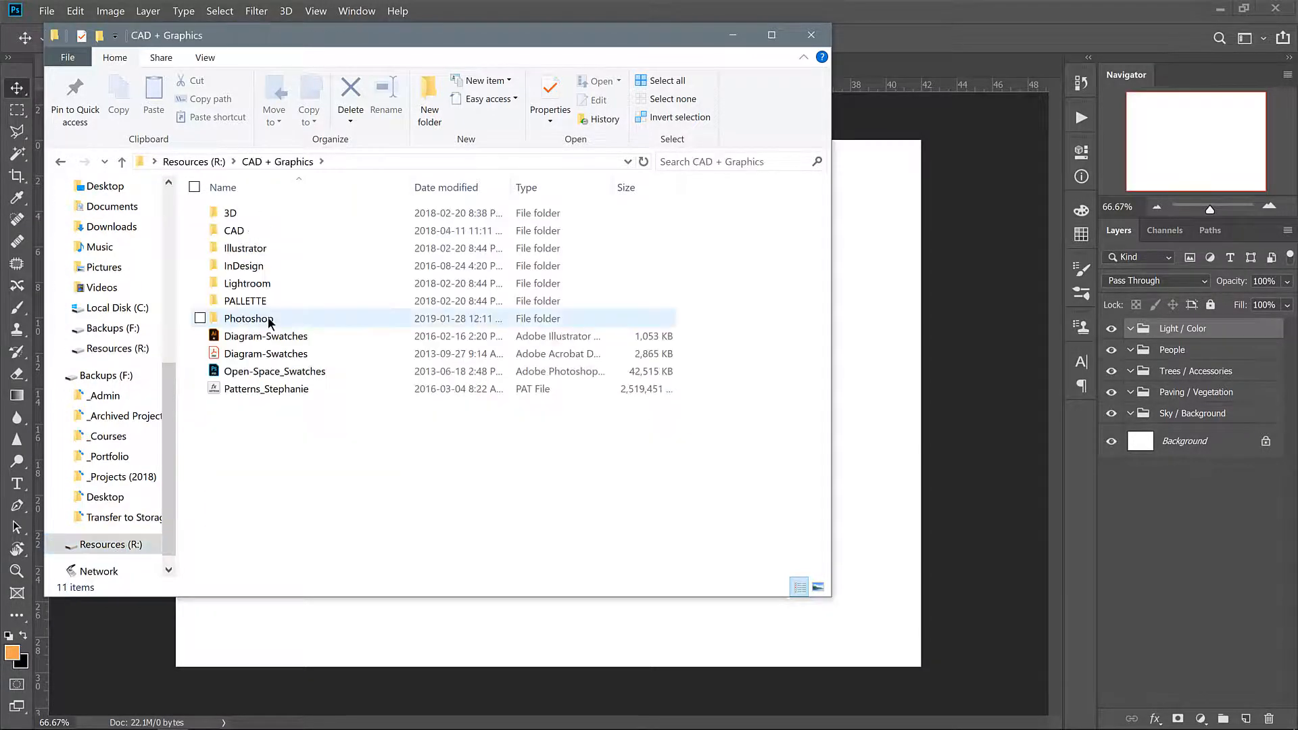
double_click(248, 318)
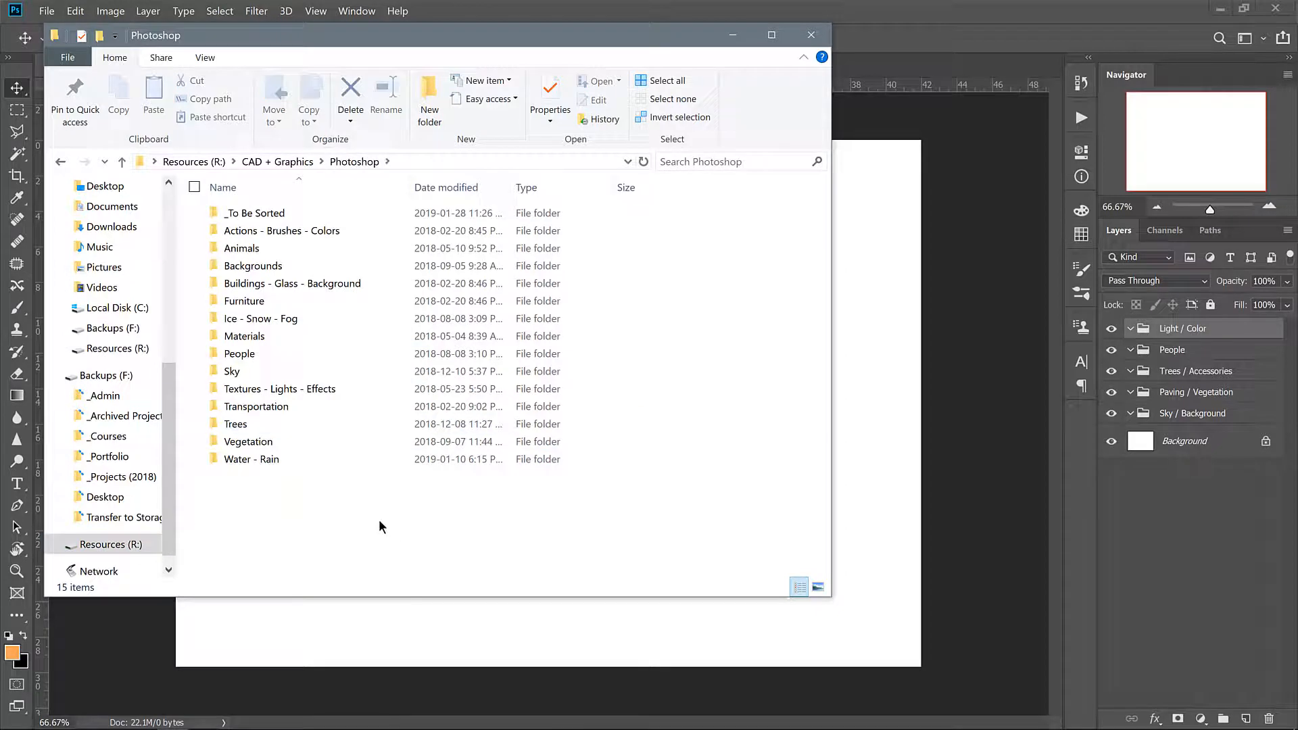
click(281, 230)
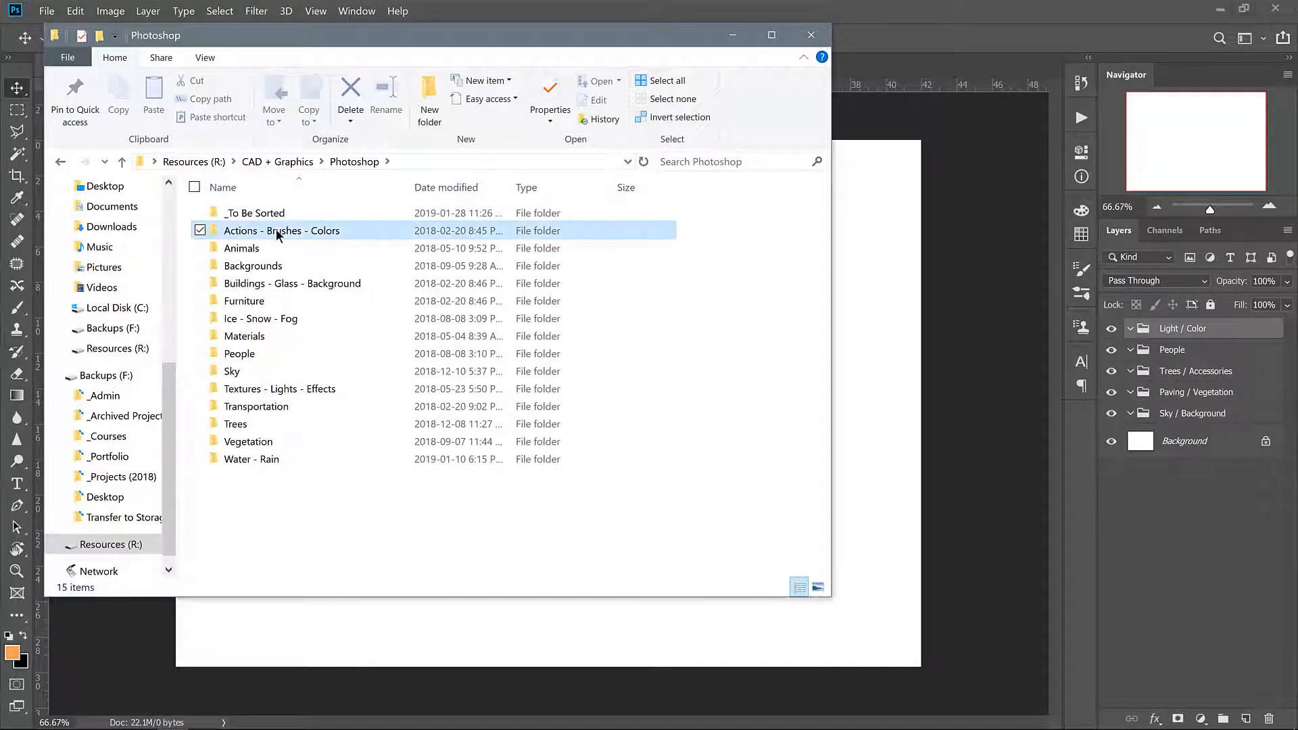
click(292, 284)
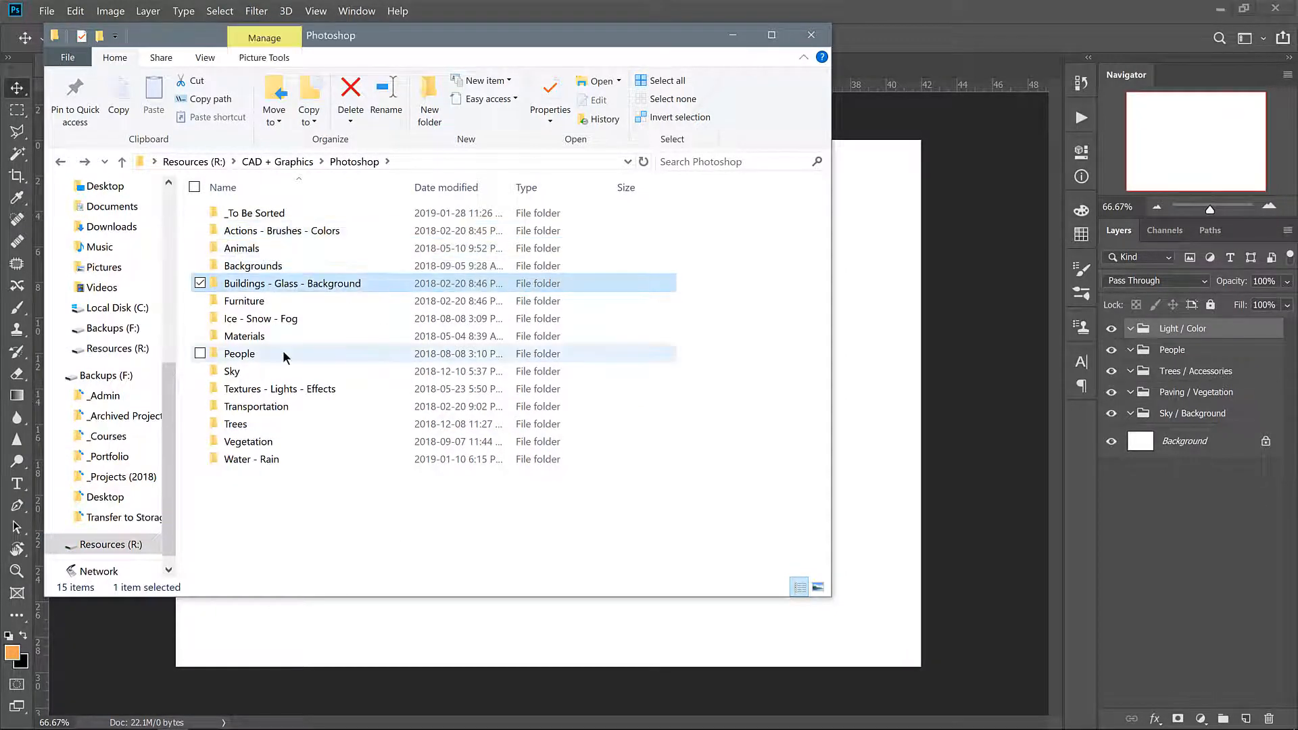
click(239, 354)
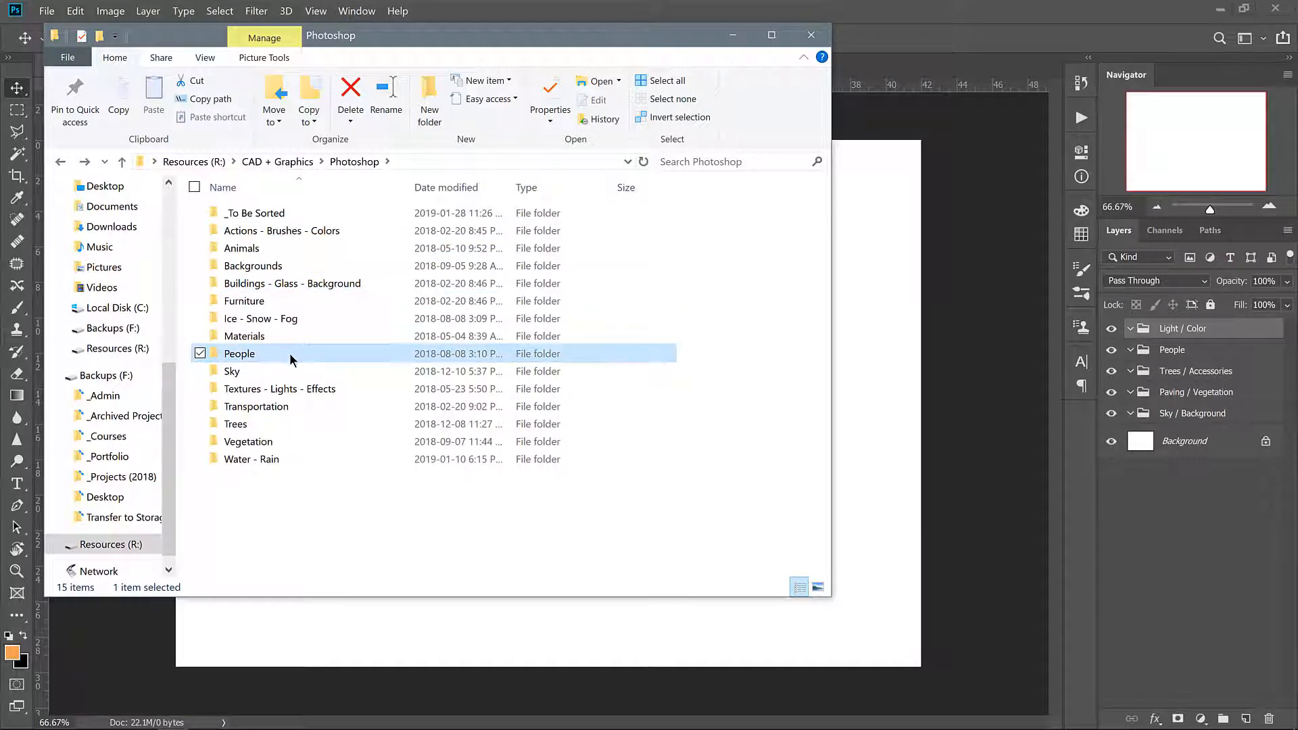
double_click(240, 353)
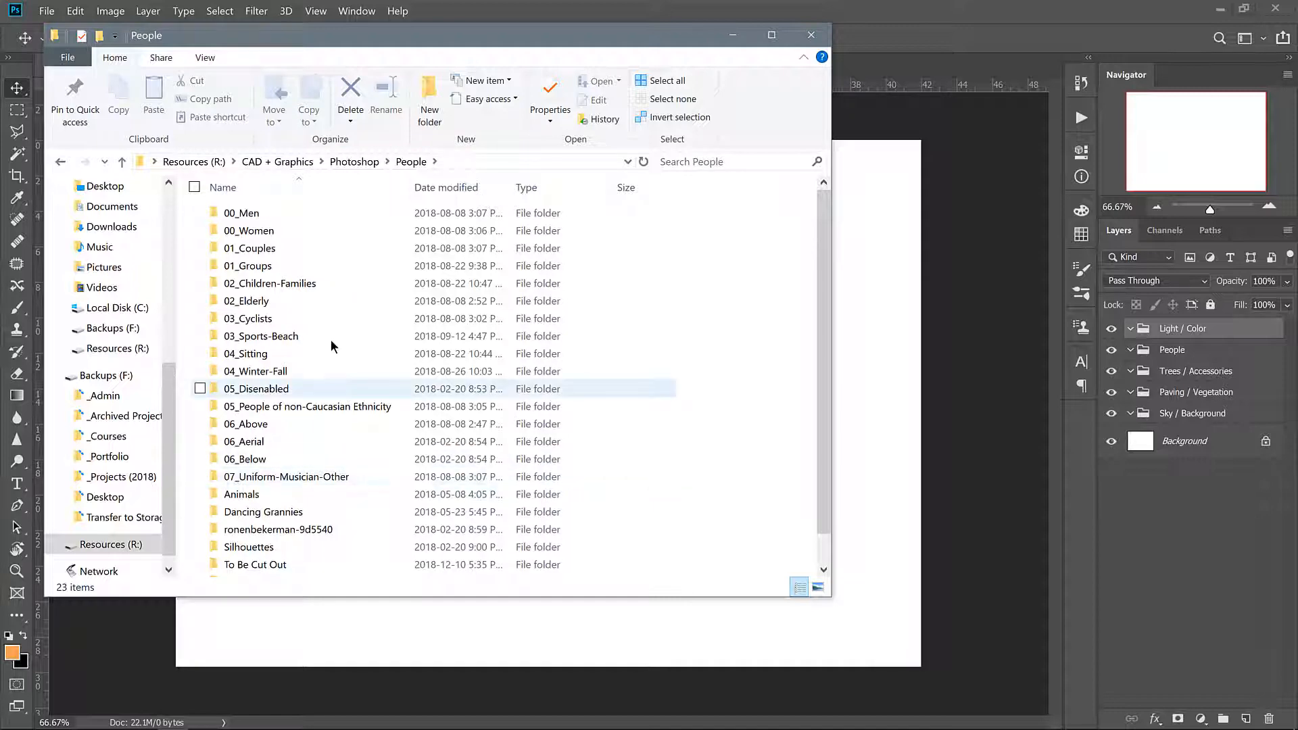
click(121, 161)
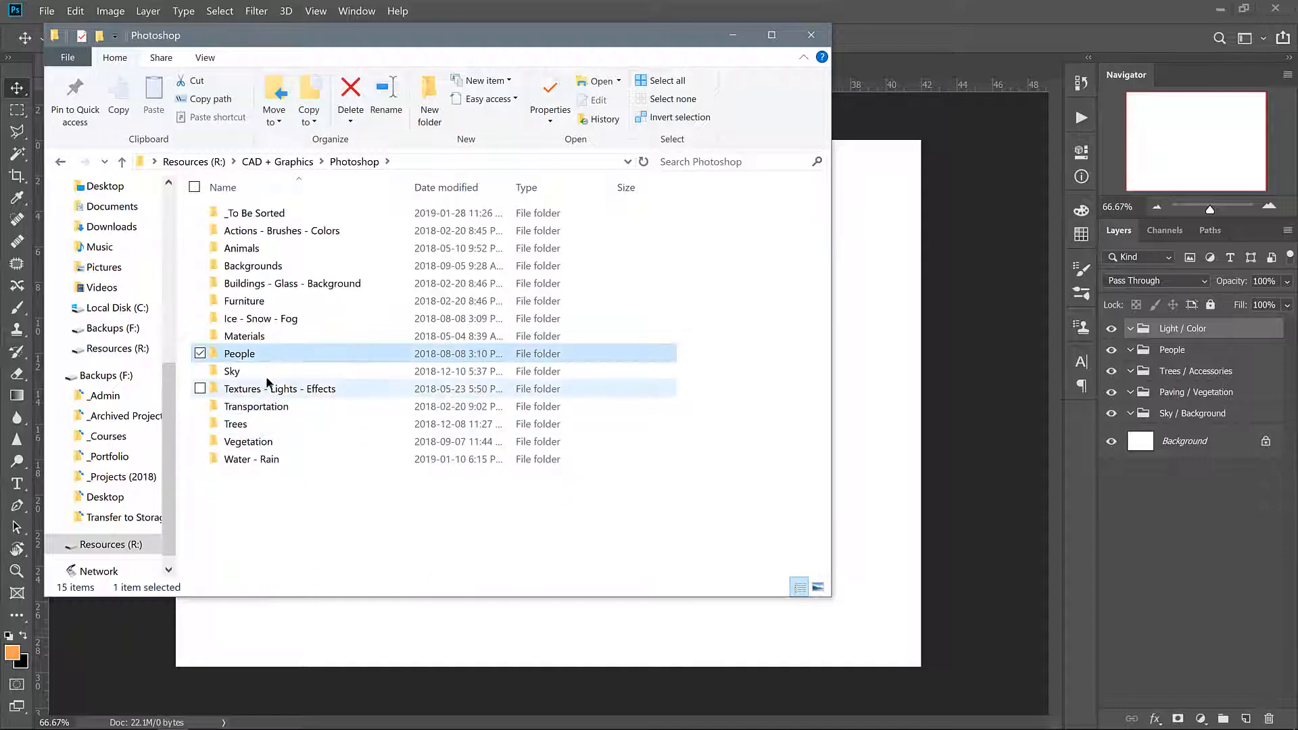
Step: Open Trees > VIShopper and scroll through the tree cutout images
click(236, 424)
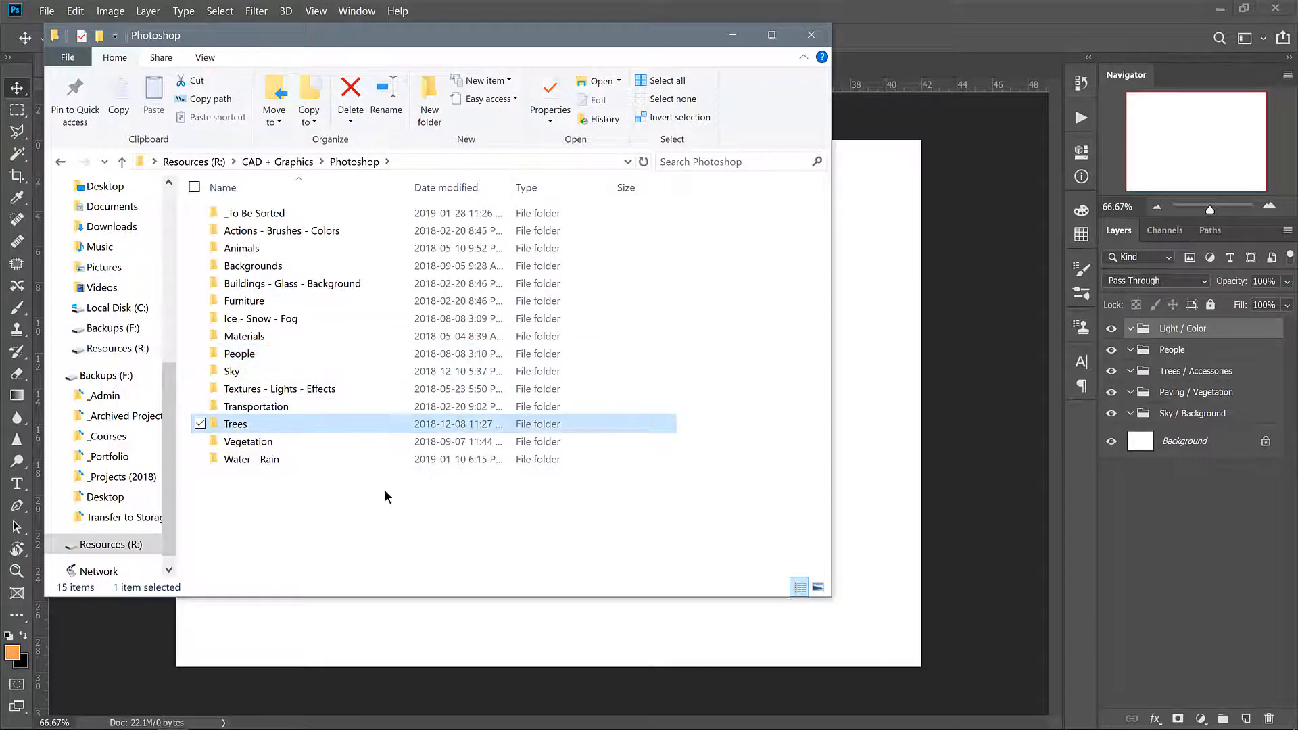
double_click(236, 424)
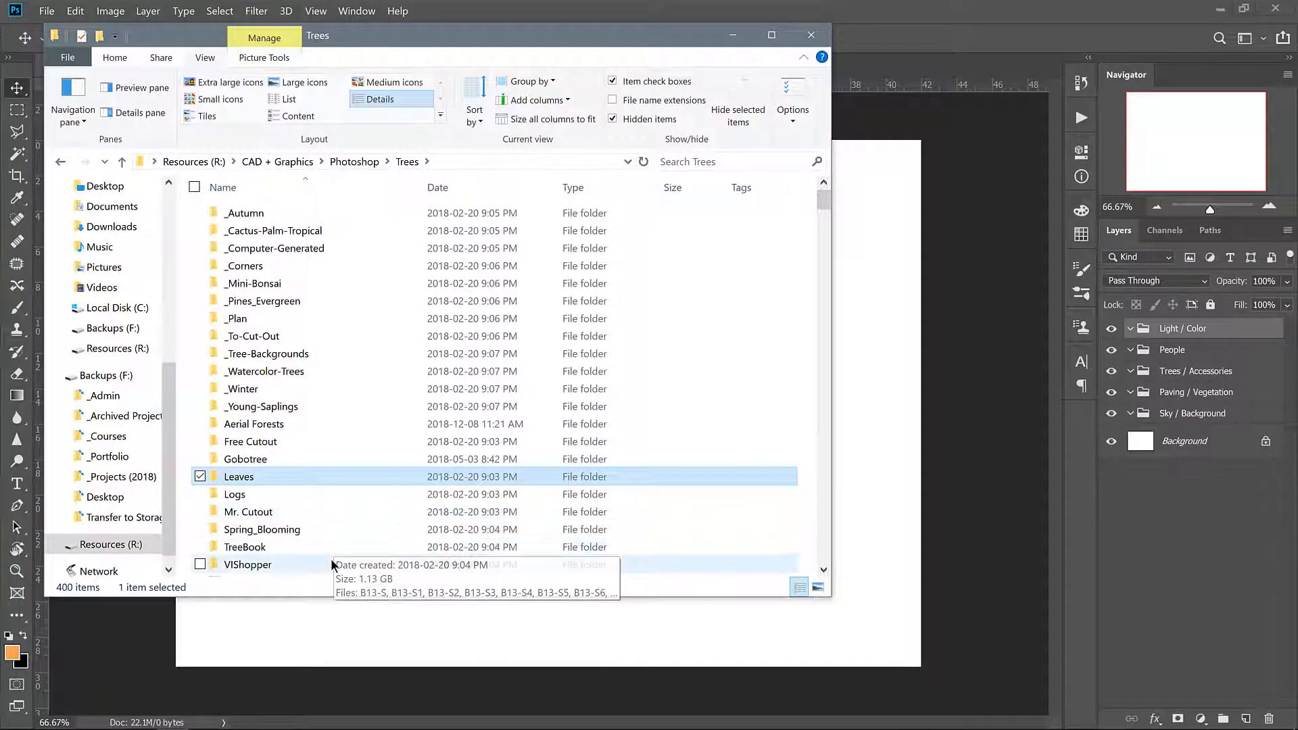
click(247, 564)
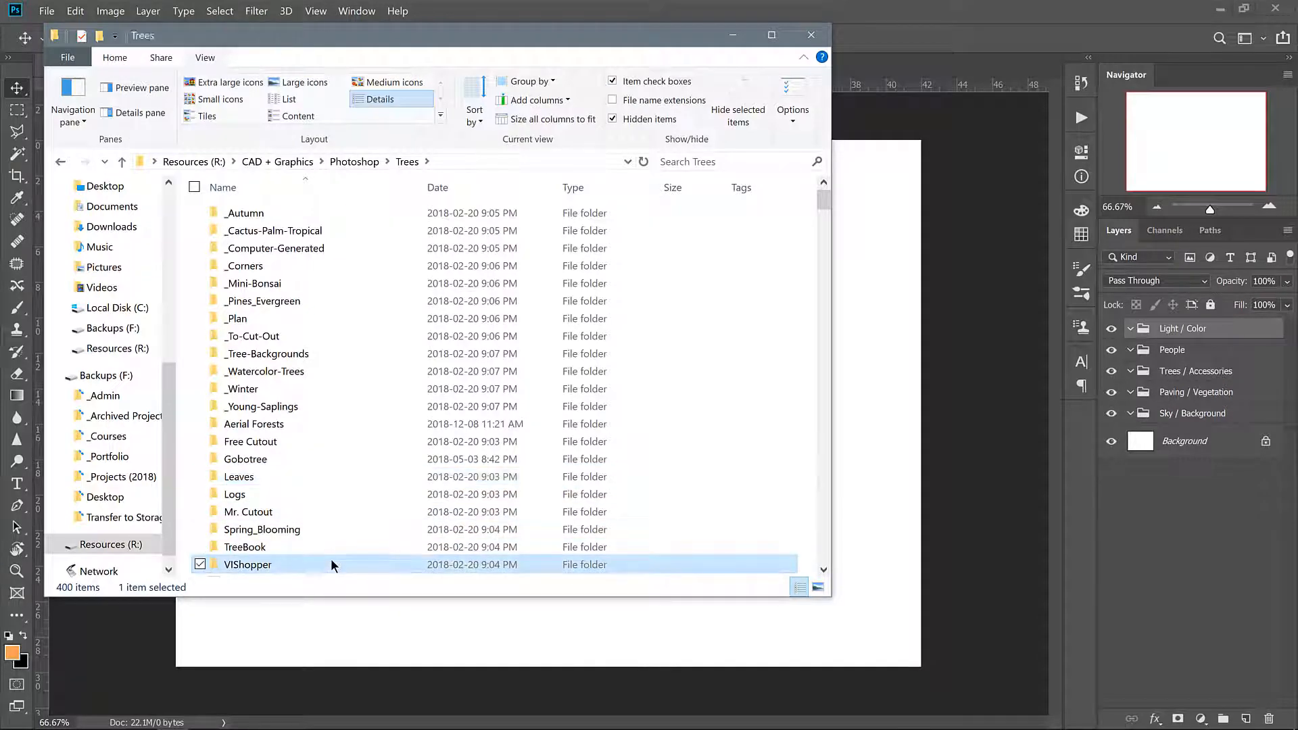
double_click(248, 563)
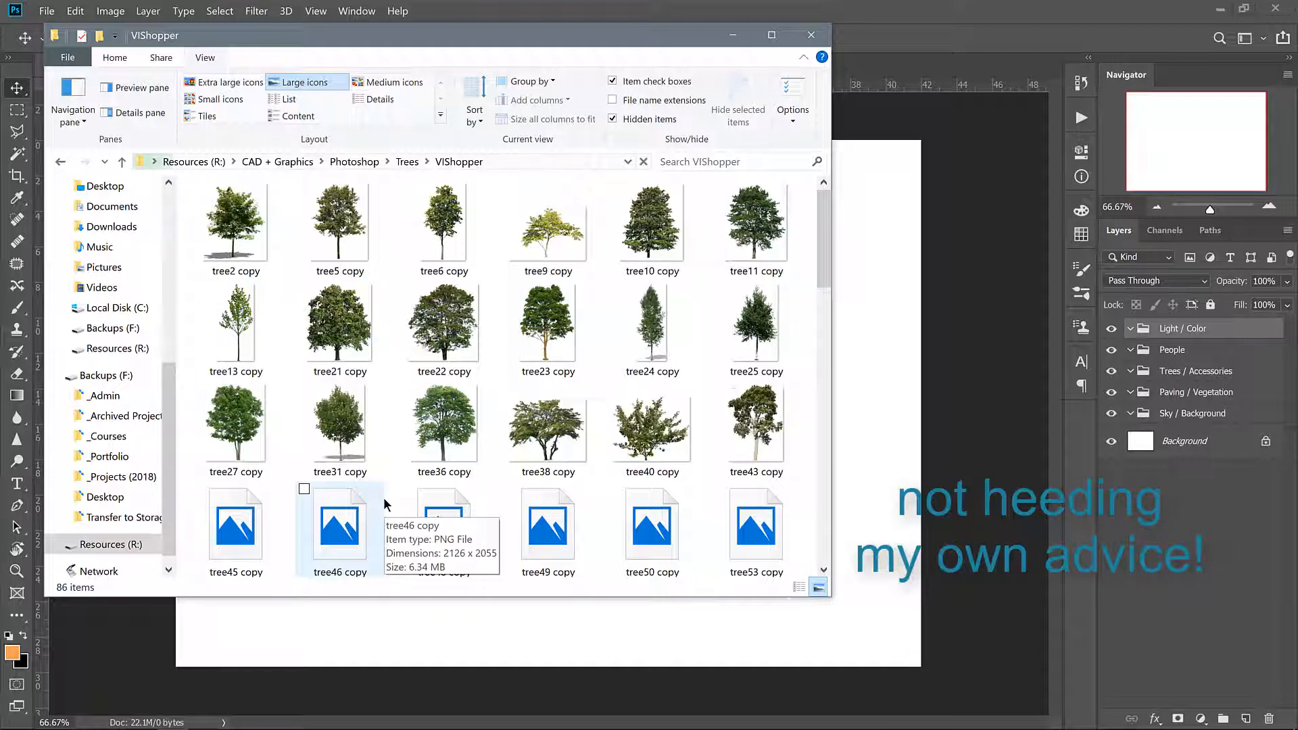
scroll(down, 3)
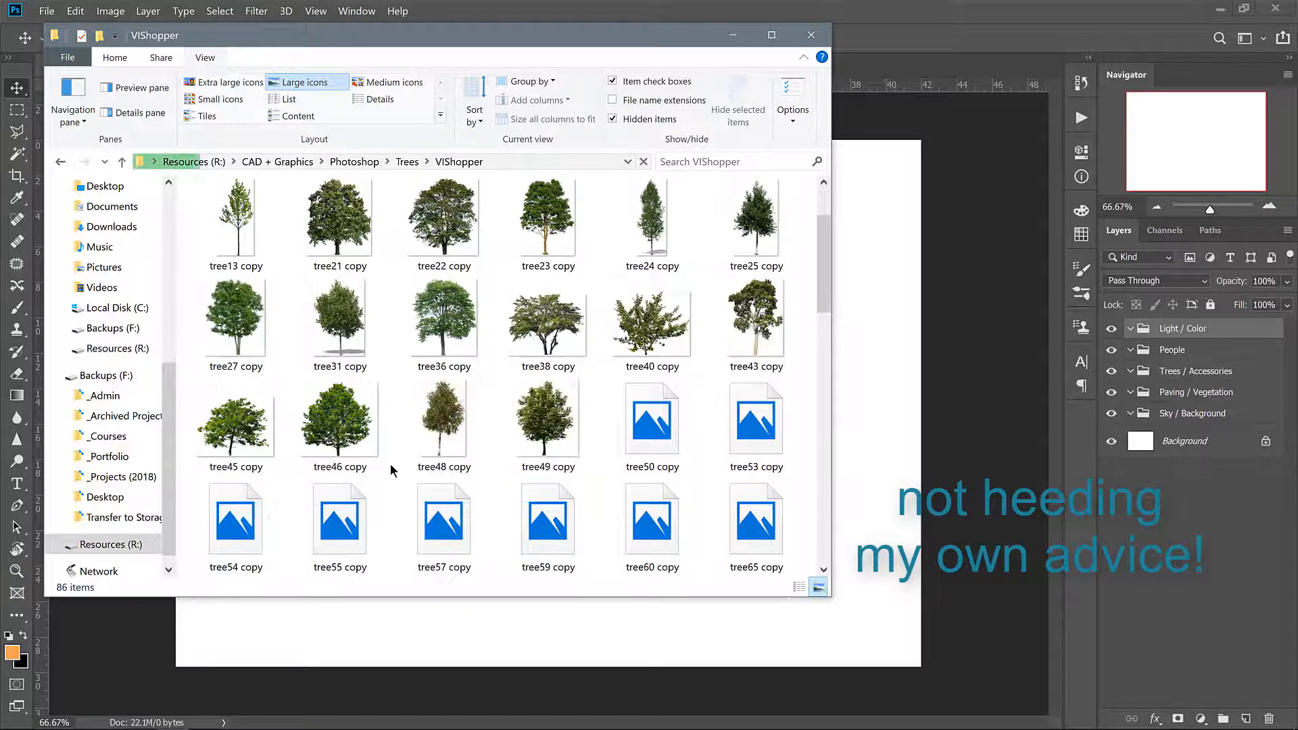
scroll(down, 3)
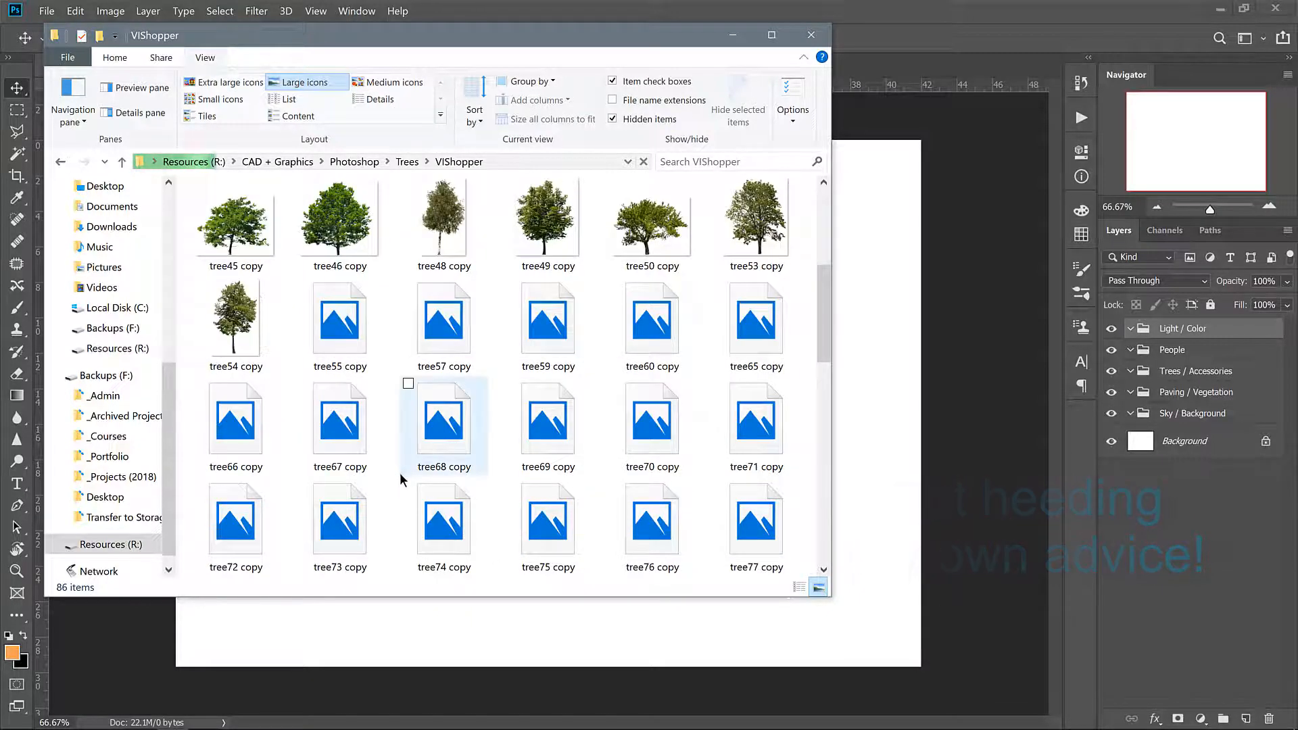
click(811, 34)
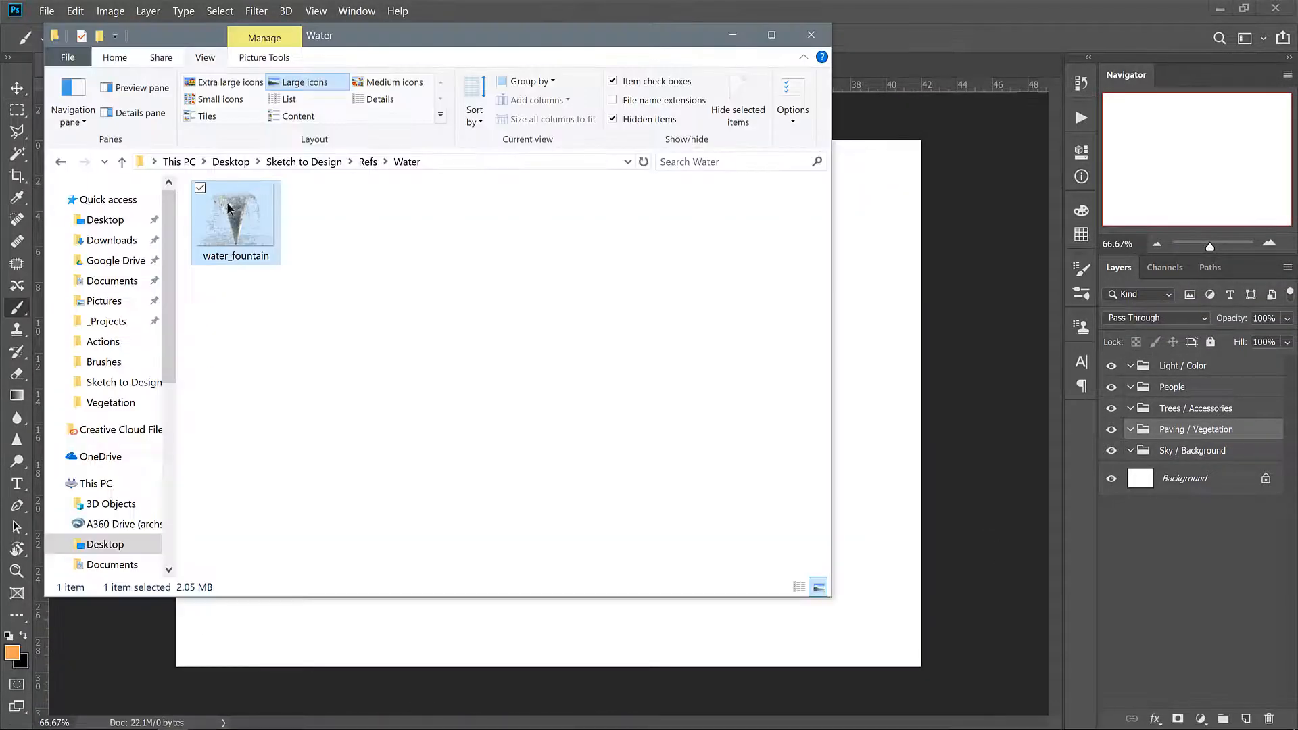
Step: Place water_fountain at default size and move its layer just above Background
click(810, 35)
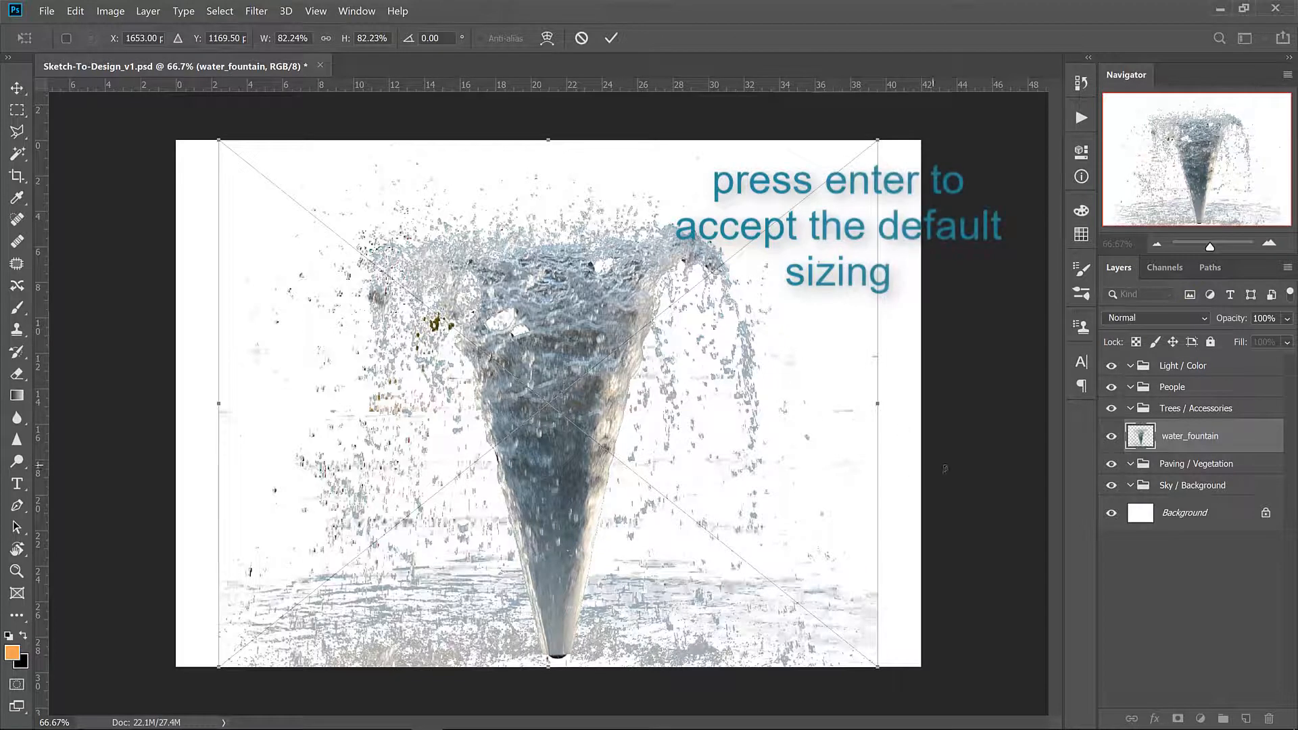
key(Return)
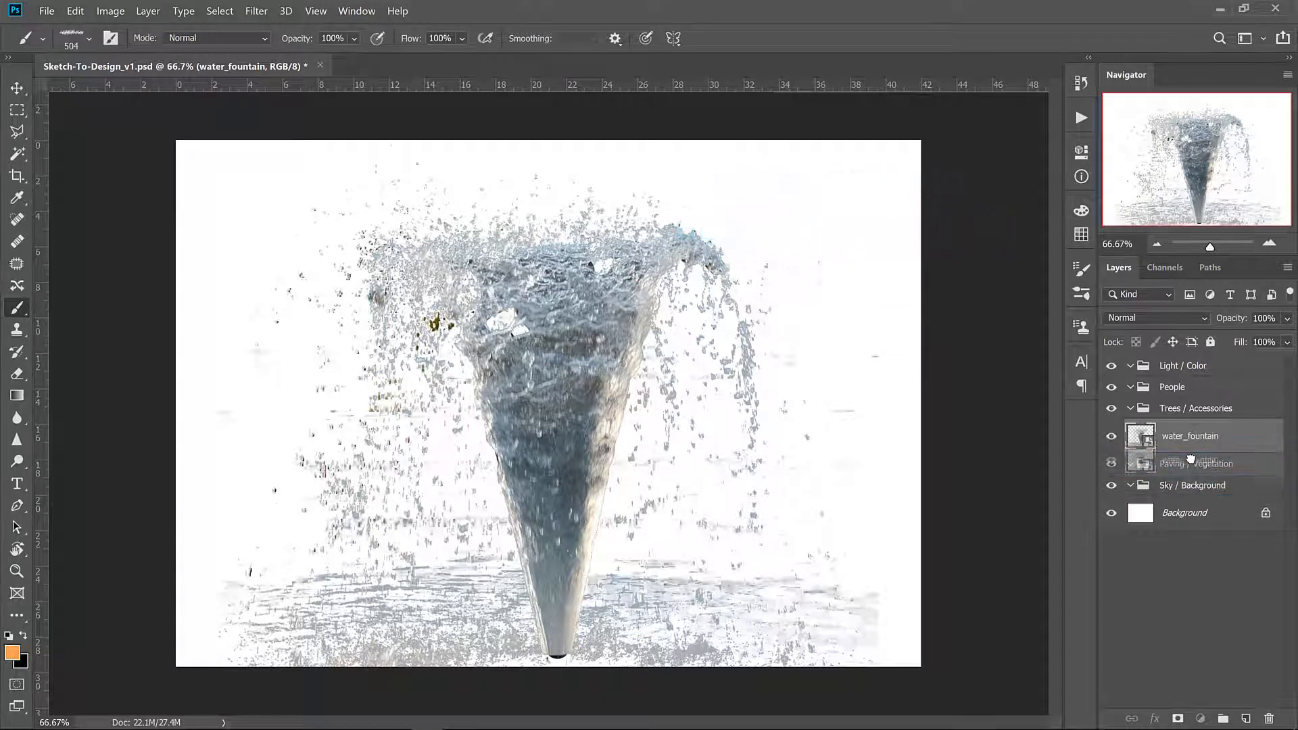
click(1192, 486)
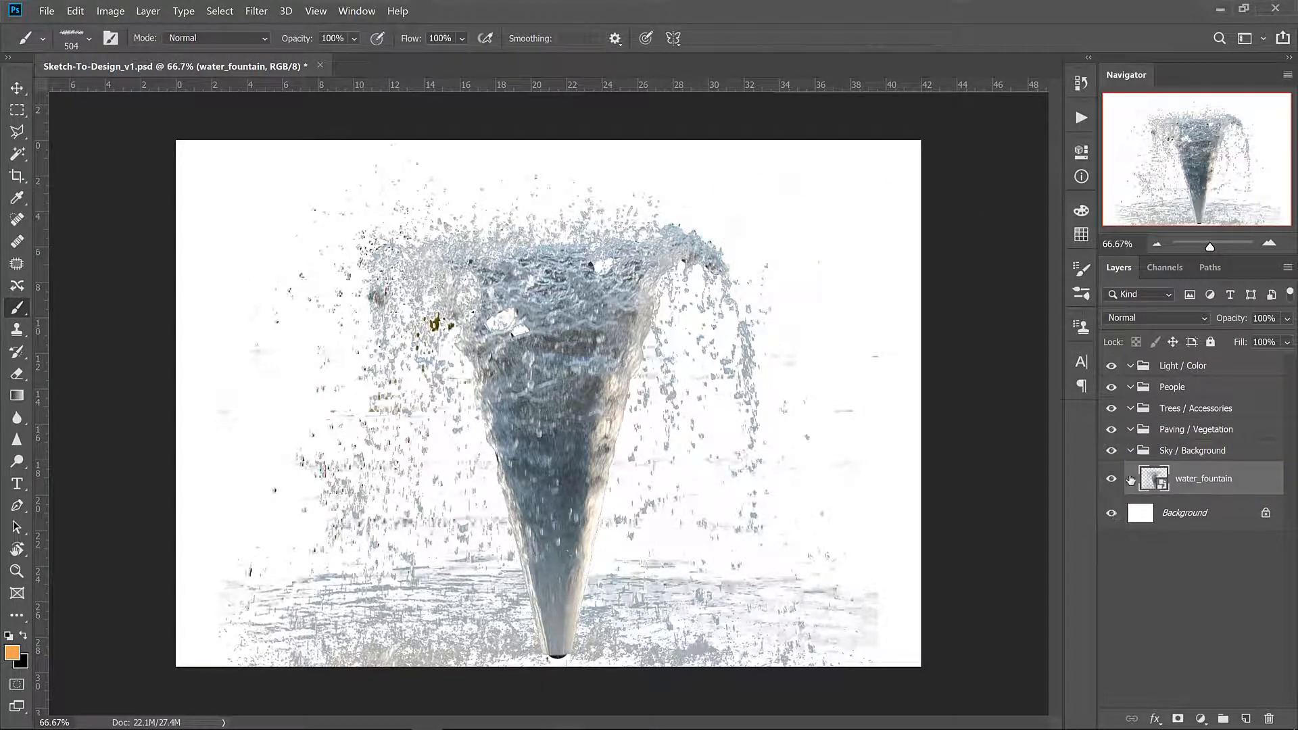
click(1111, 478)
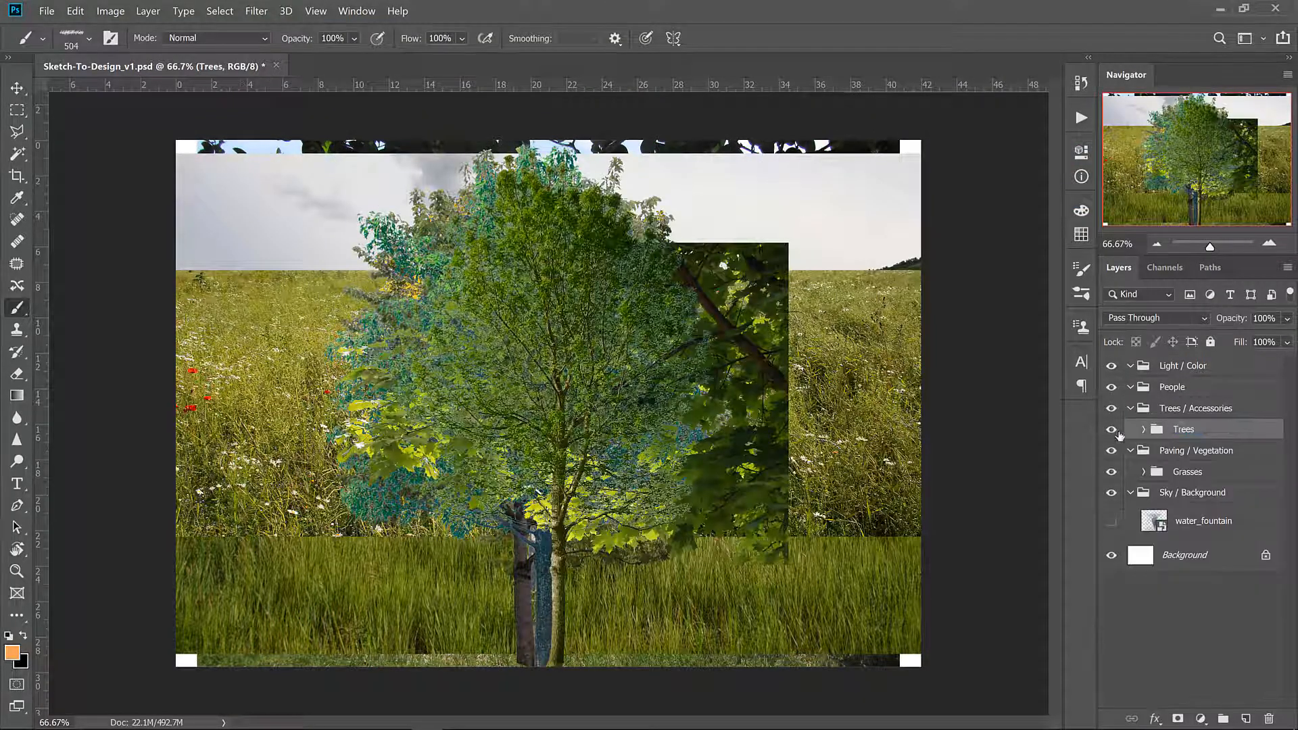
Step: Hide the Trees group reference images so the canvas shows blank
click(1111, 428)
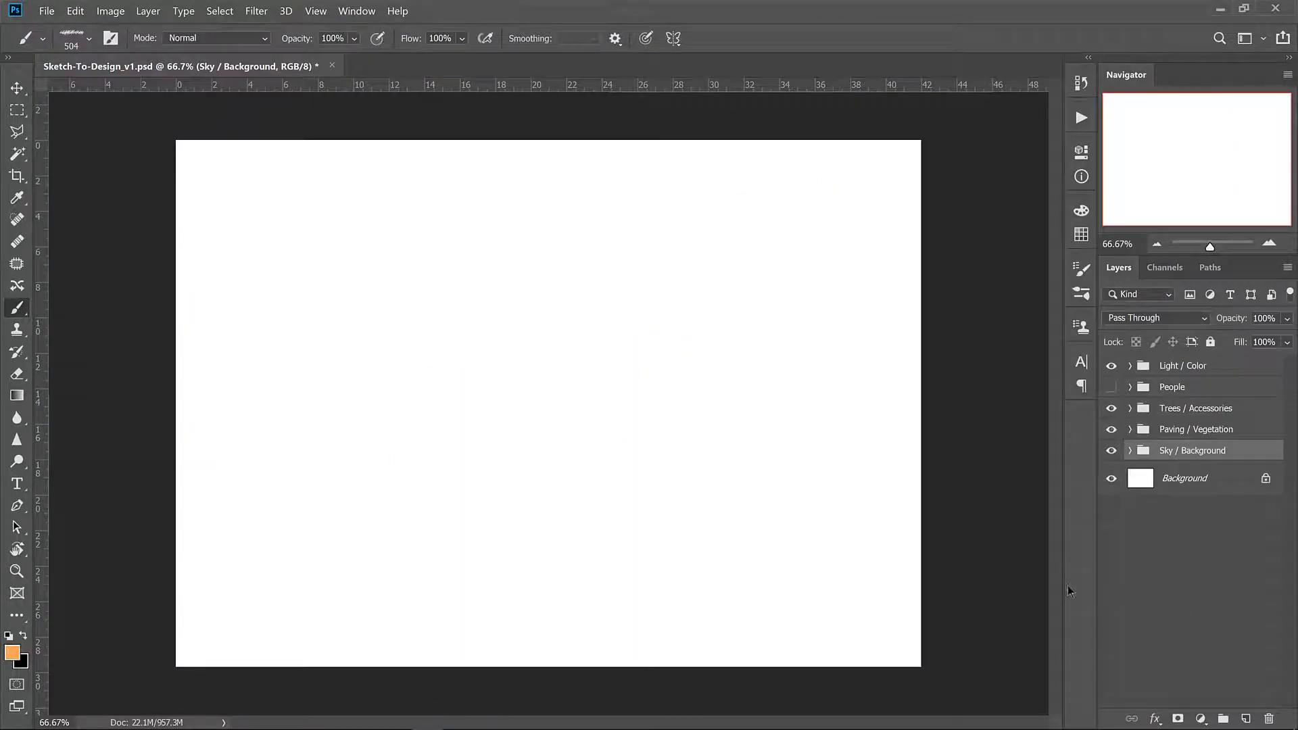
mouse_move(996, 551)
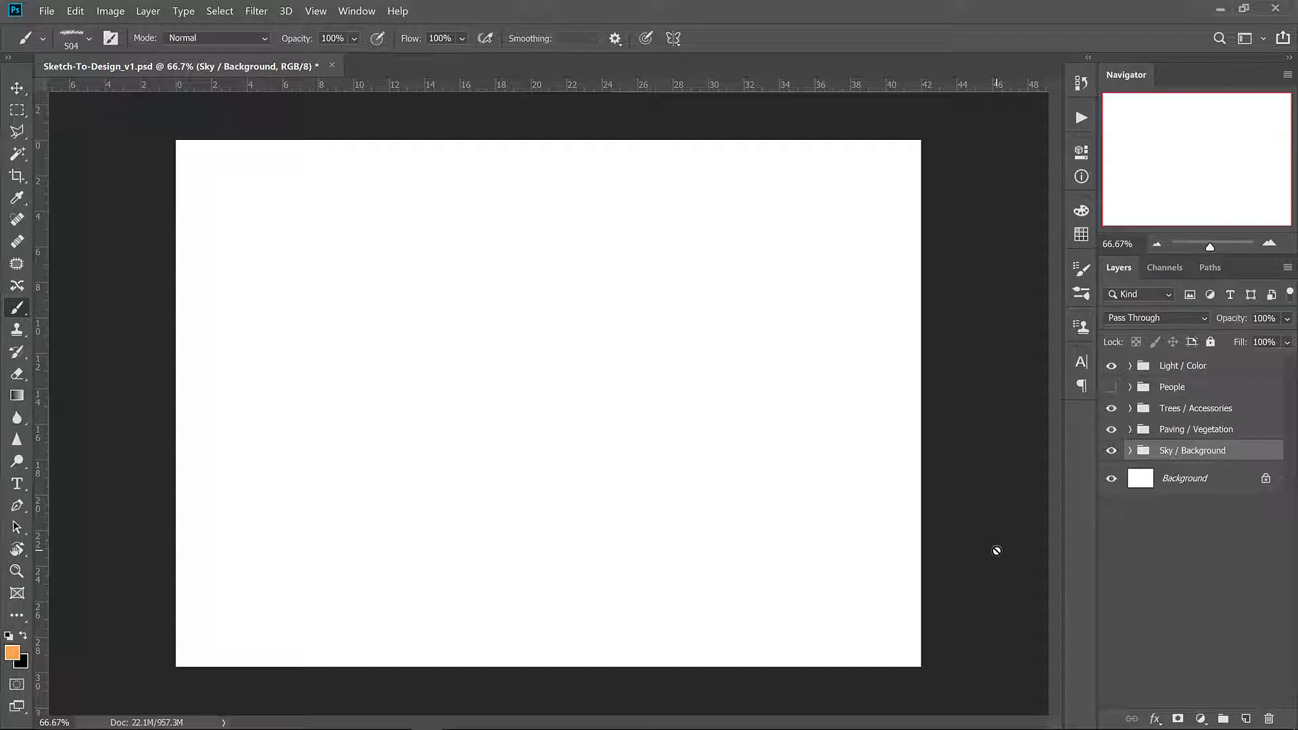